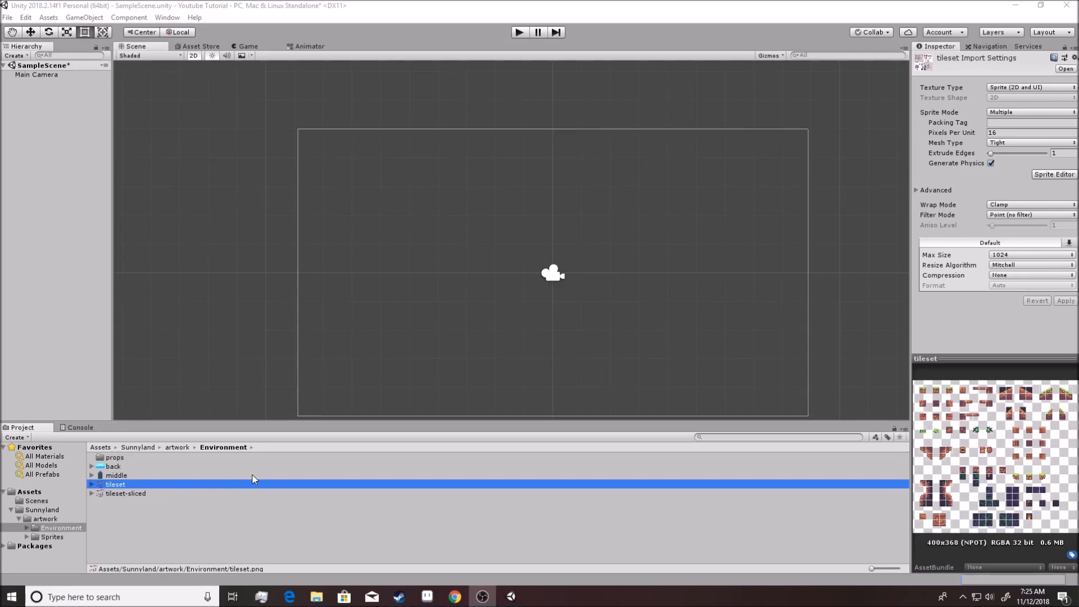
pyautogui.moveTo(922, 479)
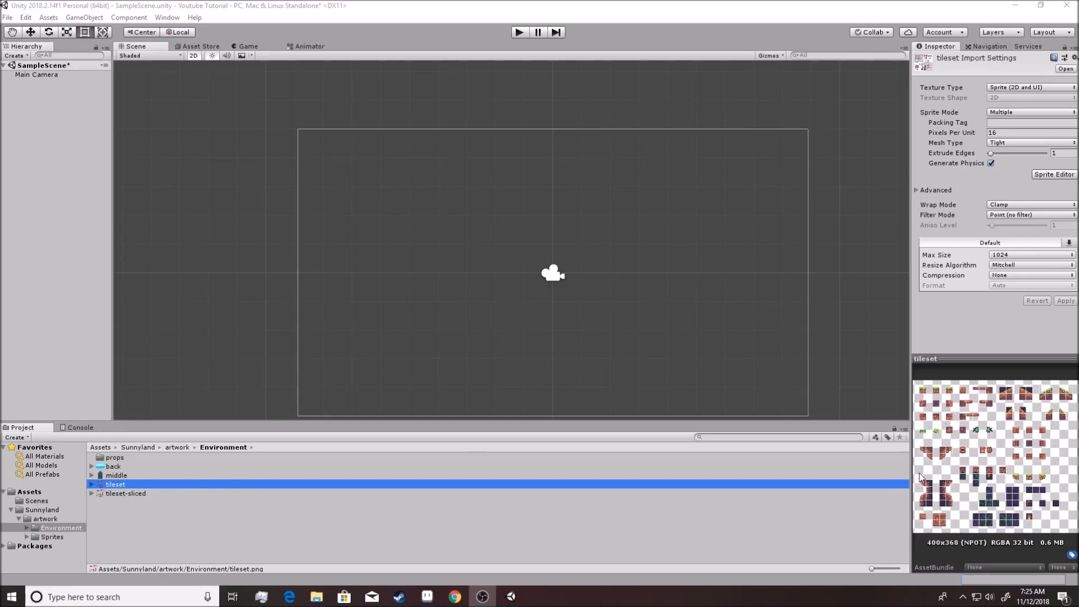
pyautogui.moveTo(924, 481)
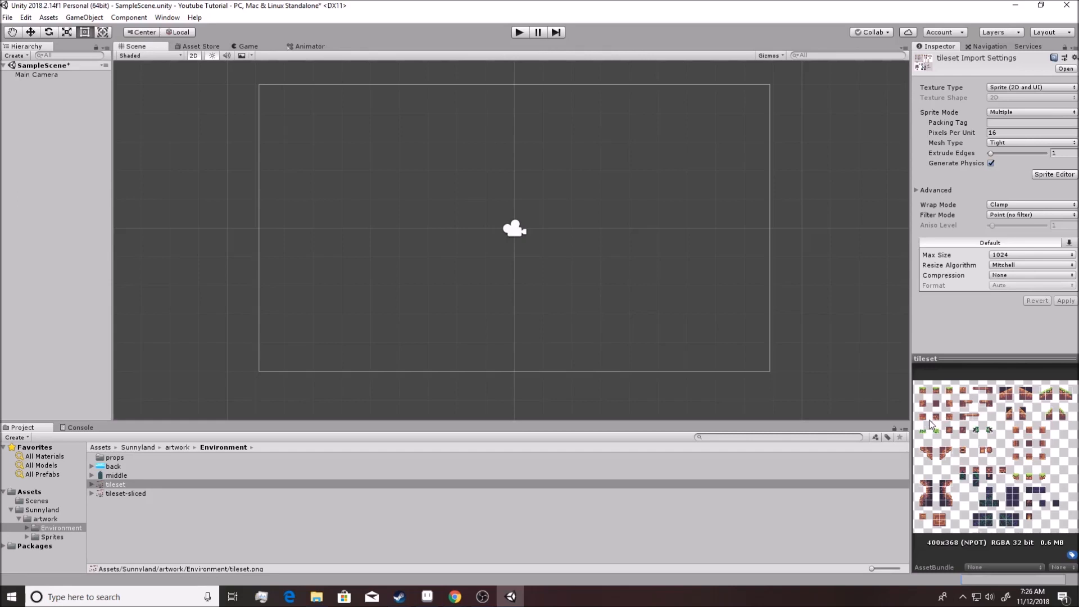
# Deselect the tileset sprite sheet so its import settings leave the Inspector
pyautogui.click(69, 106)
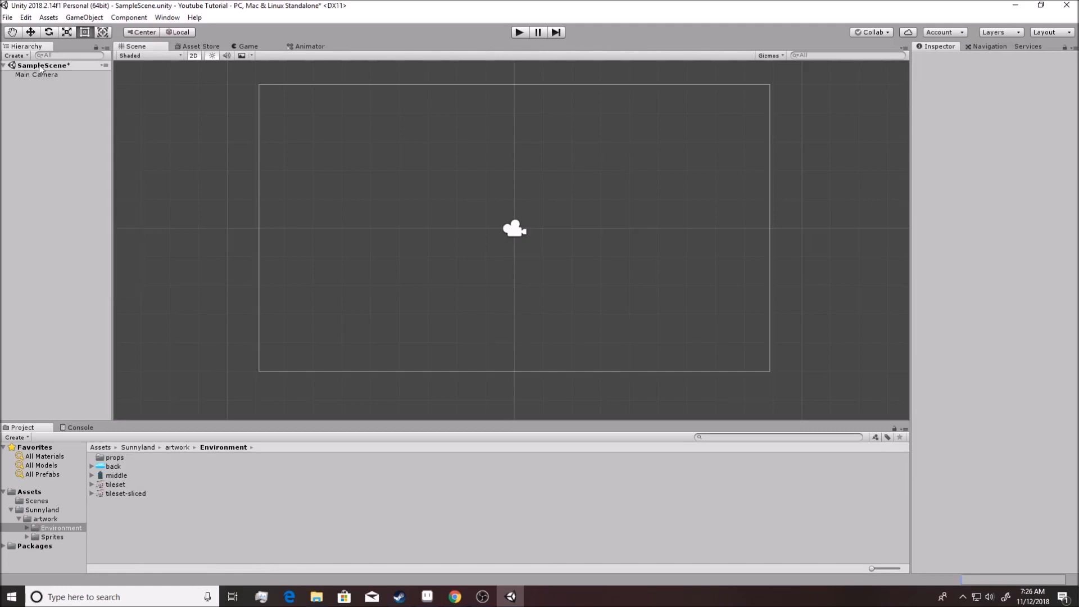
pyautogui.moveTo(166, 120)
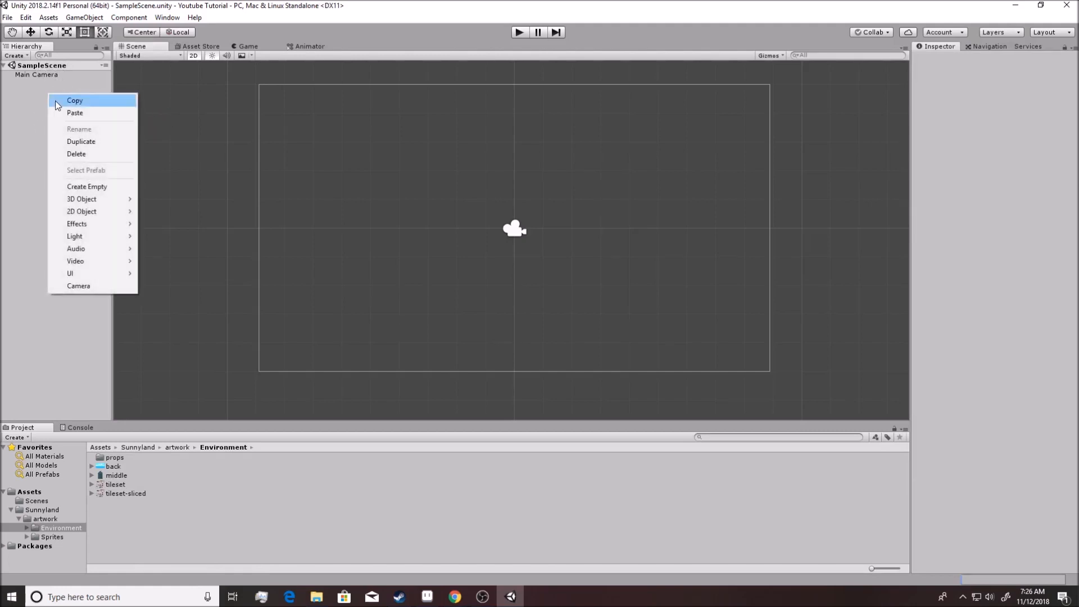
pyautogui.moveTo(81, 199)
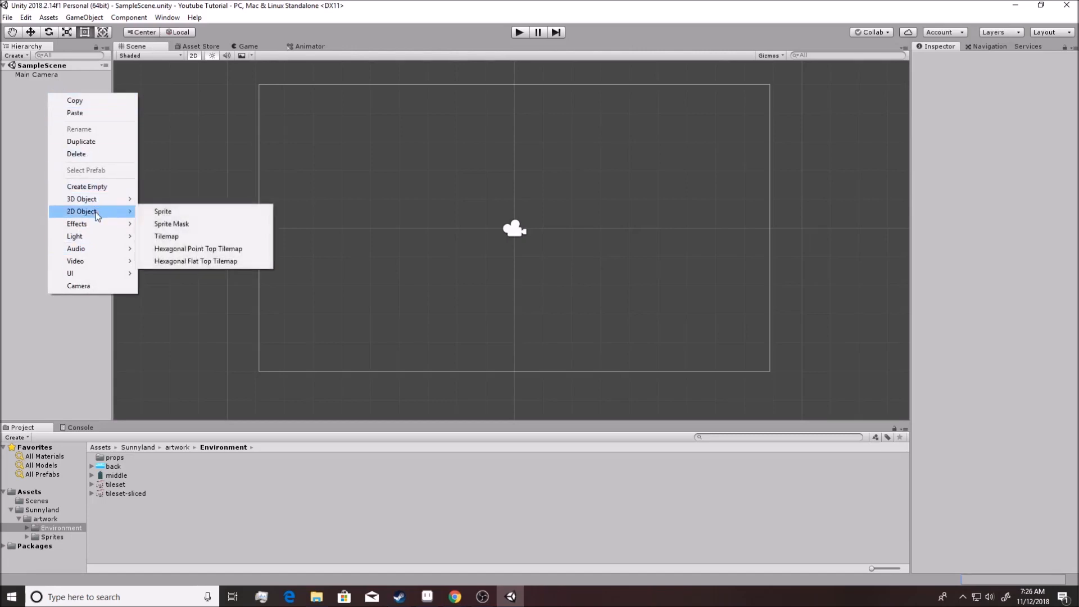
pyautogui.moveTo(166, 236)
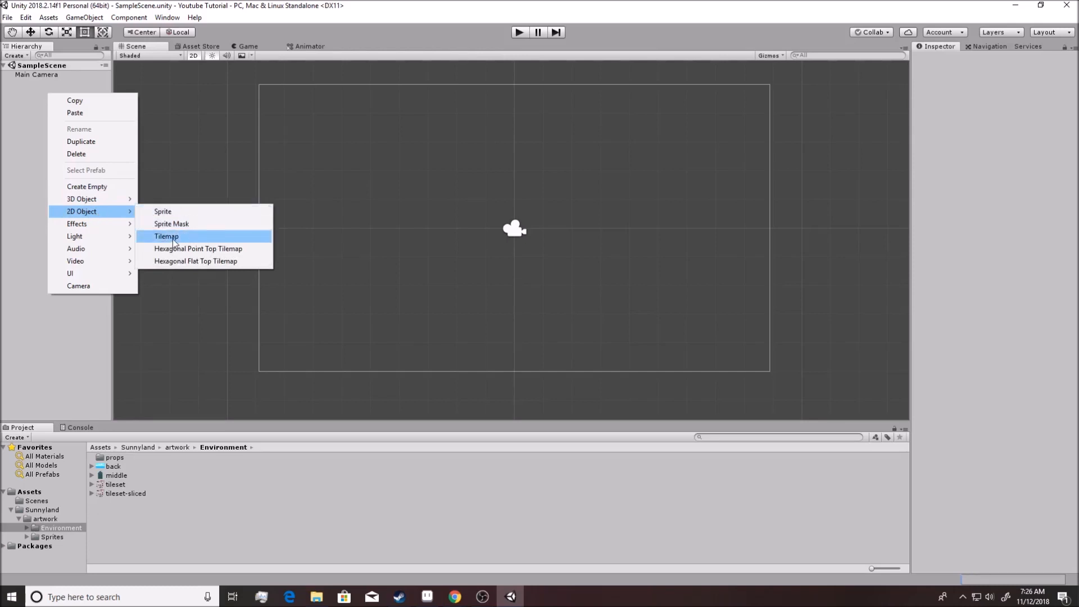
pyautogui.moveTo(181, 239)
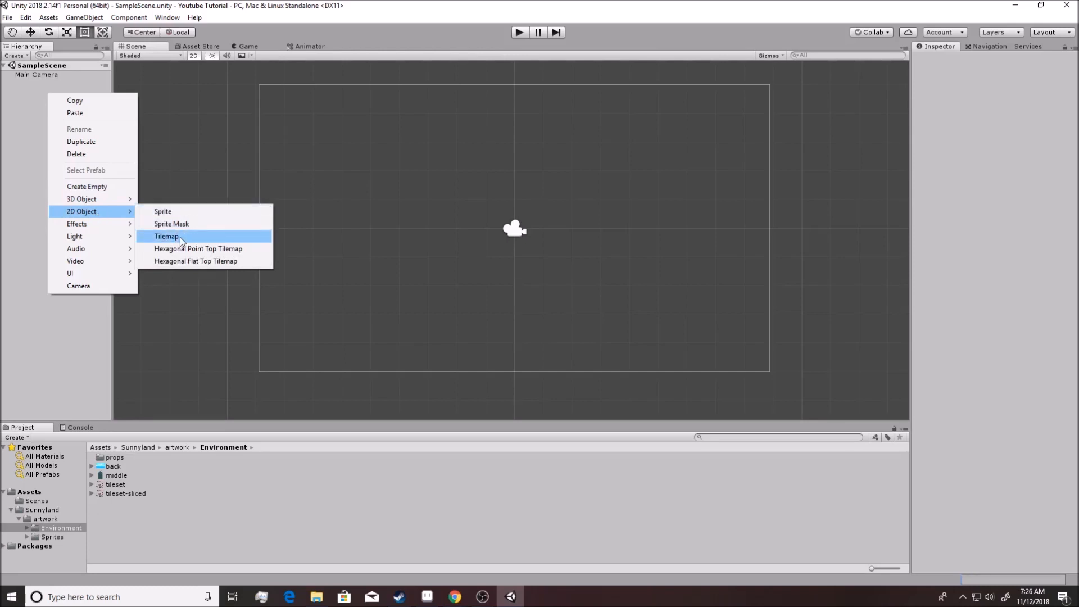
# Add a rectangular 2D Tilemap and select the resulting Grid object
pyautogui.click(166, 236)
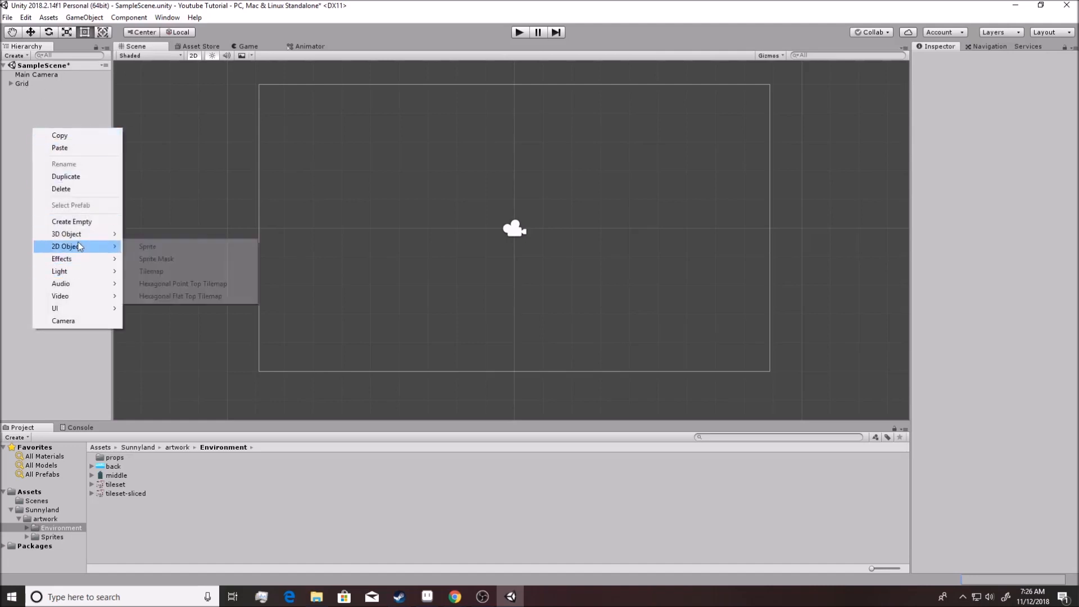
pyautogui.click(21, 84)
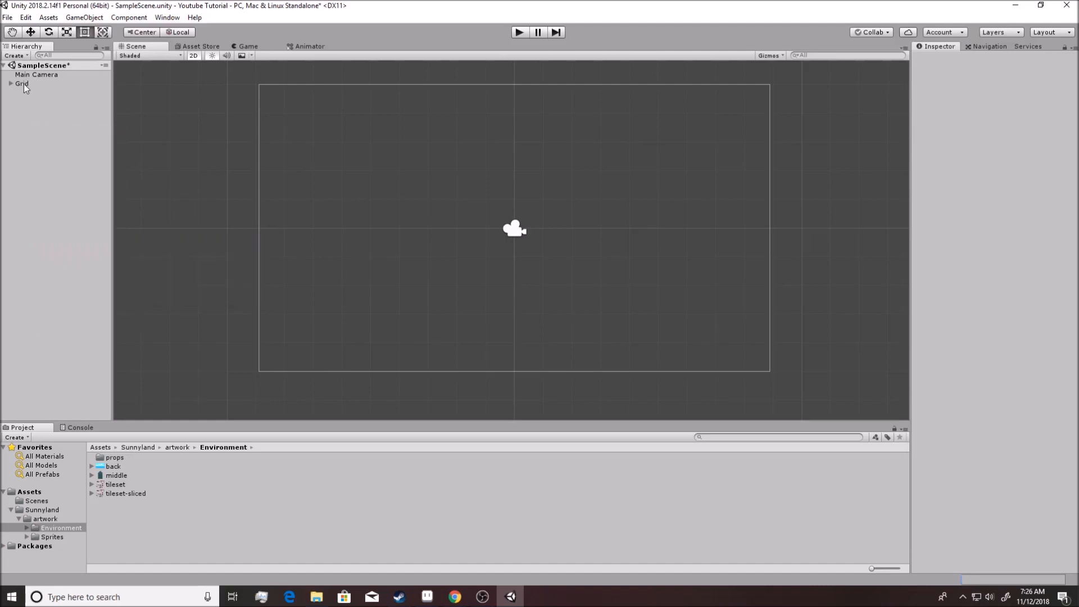
pyautogui.click(21, 83)
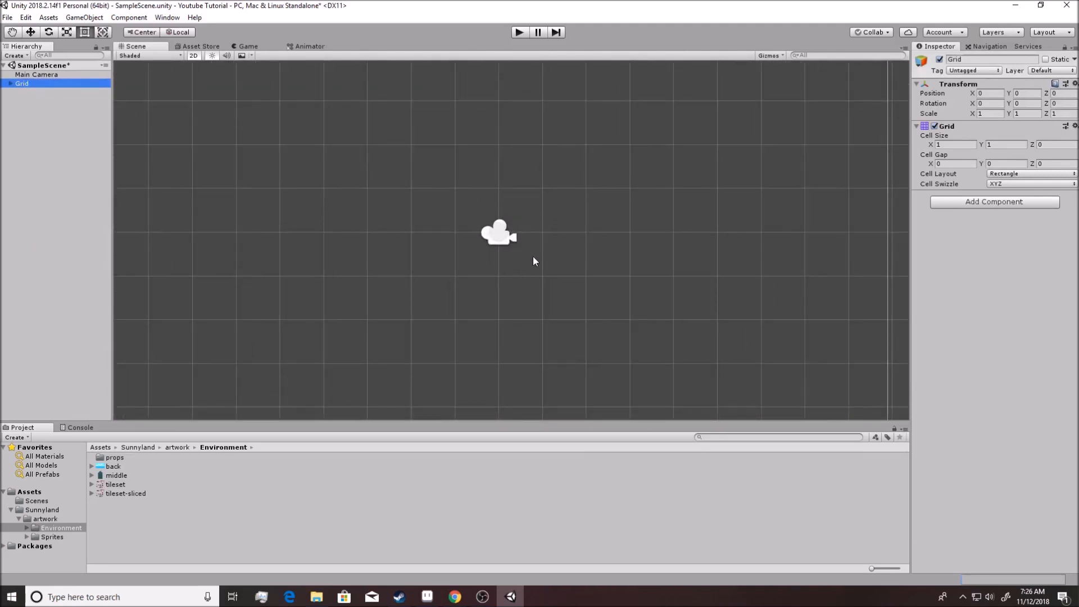
pyautogui.moveTo(533, 242)
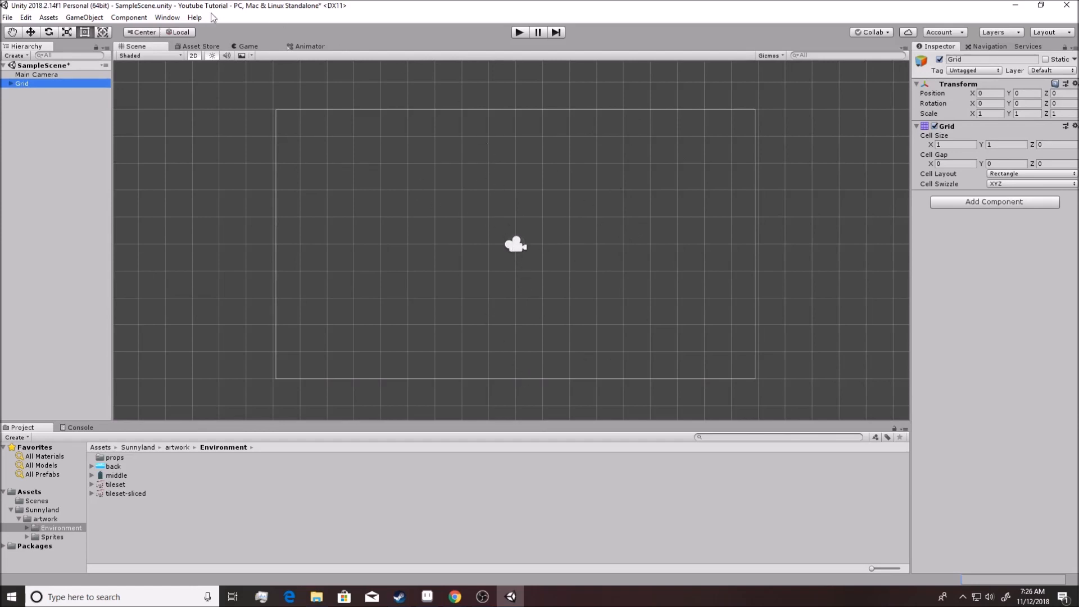
# Open the Tile Palette window from Window > 2D
pyautogui.click(167, 17)
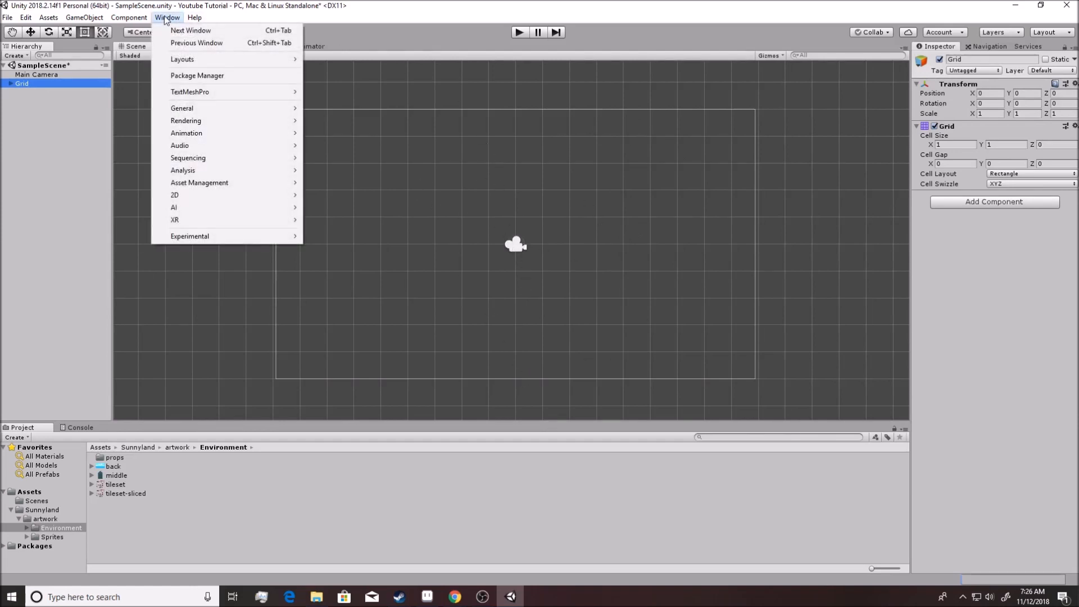
pyautogui.moveTo(207, 195)
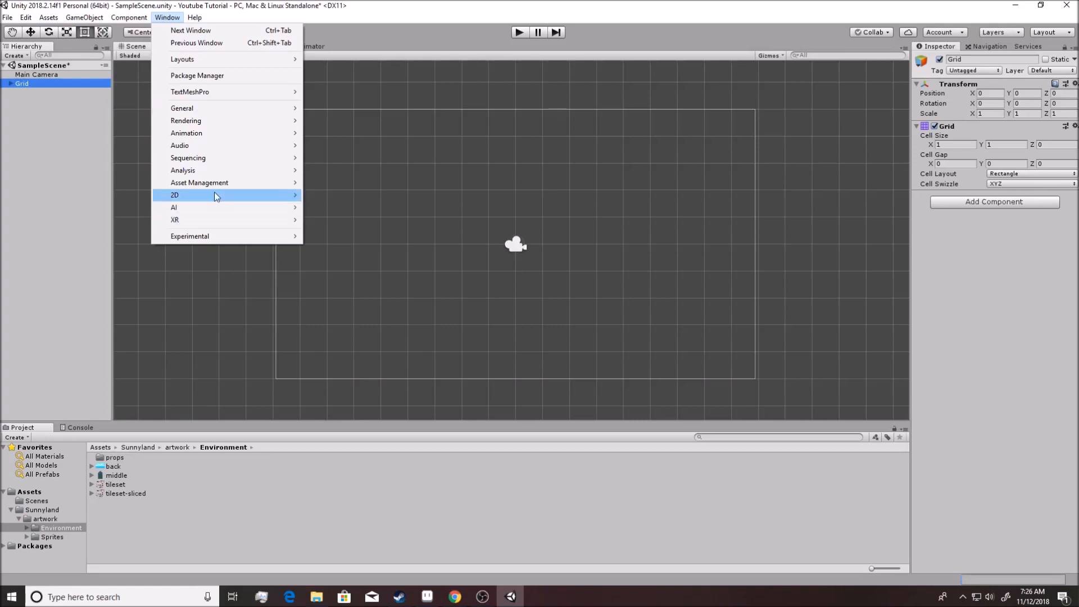
pyautogui.moveTo(175, 195)
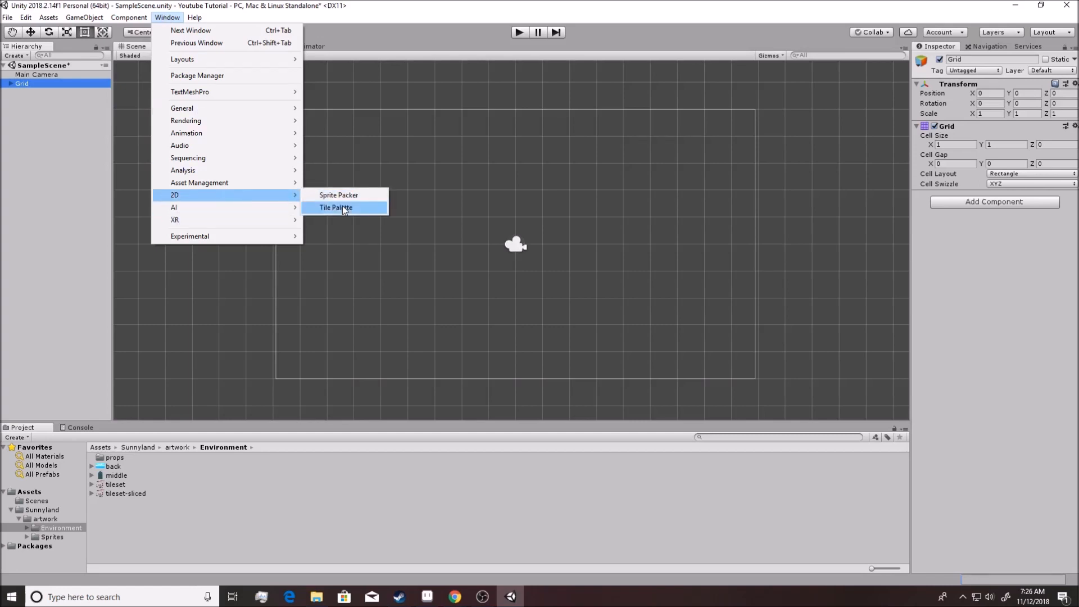
pyautogui.click(336, 207)
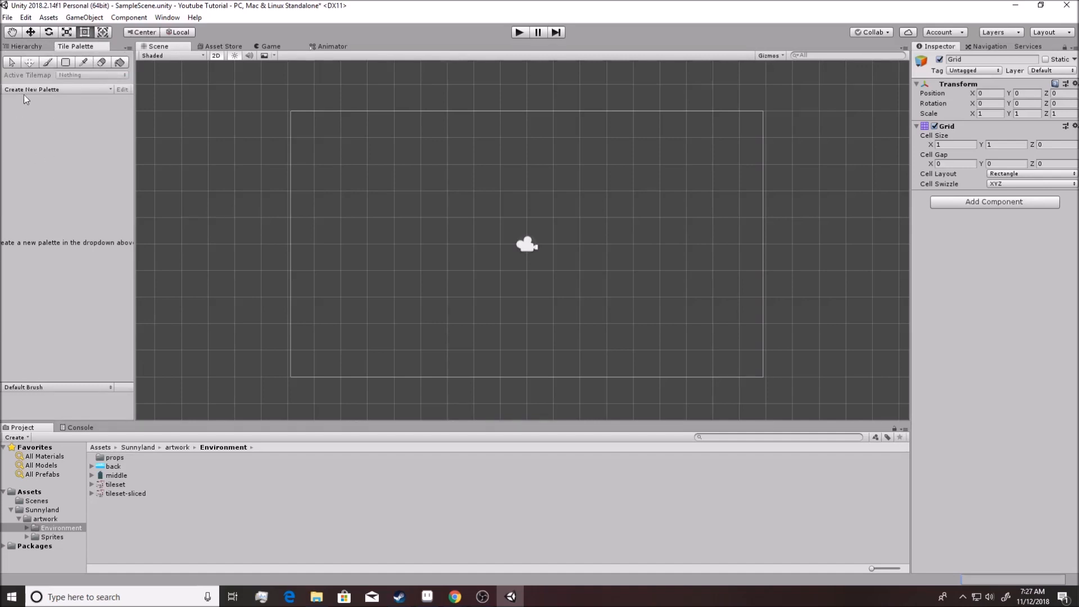
pyautogui.moveTo(232, 399)
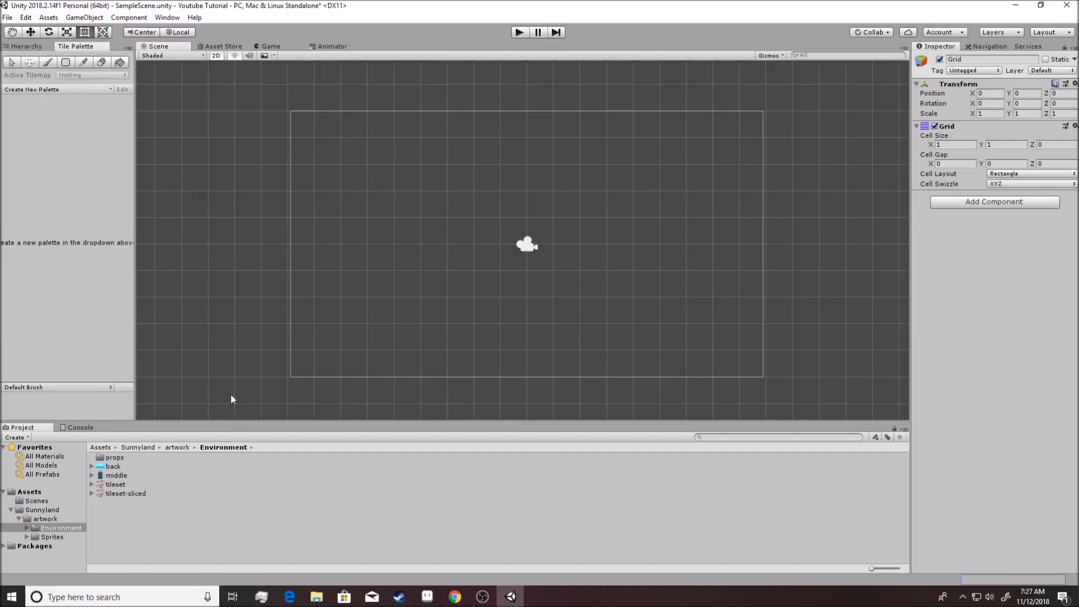
pyautogui.moveTo(105, 94)
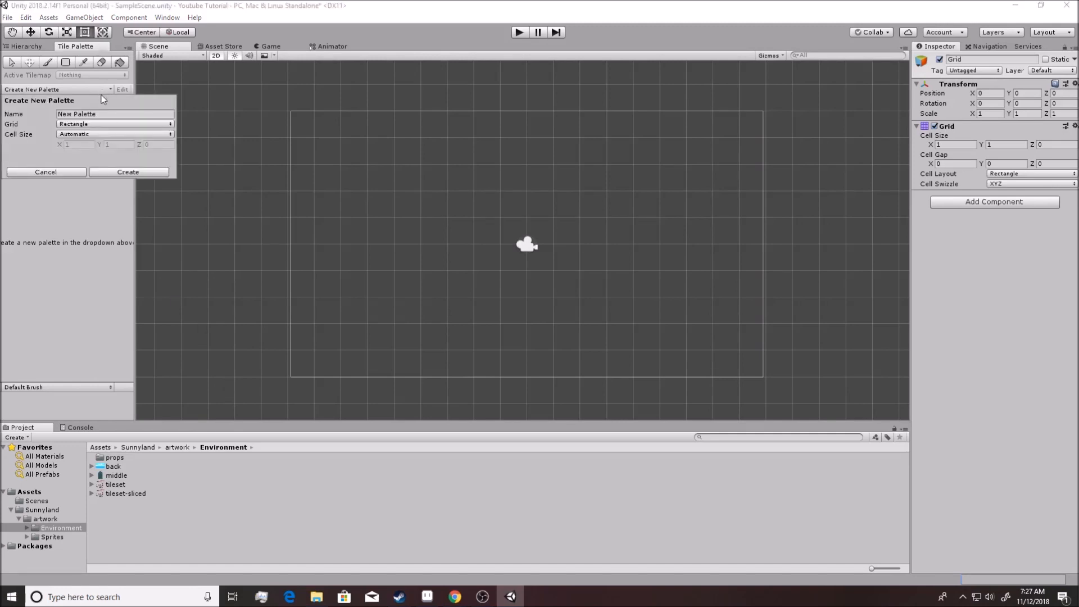
# Create a new rectangular palette named 'SunnyLand'
pyautogui.click(113, 114)
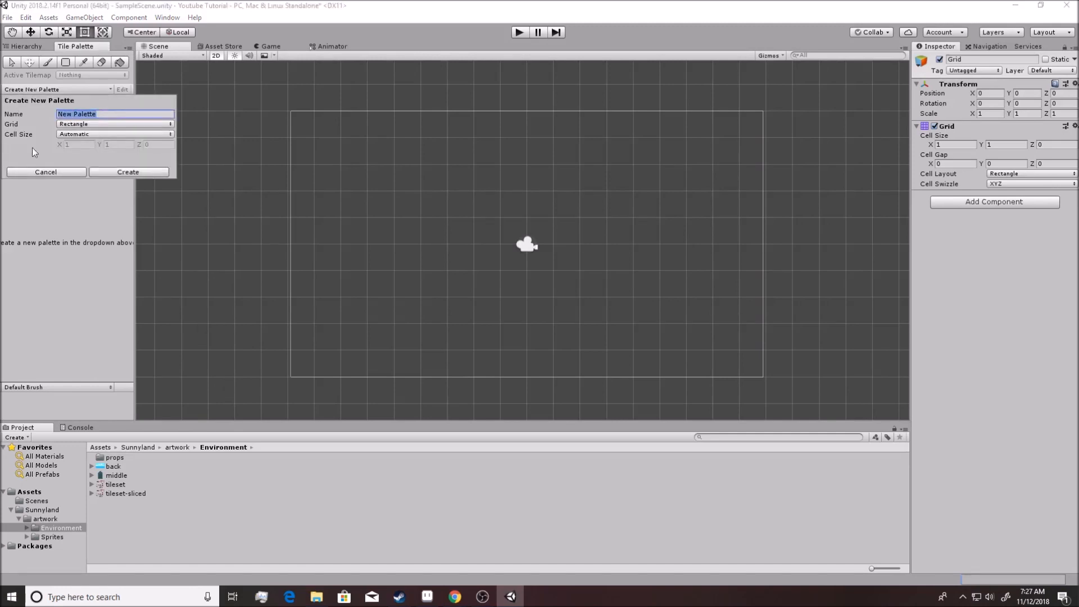
pyautogui.write('Sunn')
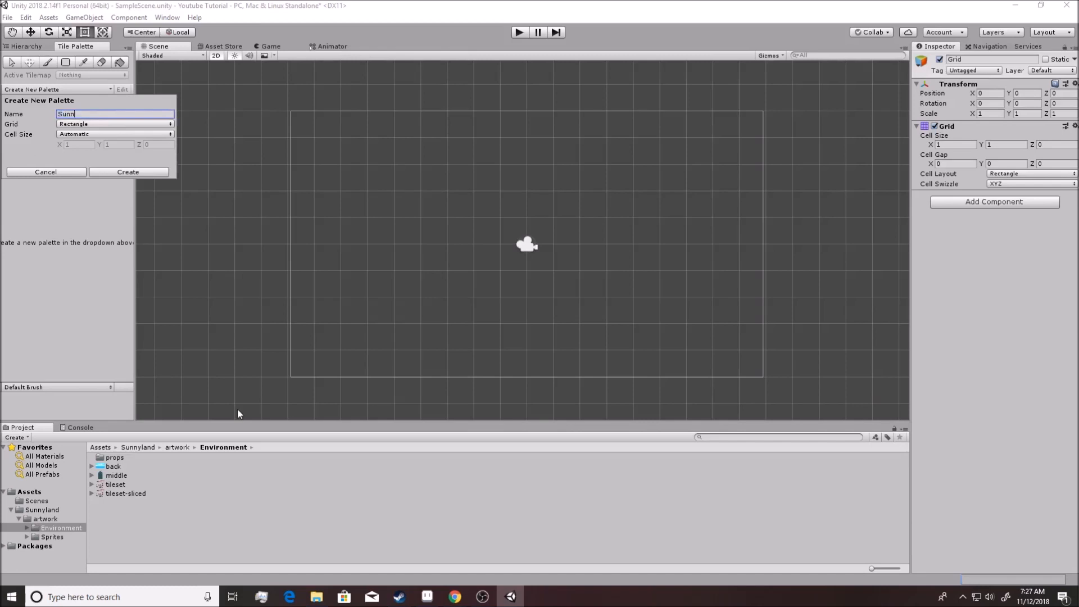
pyautogui.write('yLand')
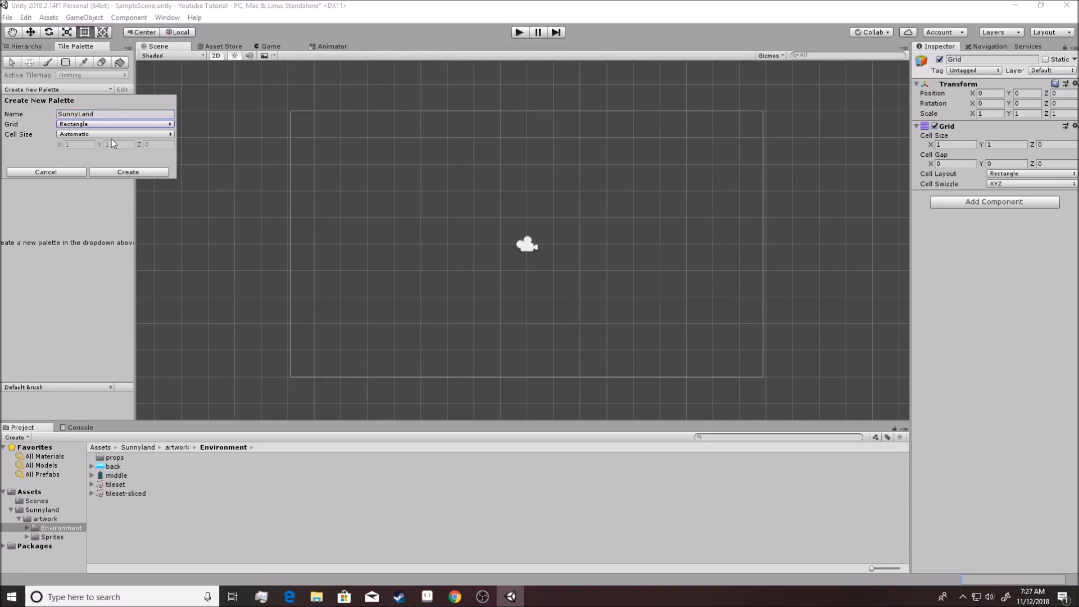
pyautogui.click(129, 172)
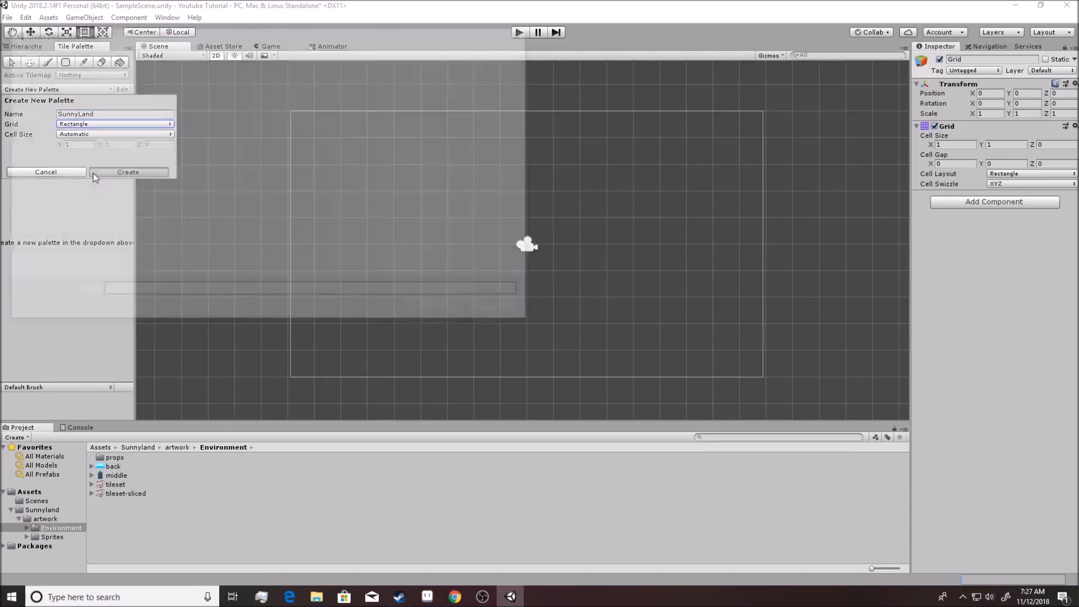
pyautogui.click(128, 172)
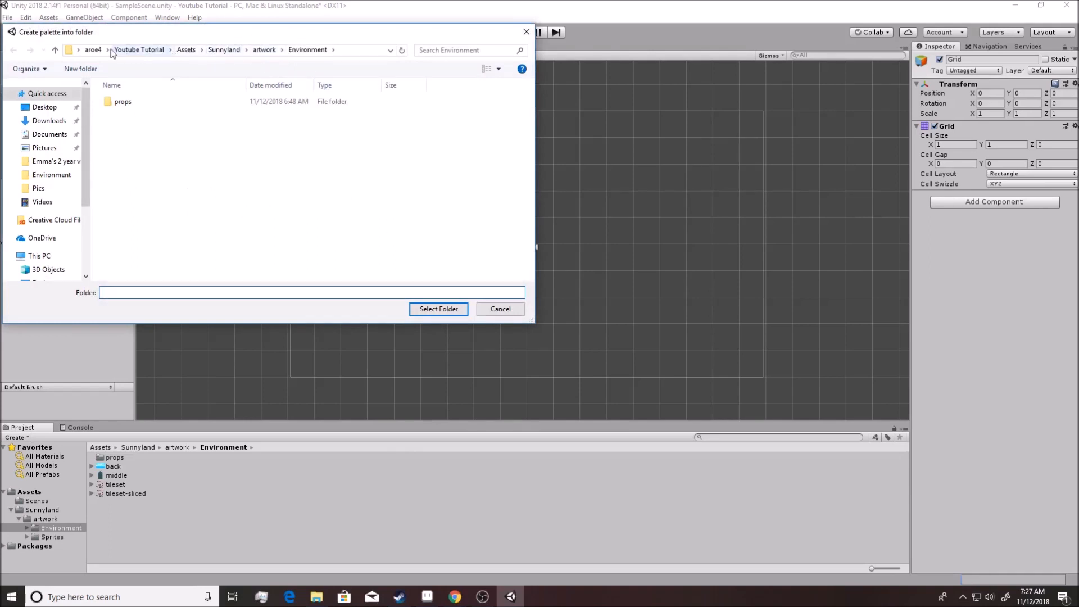
# Save the SunnyLand palette into the project's Assets folder
pyautogui.click(186, 50)
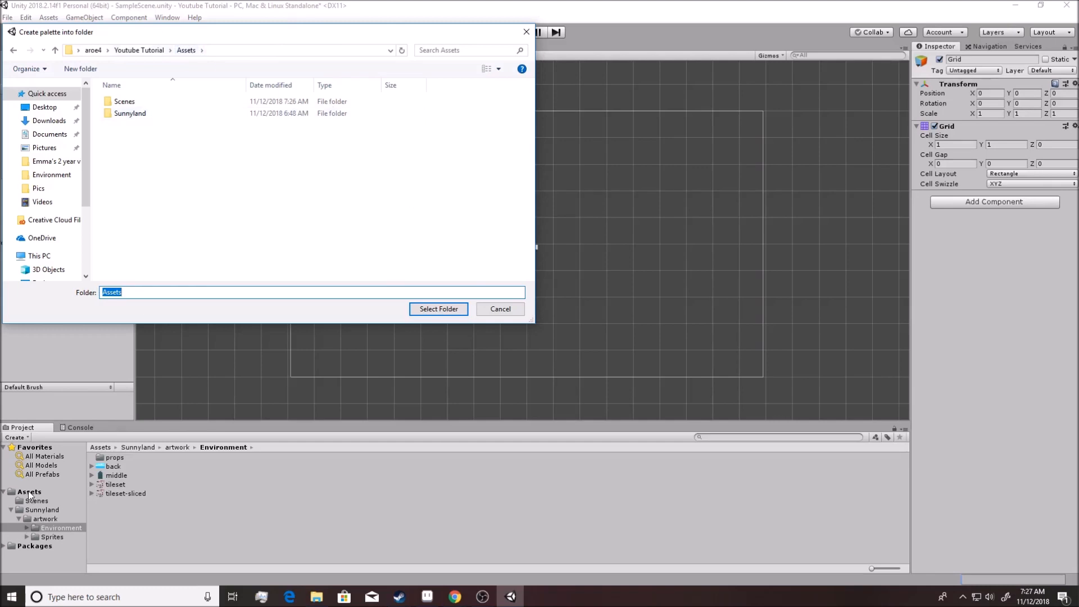
pyautogui.click(130, 113)
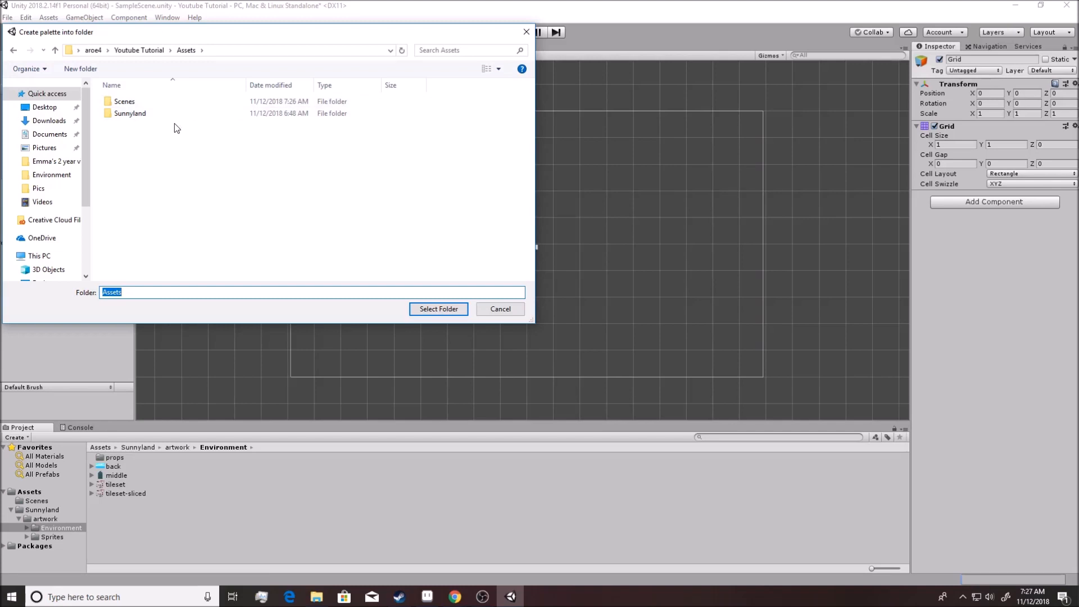
pyautogui.moveTo(22, 524)
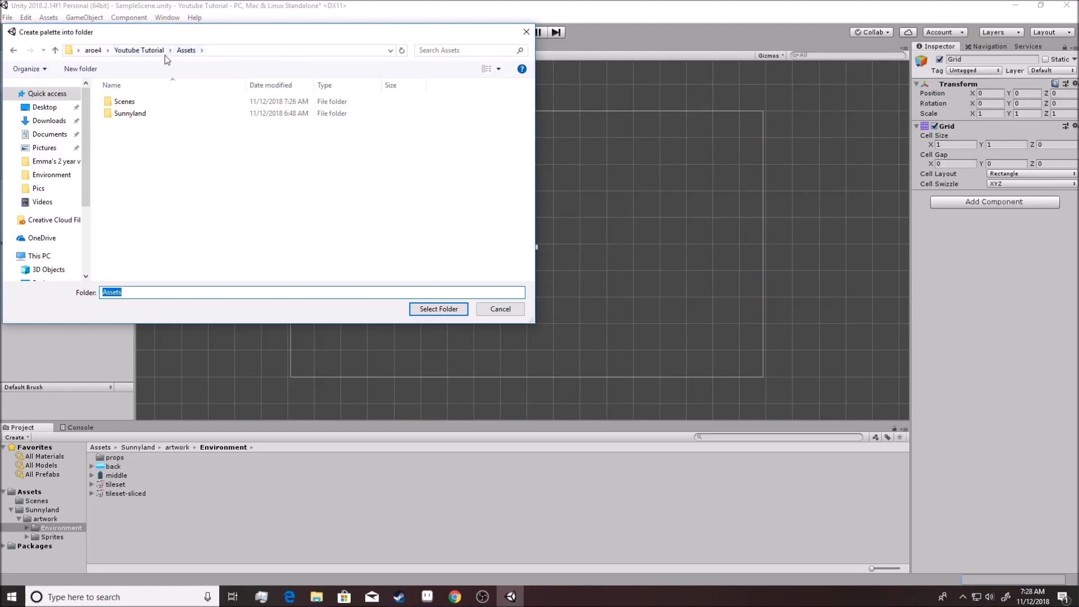
pyautogui.moveTo(134, 60)
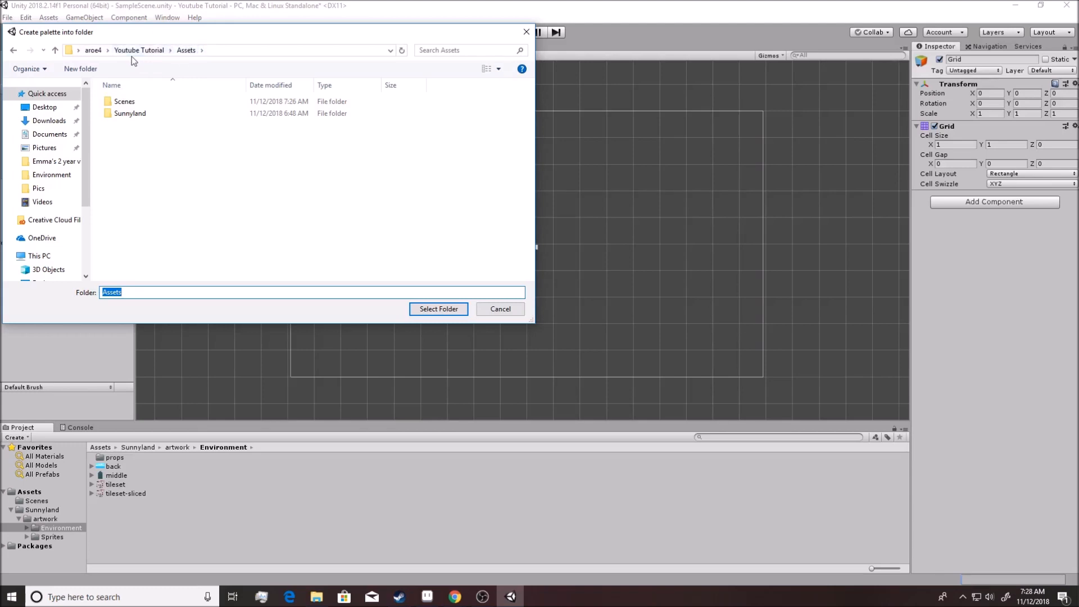
pyautogui.moveTo(144, 67)
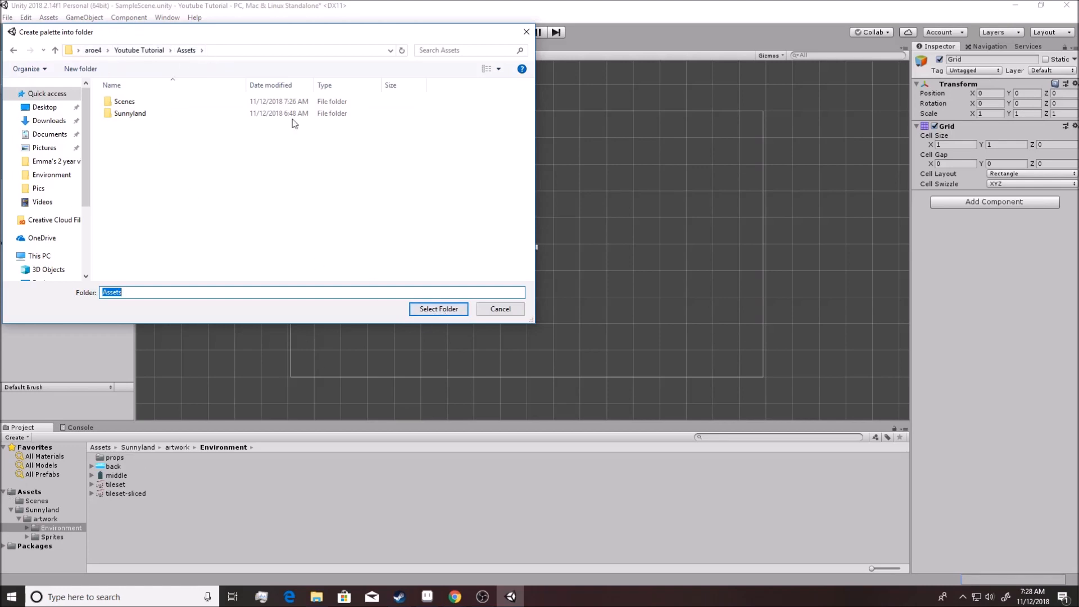
pyautogui.moveTo(439, 309)
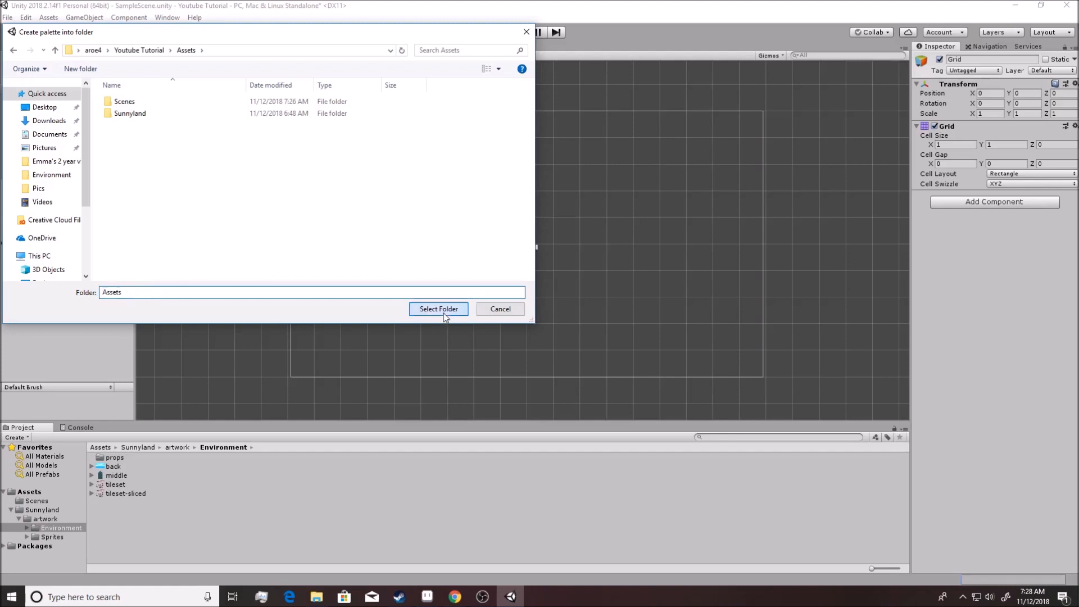
pyautogui.click(438, 308)
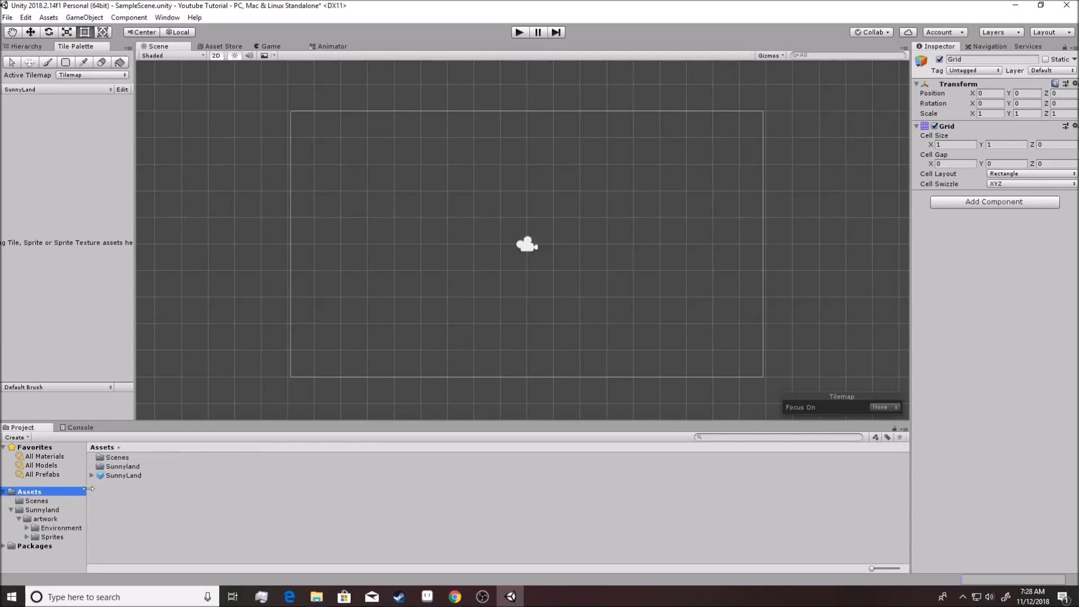
# Show Assets, select the Sunnyland folder and bring up its context menu
pyautogui.click(123, 466)
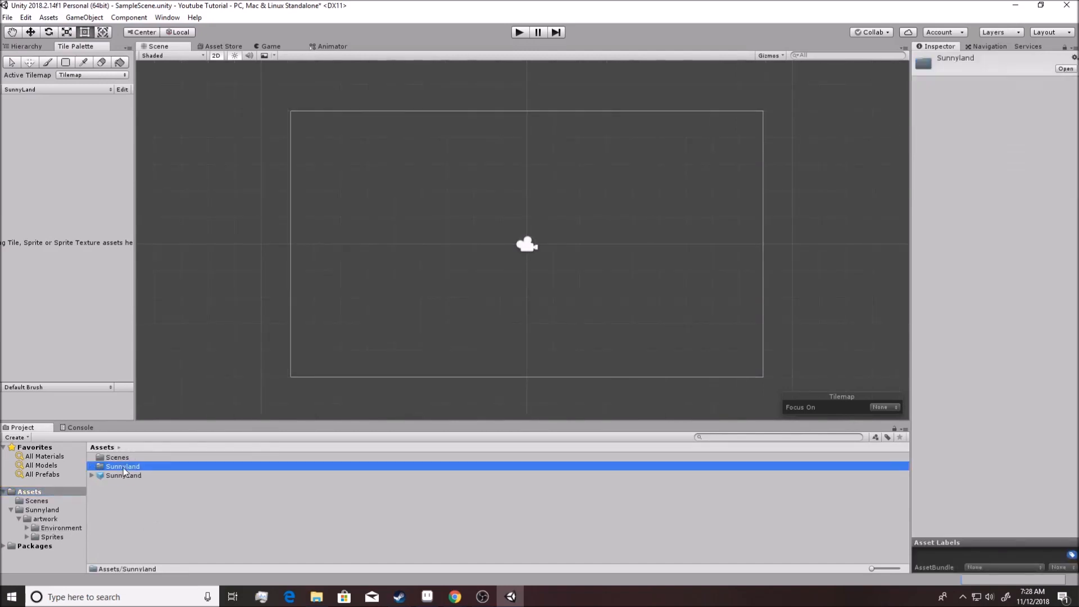
pyautogui.click(124, 475)
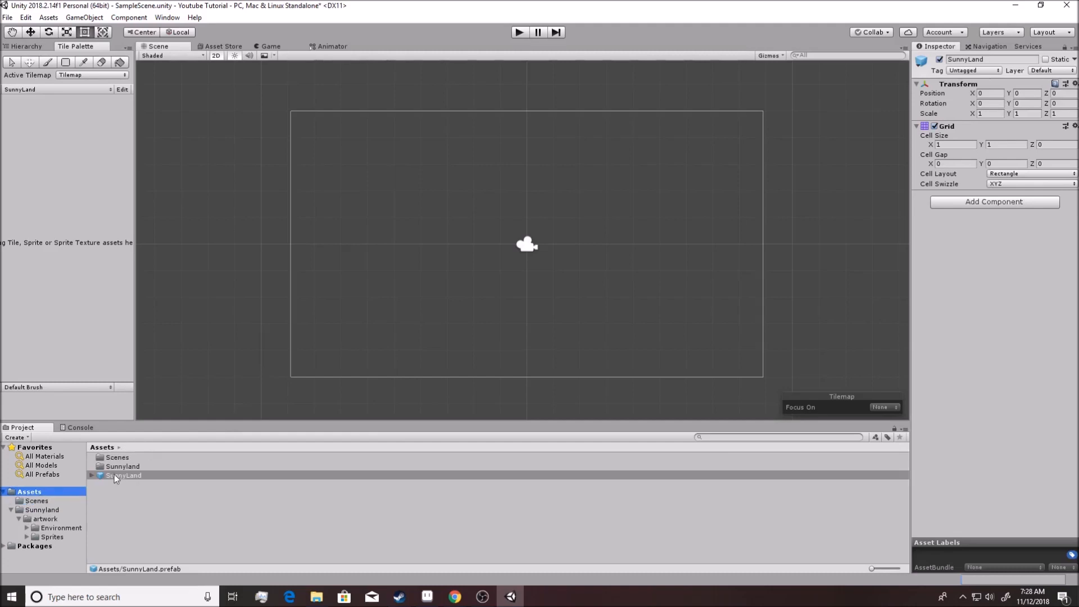
pyautogui.rightClick(124, 475)
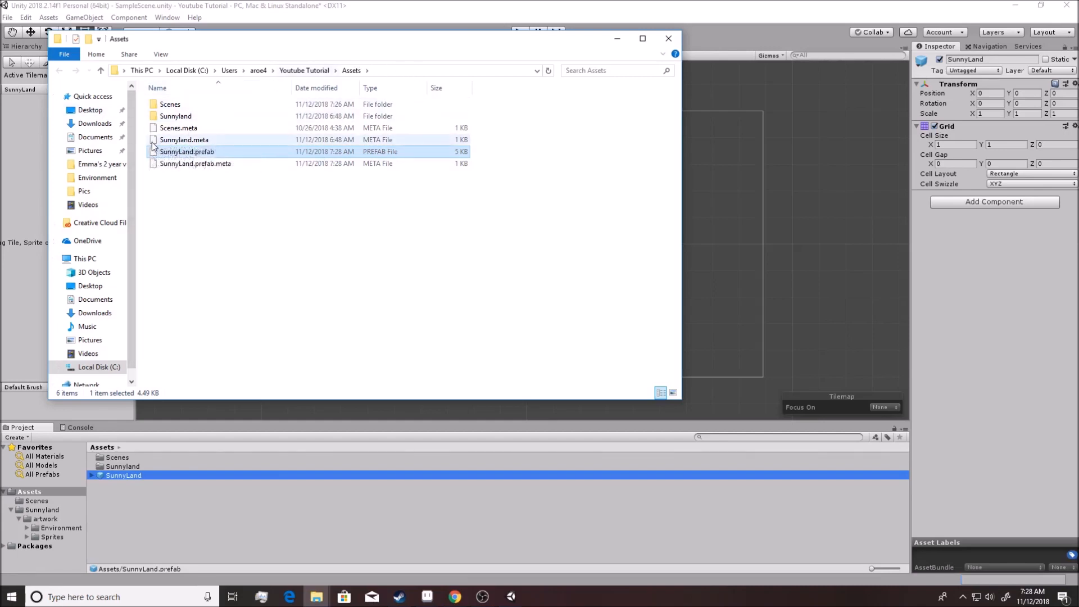
# Check the Sunnyland and SunnyLand prefab .meta files in File Explorer
pyautogui.click(186, 151)
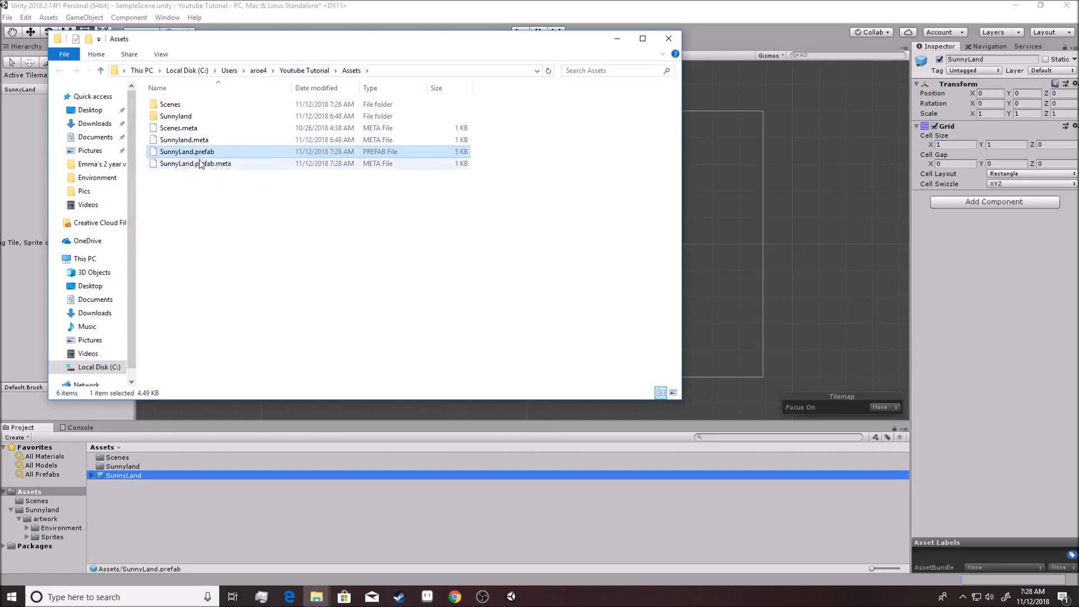
pyautogui.click(667, 37)
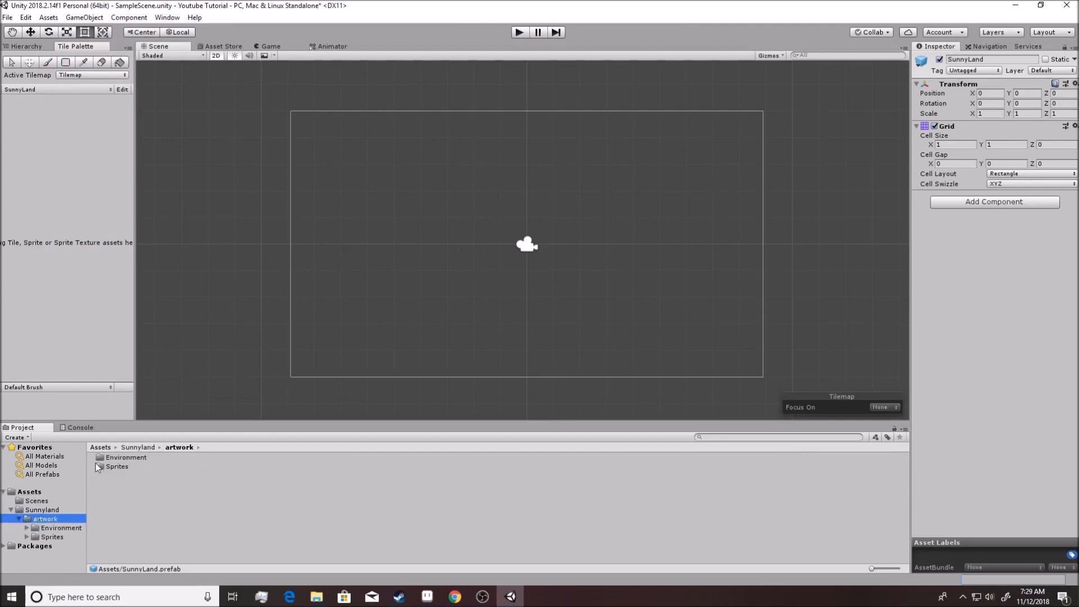
# Open the Environment artwork folder and pick the tileset image
pyautogui.doubleClick(126, 457)
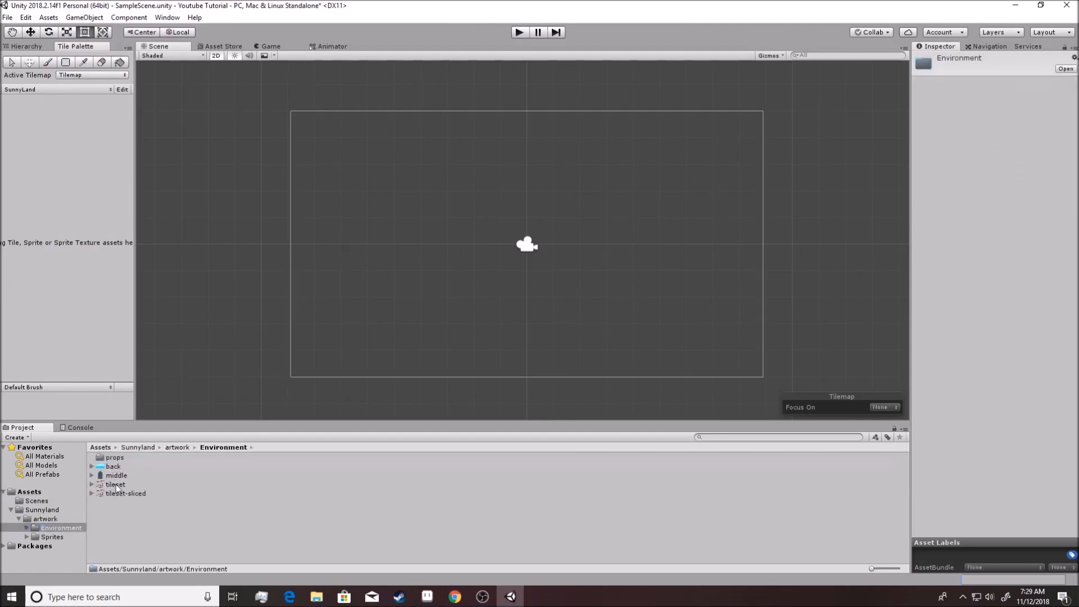
pyautogui.click(115, 484)
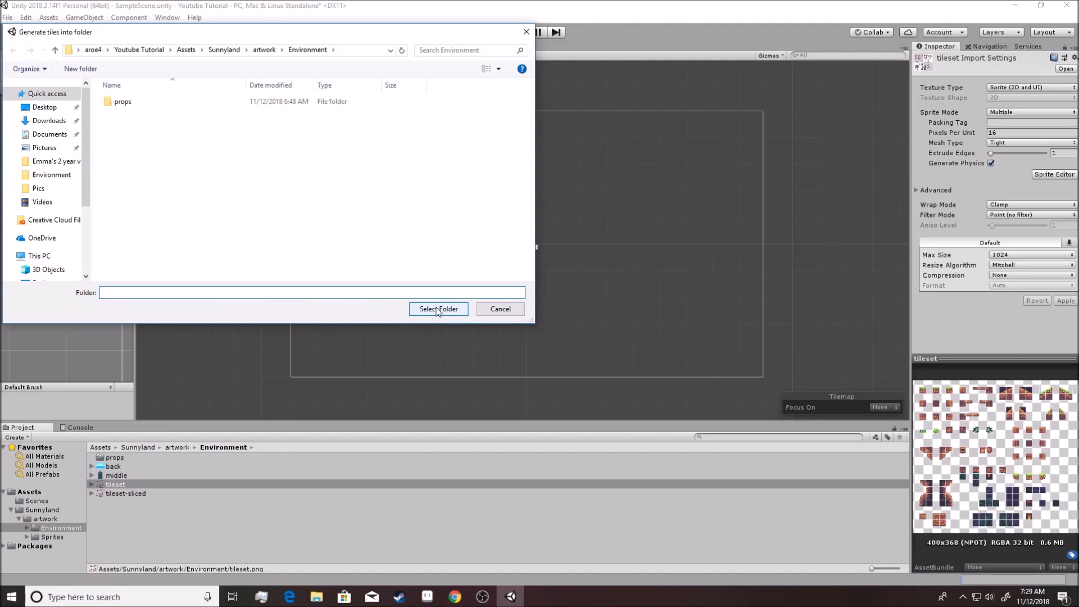
# Generate tileset tiles into Environment, choose the Paint Brush, and zoom the palette
pyautogui.click(438, 309)
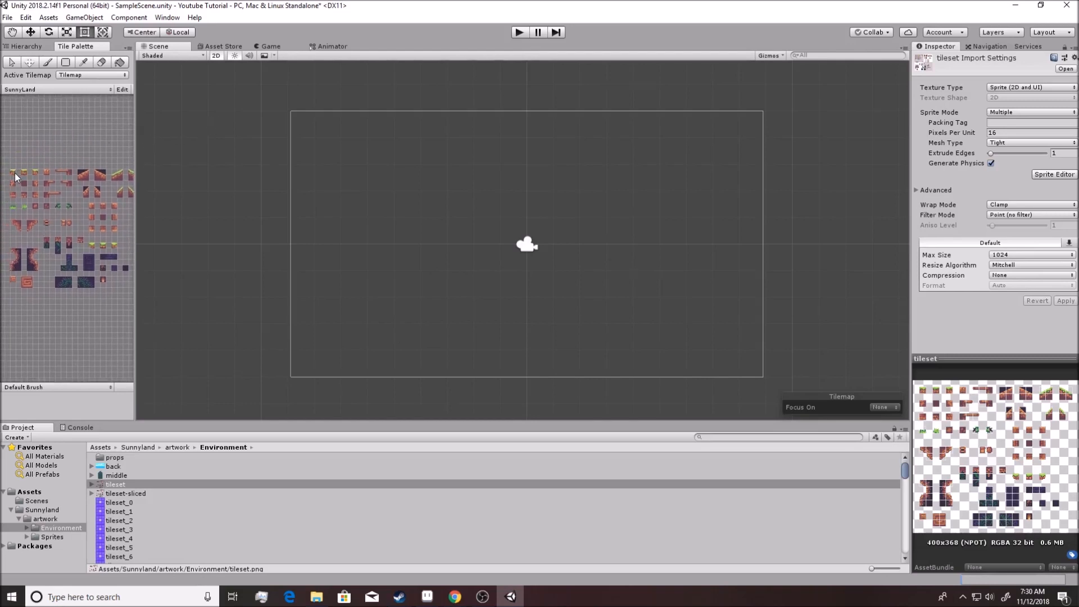
pyautogui.click(47, 62)
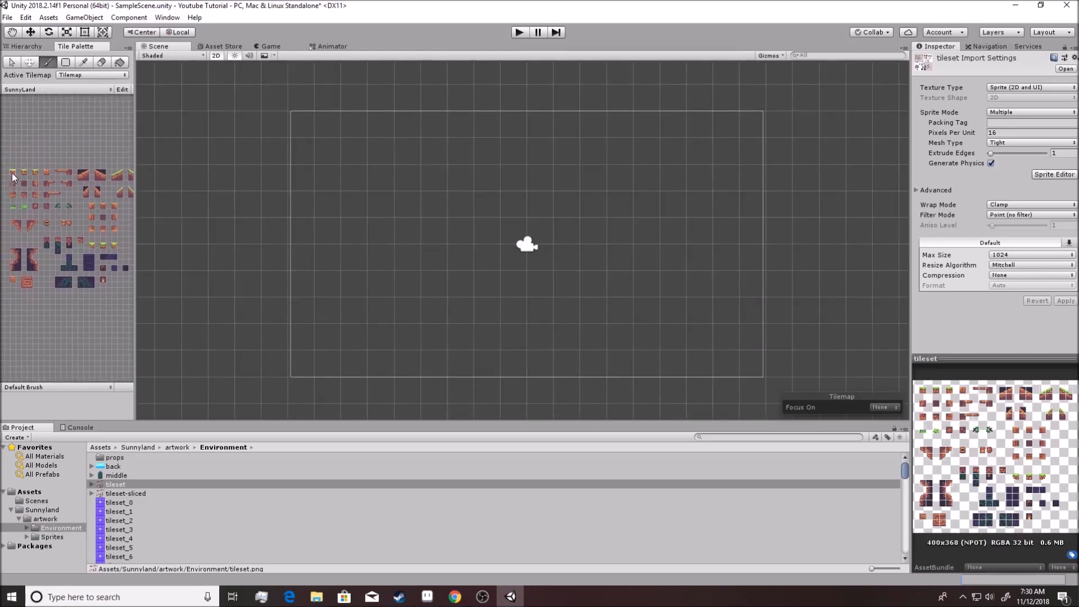
pyautogui.scroll(-3)
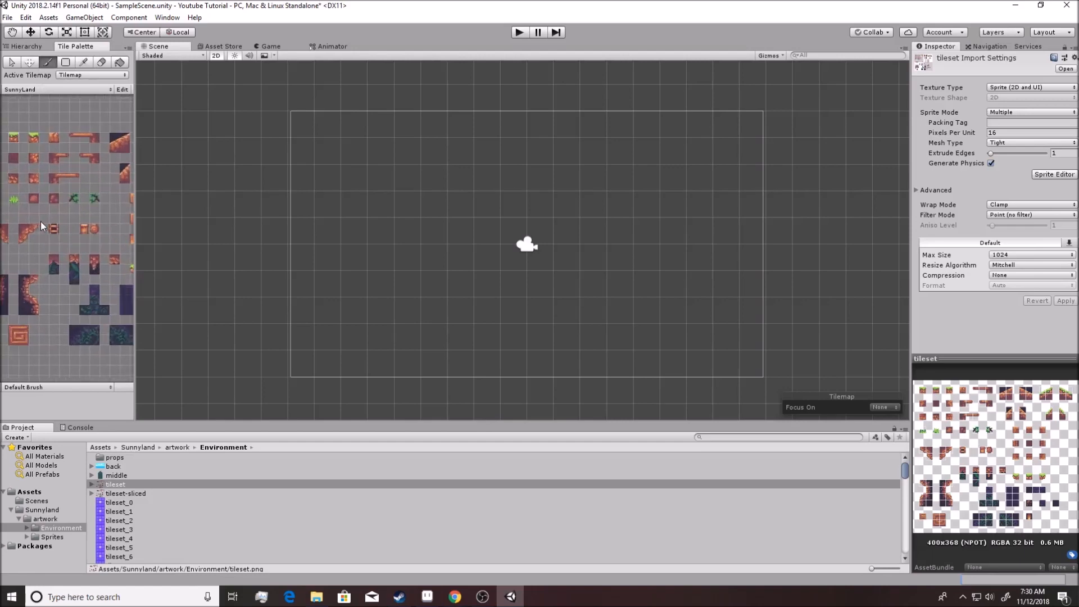
pyautogui.scroll(-3)
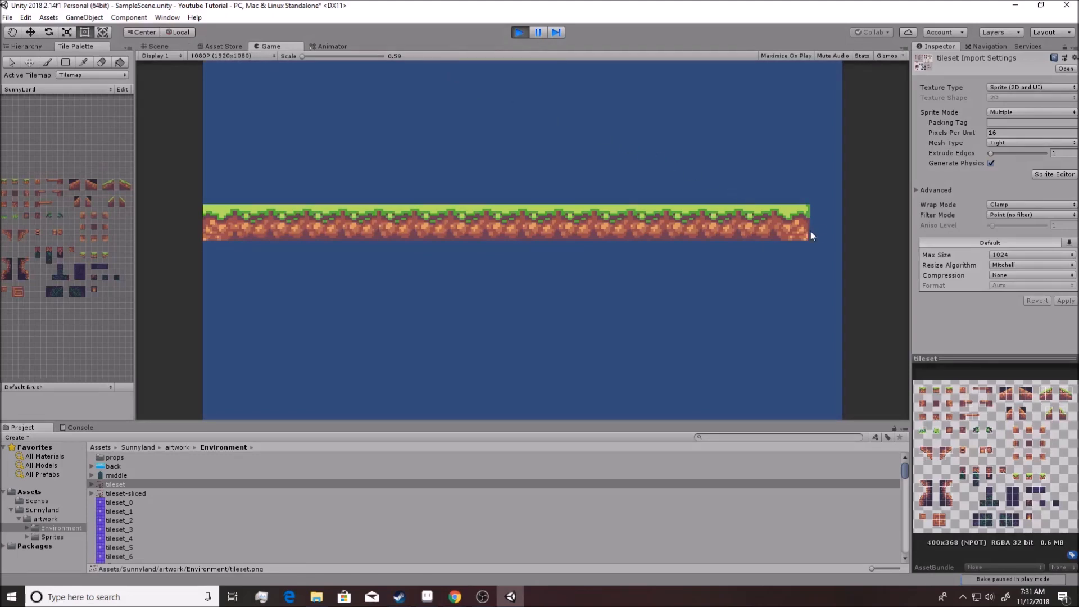
# Stop the Play-mode preview of the painted grass-and-dirt strip
pyautogui.click(158, 46)
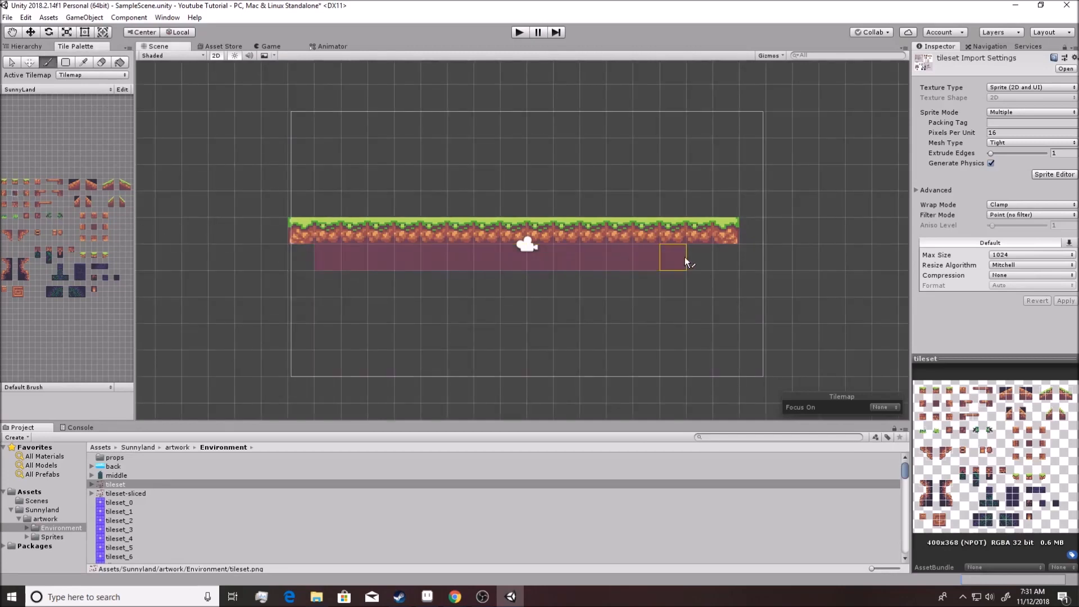
# Paint dirt edge tiles down both sides and bottom, filling the interior beneath the grass
pyautogui.click(300, 258)
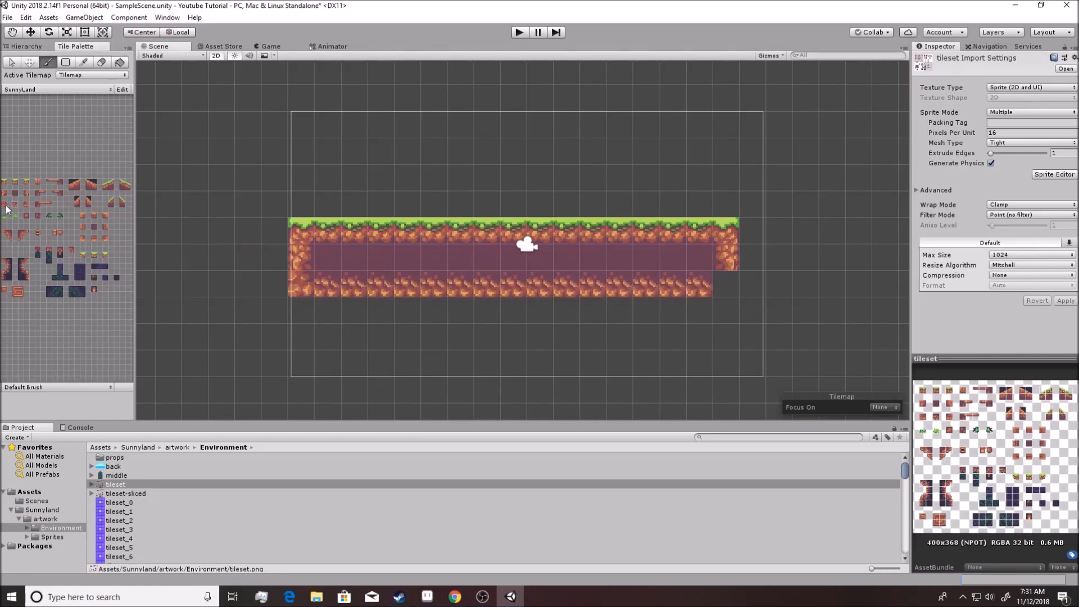
pyautogui.click(726, 283)
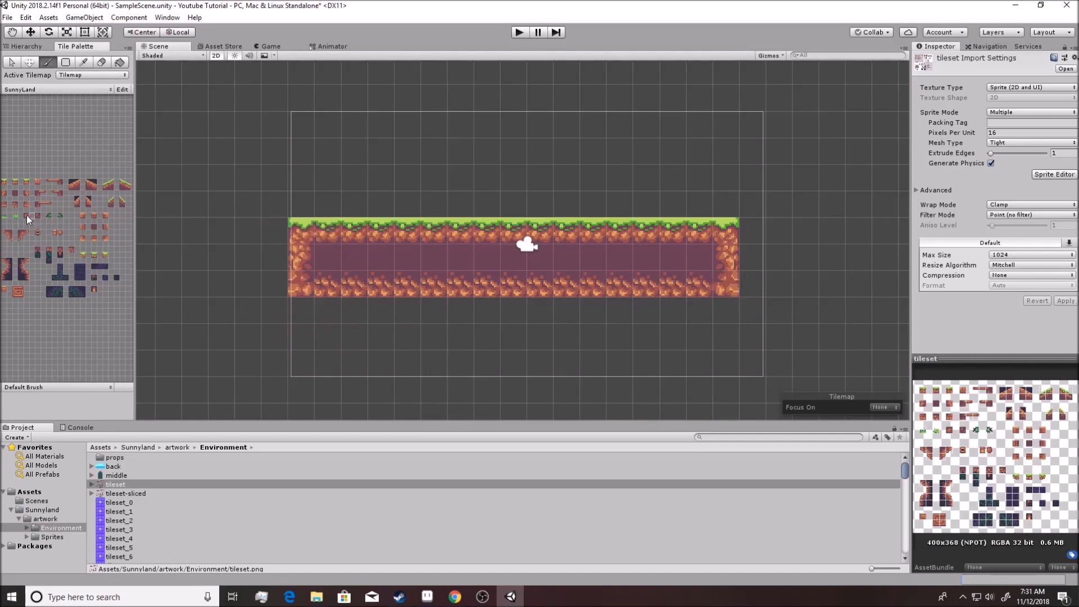
pyautogui.click(300, 258)
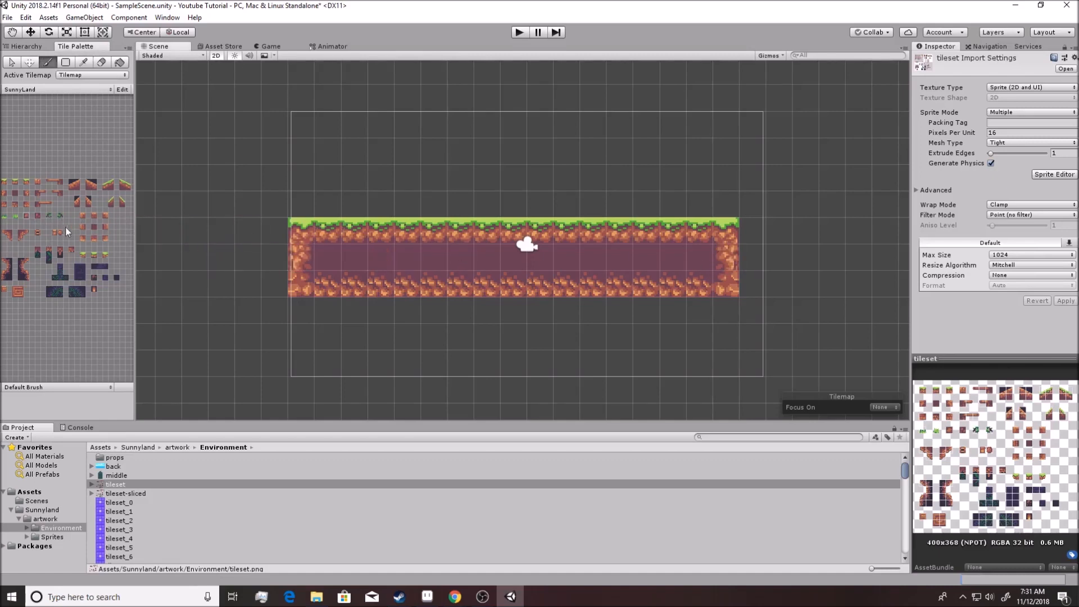
pyautogui.click(394, 258)
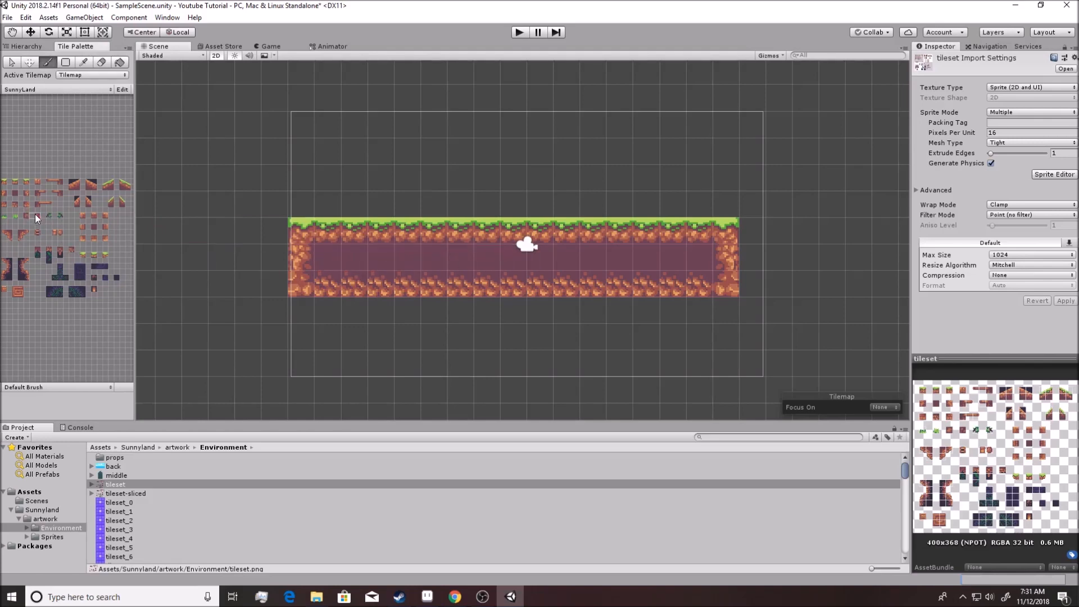
pyautogui.moveTo(36, 219)
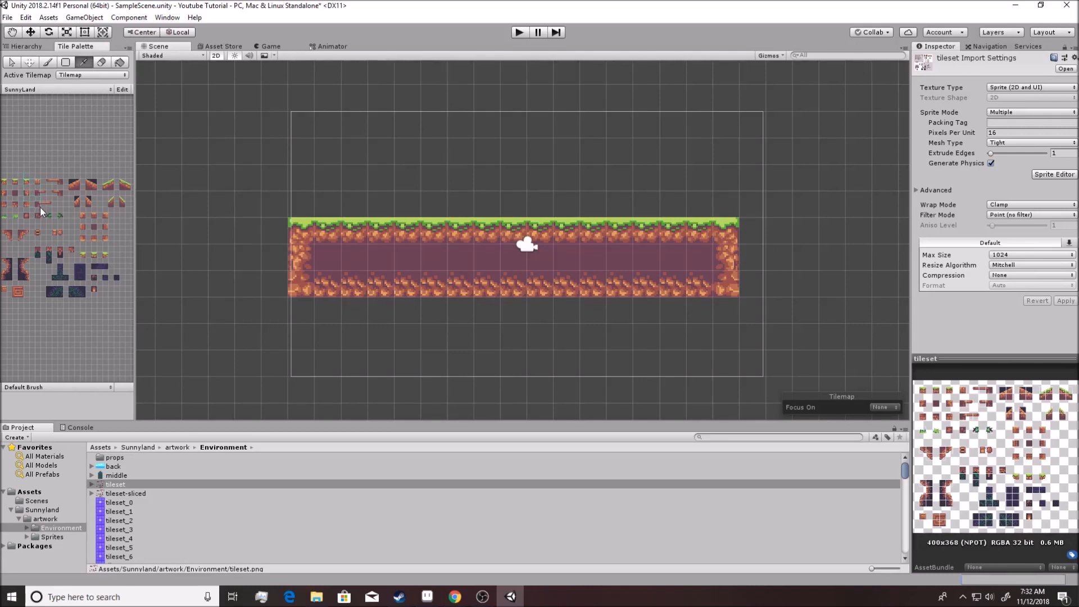
pyautogui.moveTo(527, 245); pyautogui.dragTo(578, 117)
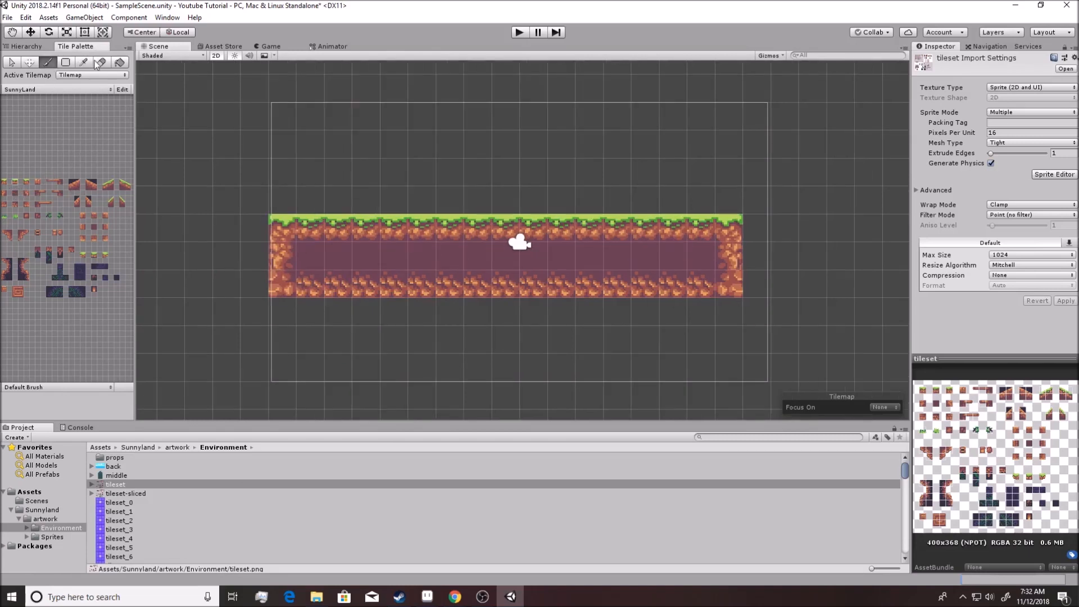
pyautogui.moveTo(100, 63)
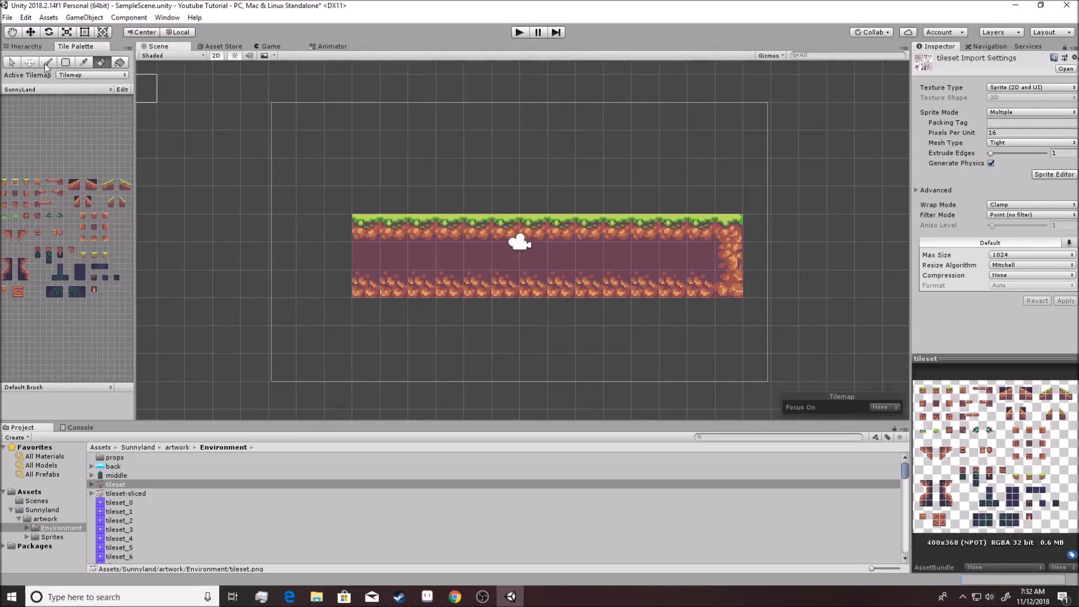
# Erase the island's left tile columns, then switch back to the Paint Brush
pyautogui.click(394, 199)
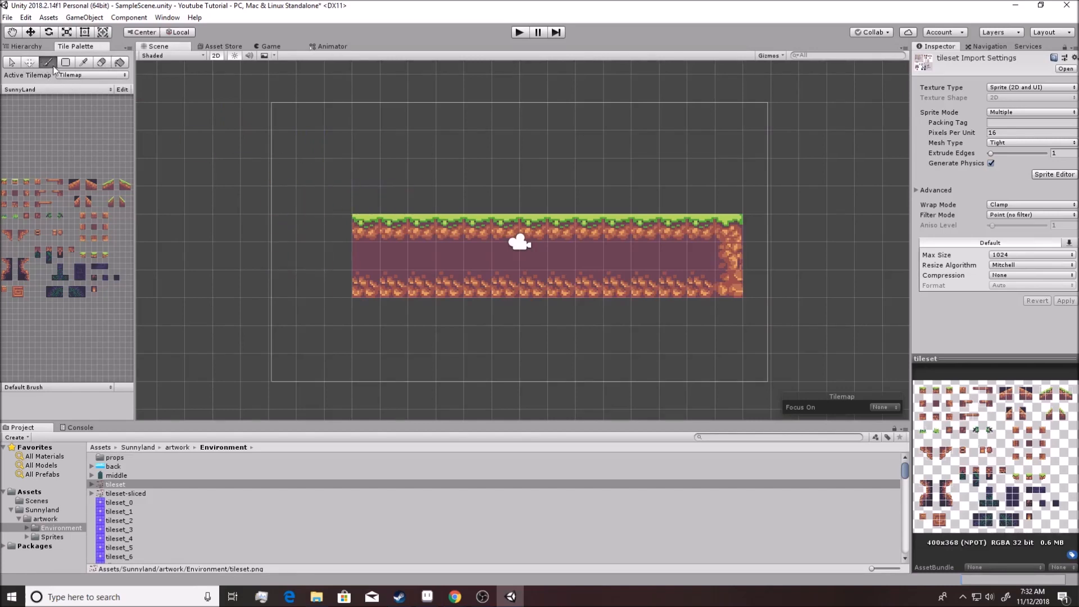
pyautogui.moveTo(48, 62)
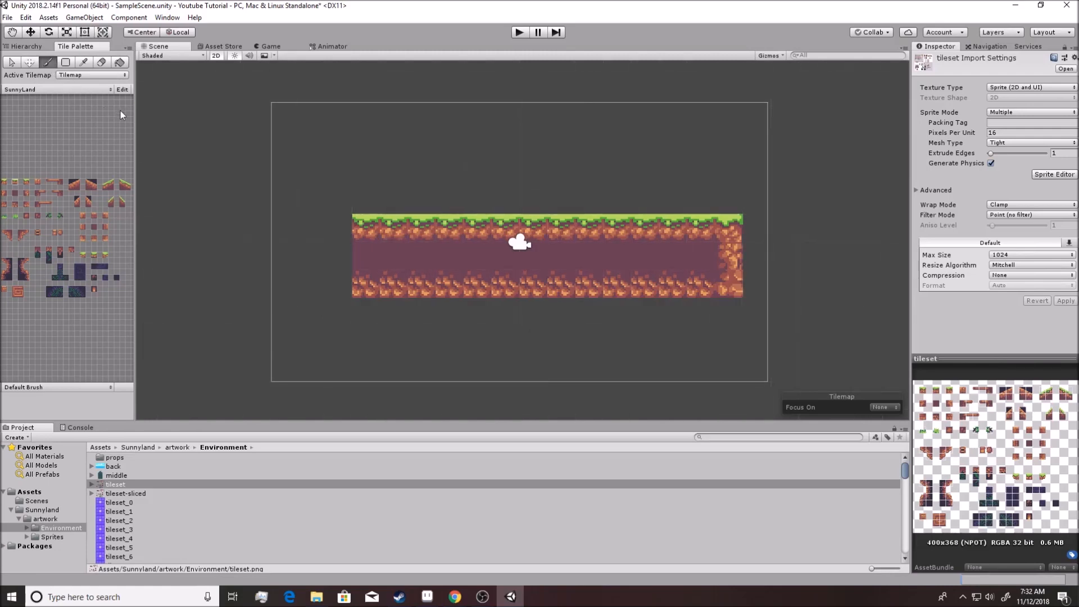
pyautogui.click(364, 200)
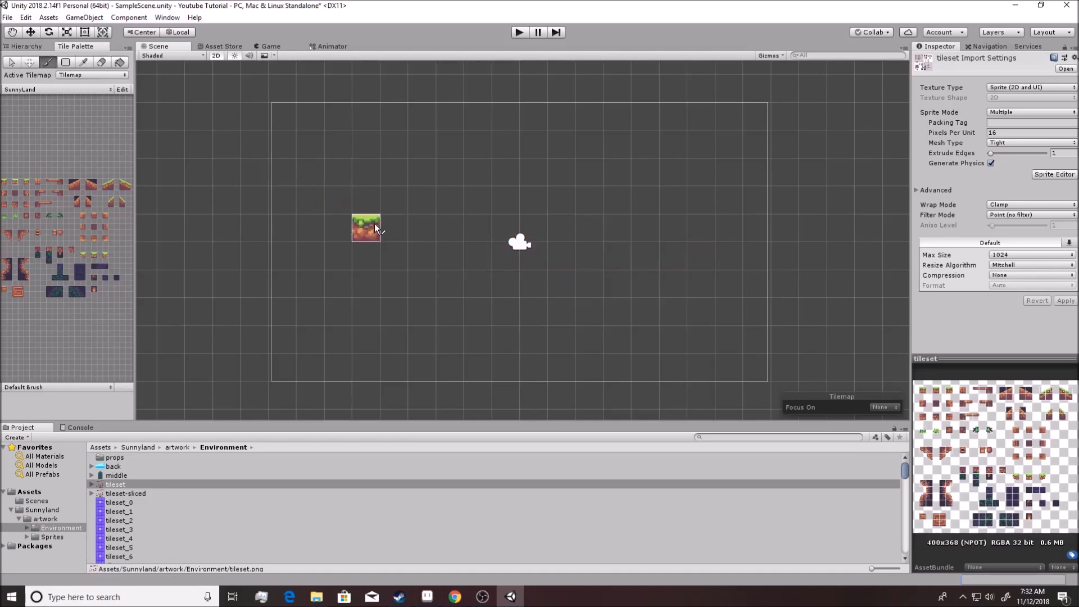
# Paint grass tiles near centre, then curved dirt corner pieces down to the column base
pyautogui.moveTo(366, 227); pyautogui.dragTo(147, 199)
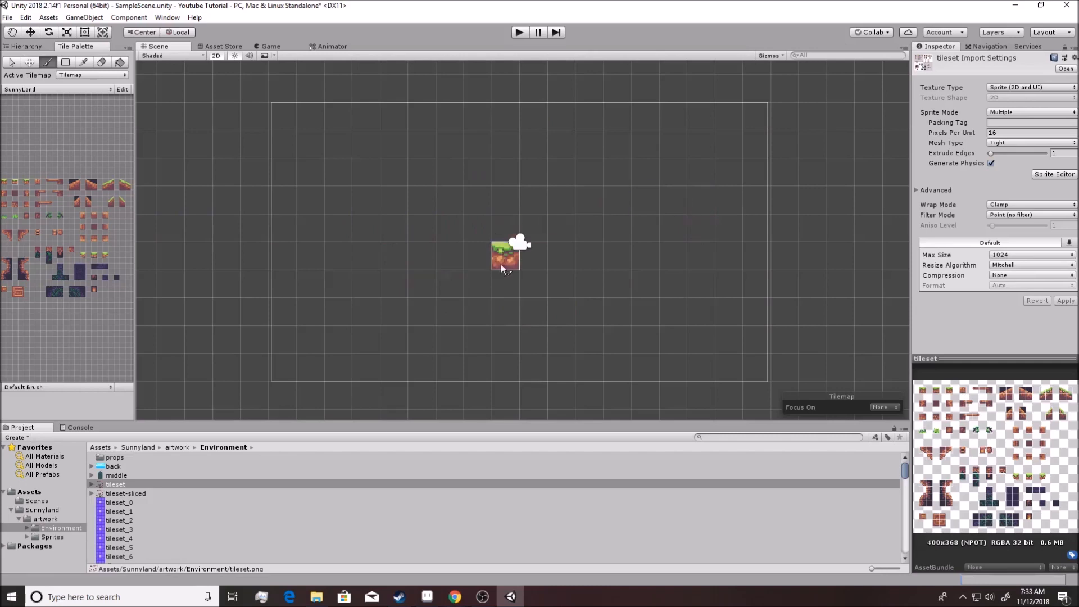
pyautogui.moveTo(506, 256); pyautogui.dragTo(171, 258)
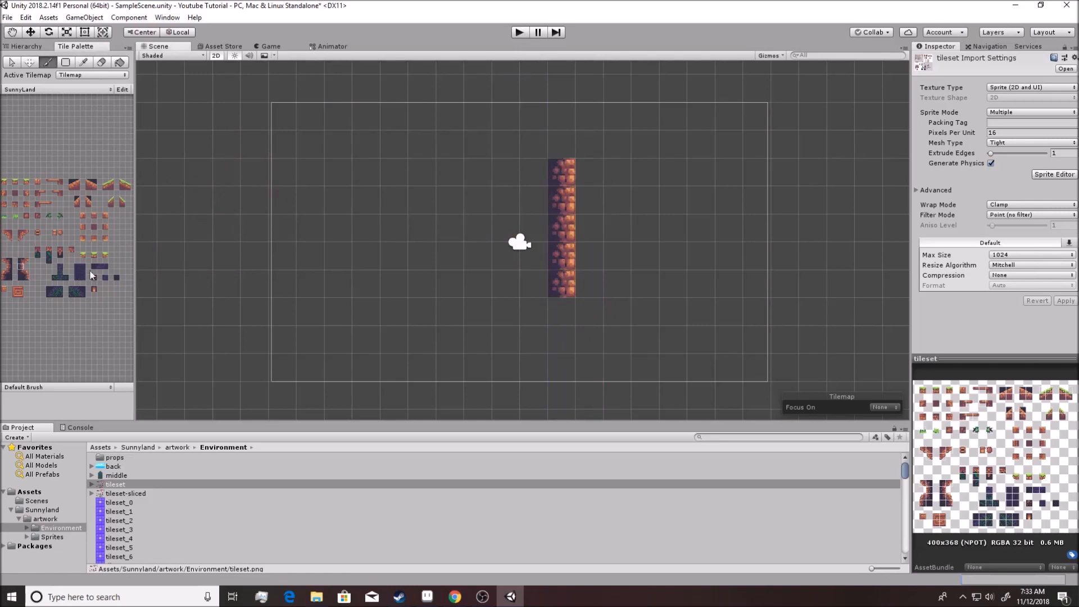
pyautogui.click(544, 327)
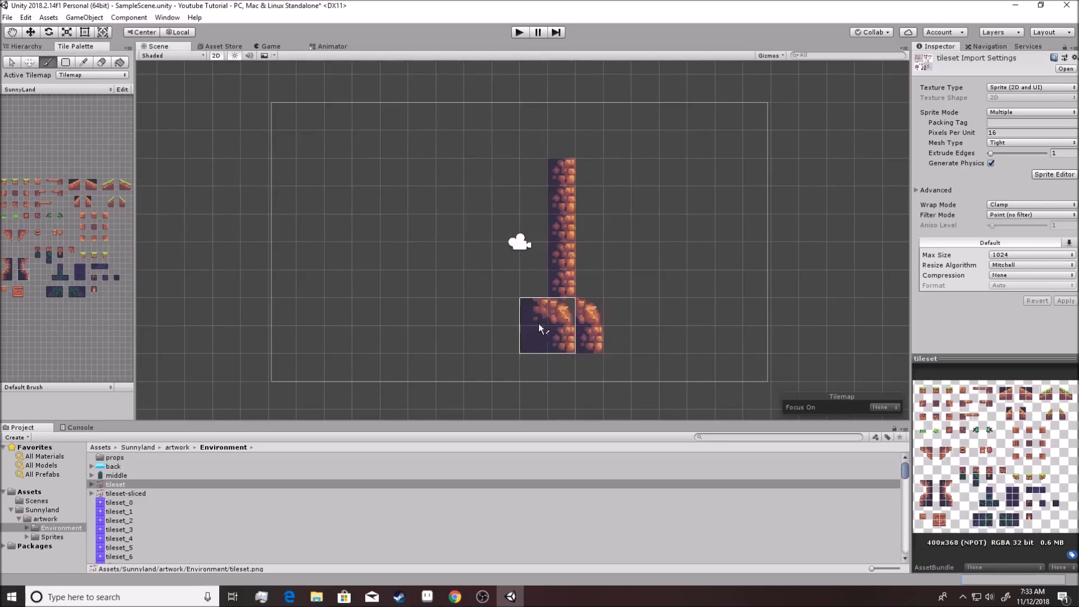
pyautogui.click(547, 143)
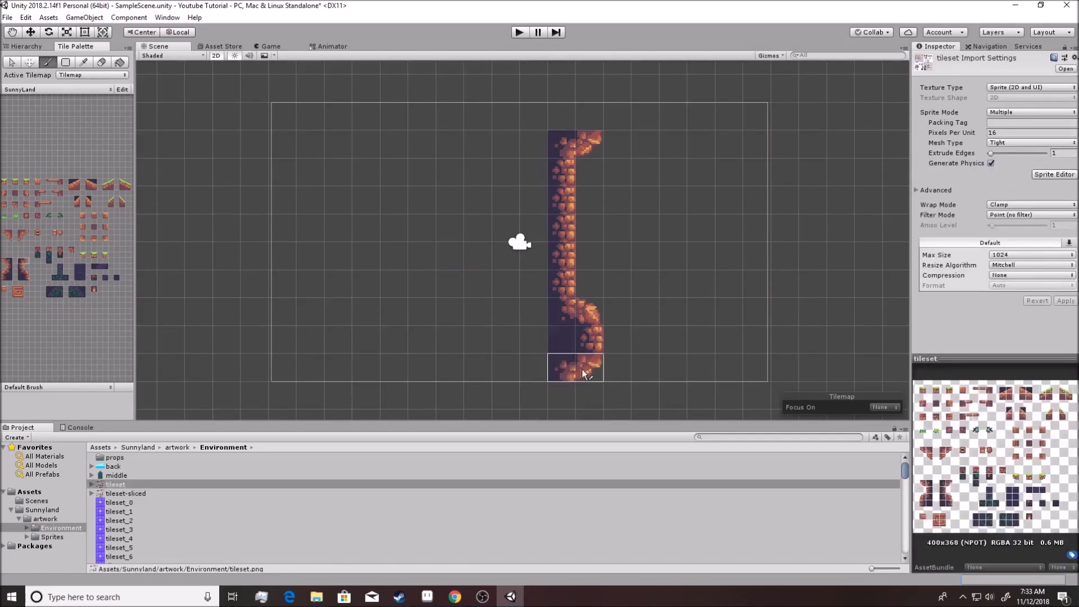
pyautogui.click(588, 368)
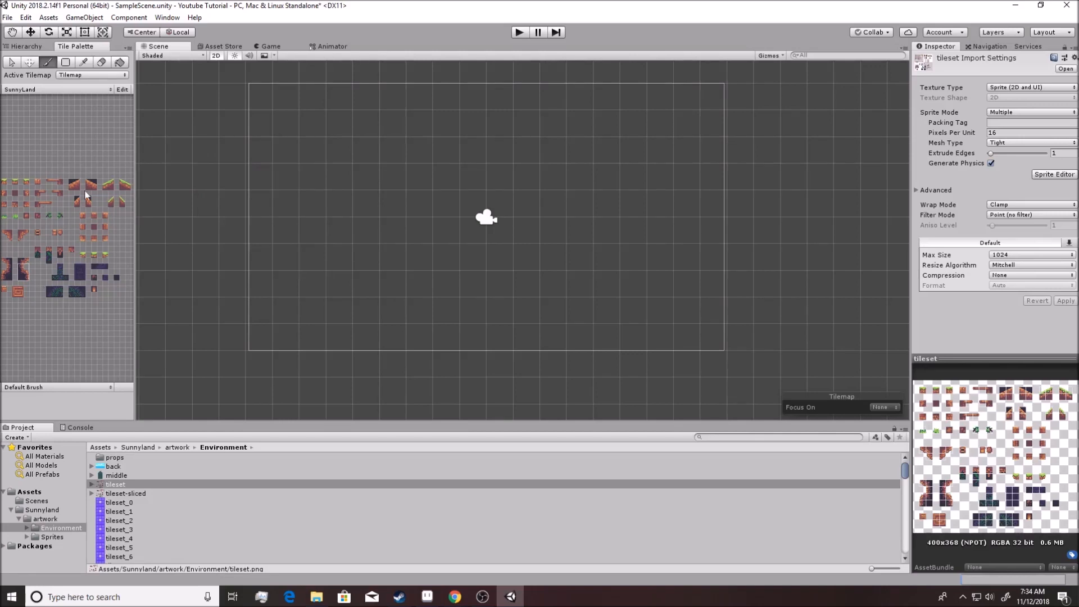
pyautogui.moveTo(64, 237)
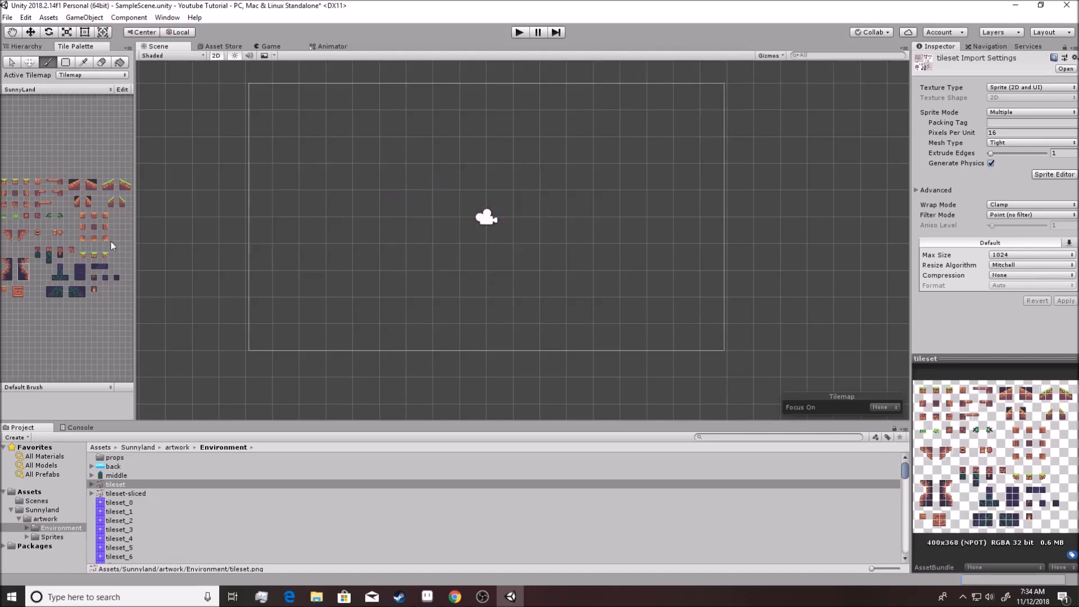
# Paint a row of grass tiles across the scene, enter Play mode, and view the Sunny Land store page
pyautogui.moveTo(299, 230); pyautogui.dragTo(695, 230)
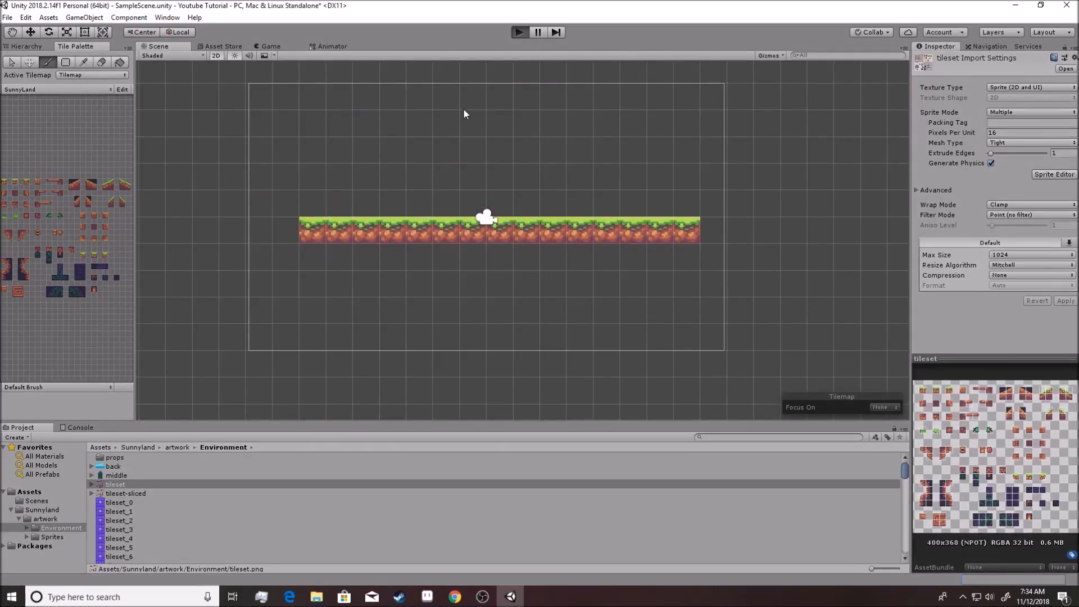
pyautogui.click(519, 32)
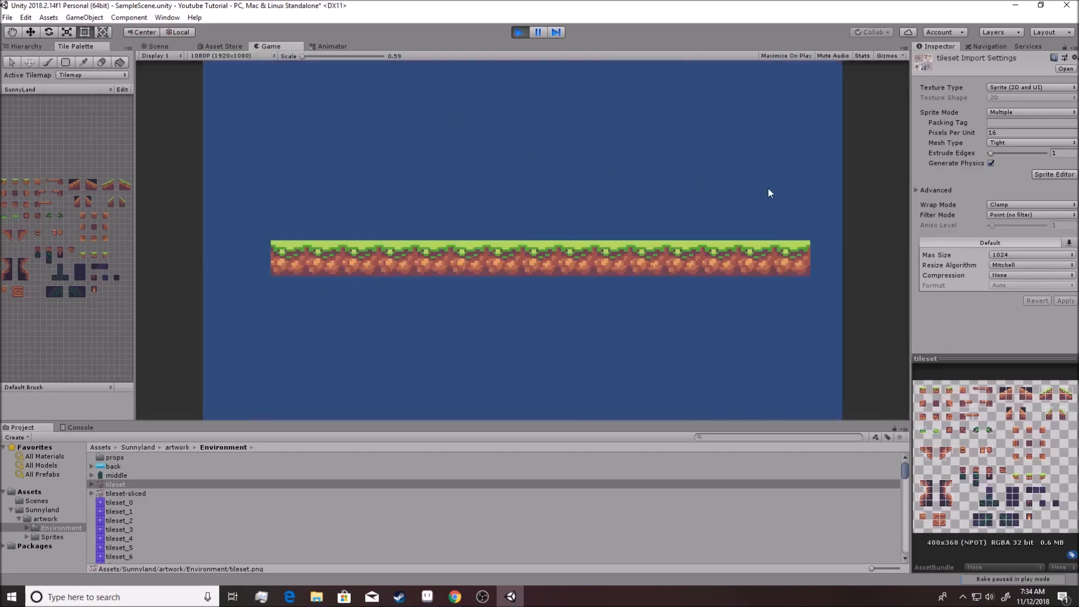
pyautogui.moveTo(545, 321)
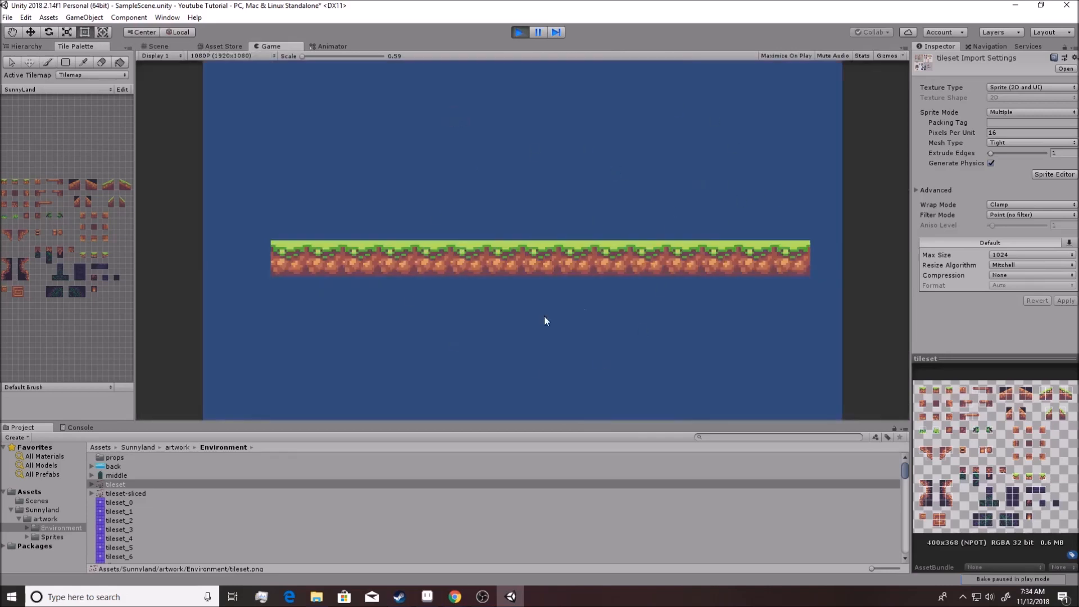
pyautogui.moveTo(659, 325)
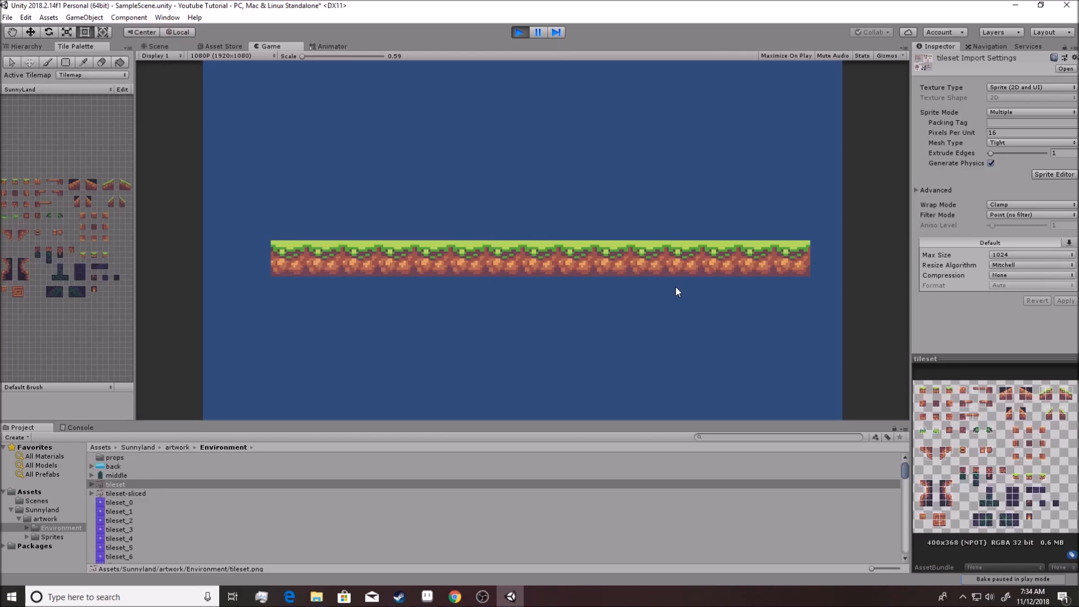
pyautogui.moveTo(668, 288)
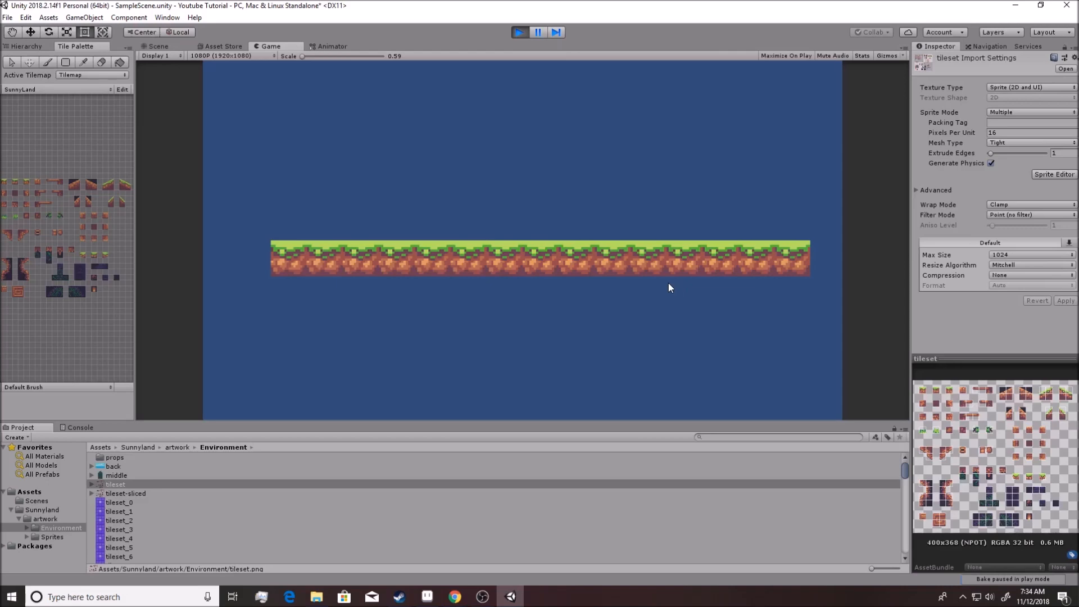
pyautogui.click(222, 46)
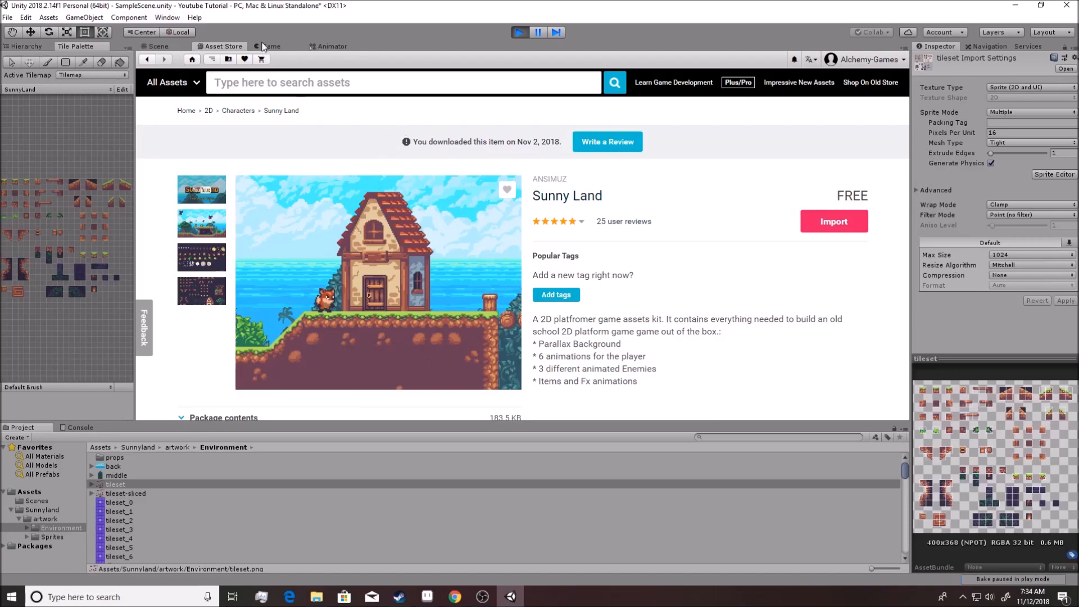
# Leave the Sunny Land store tab and return to the scene editor
pyautogui.click(157, 46)
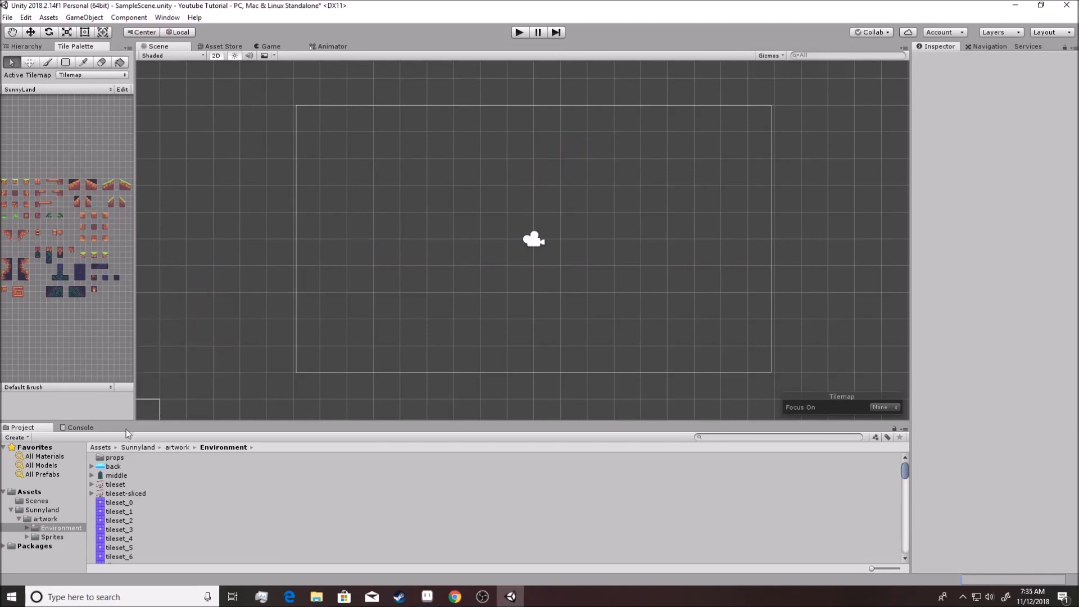
pyautogui.moveTo(49, 515)
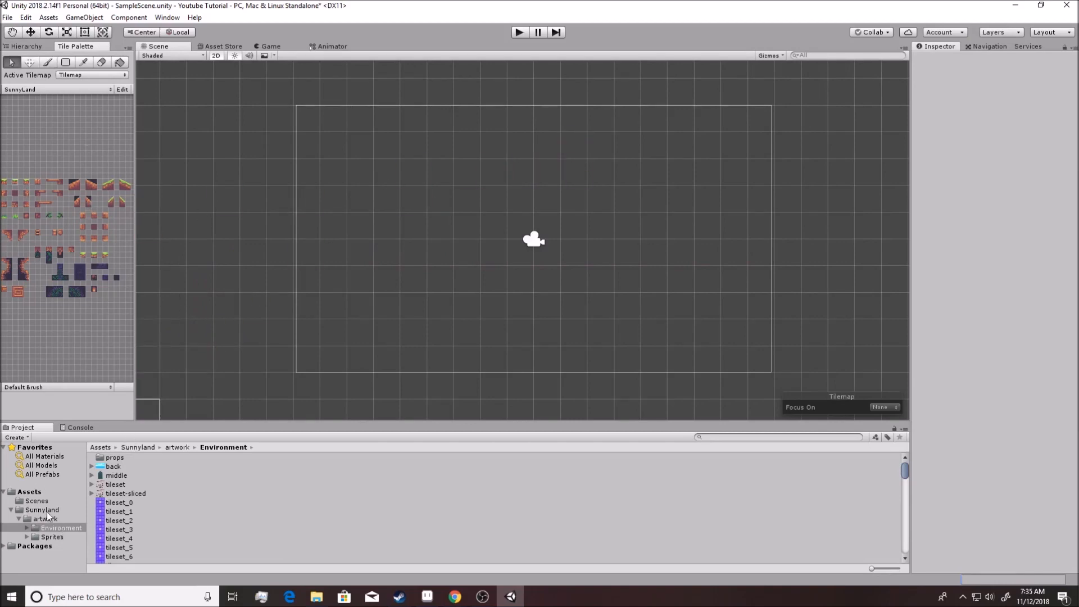
# Set the Environment 'back' image's Sprite Mode to Multiple and launch the Sprite Editor
pyautogui.click(61, 528)
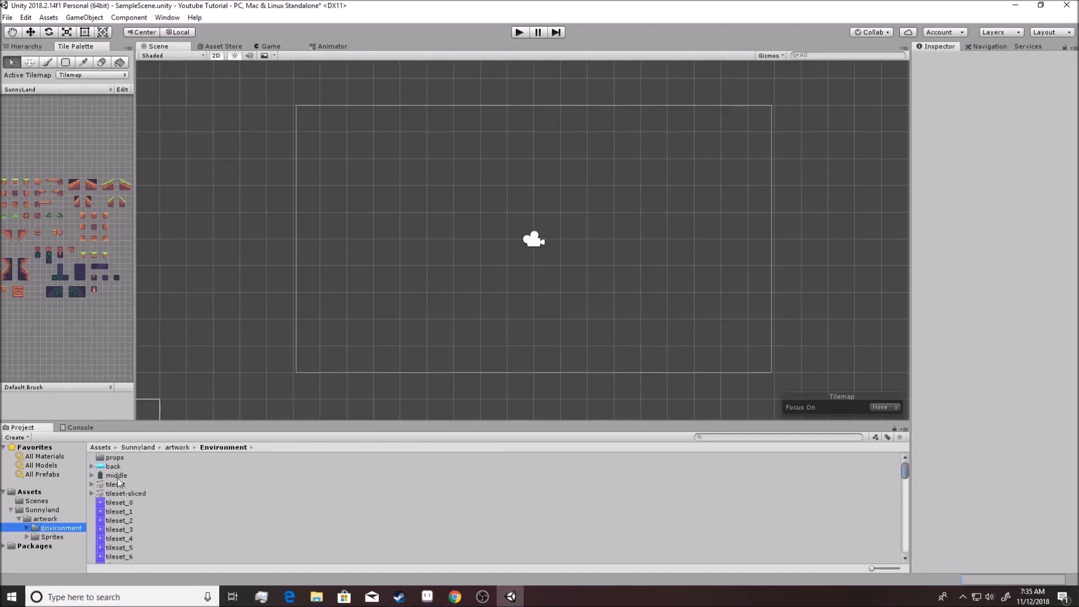
pyautogui.click(113, 466)
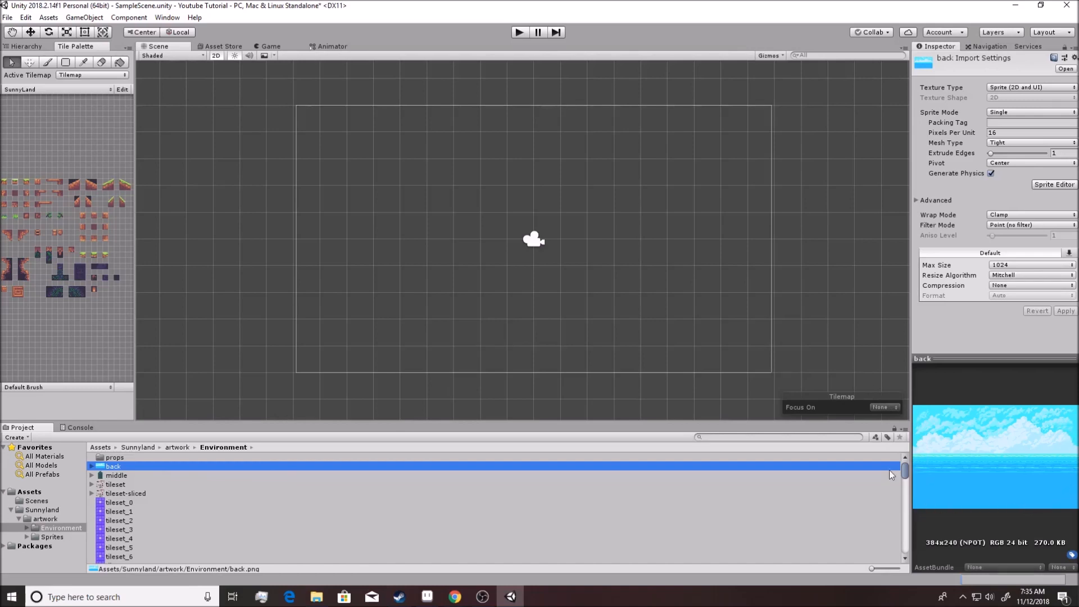
pyautogui.moveTo(790, 504)
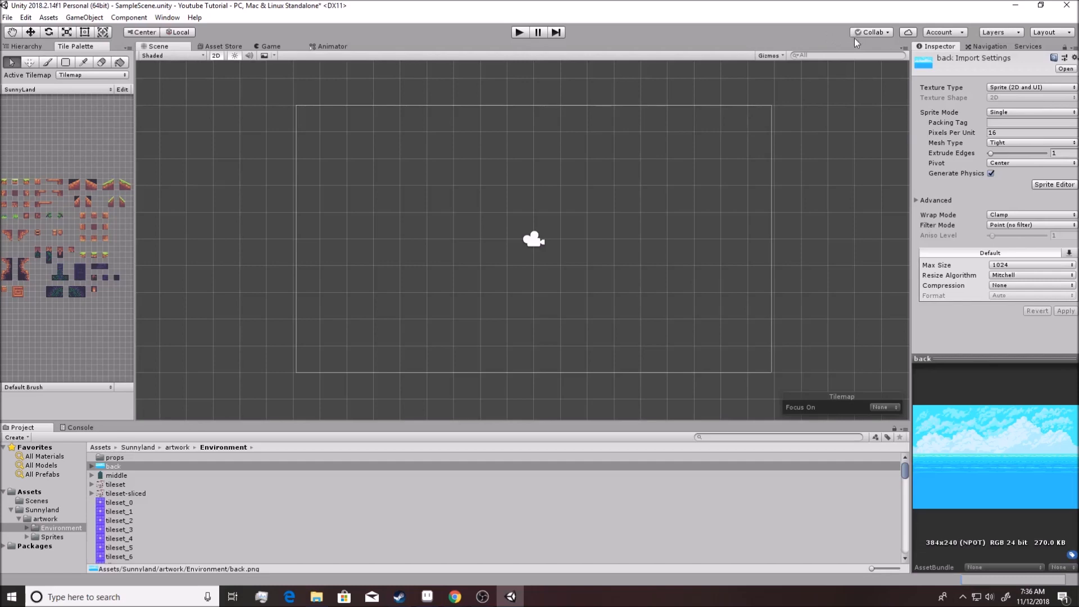
pyautogui.moveTo(848, 384)
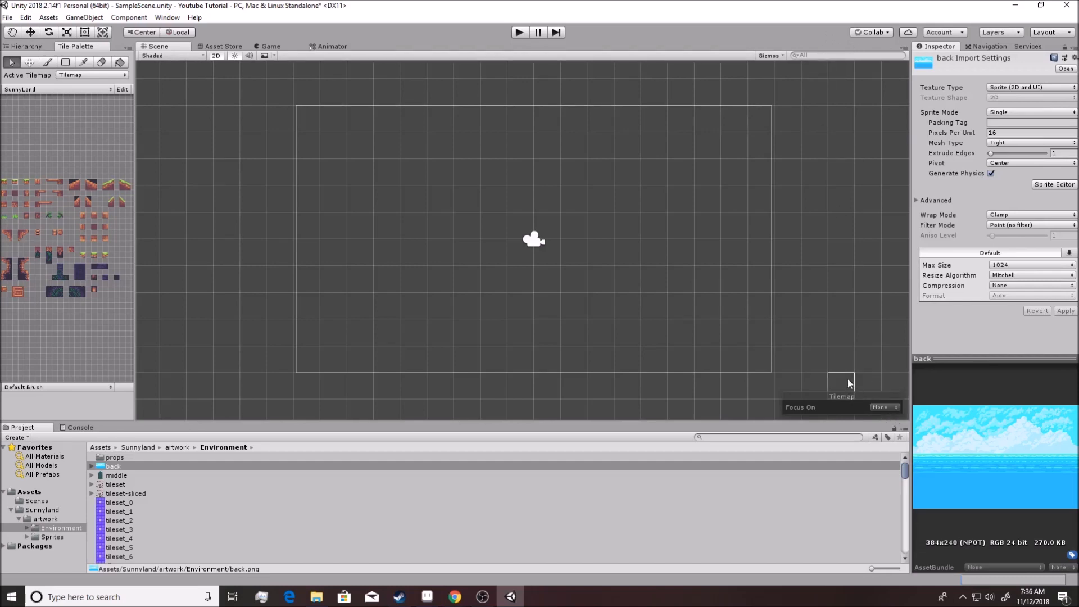
pyautogui.moveTo(833, 378)
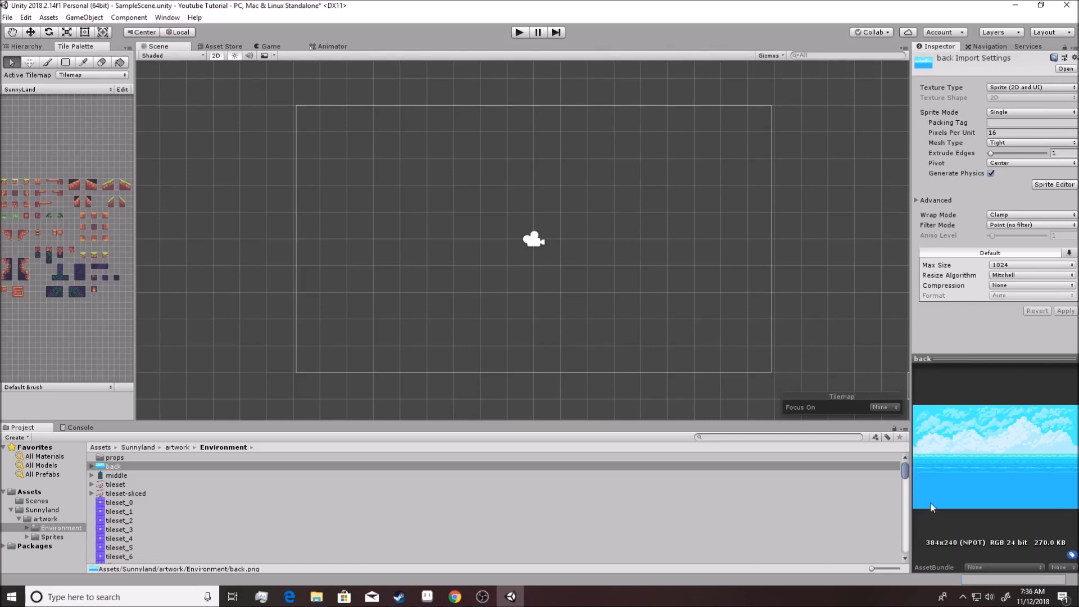
pyautogui.moveTo(786, 255)
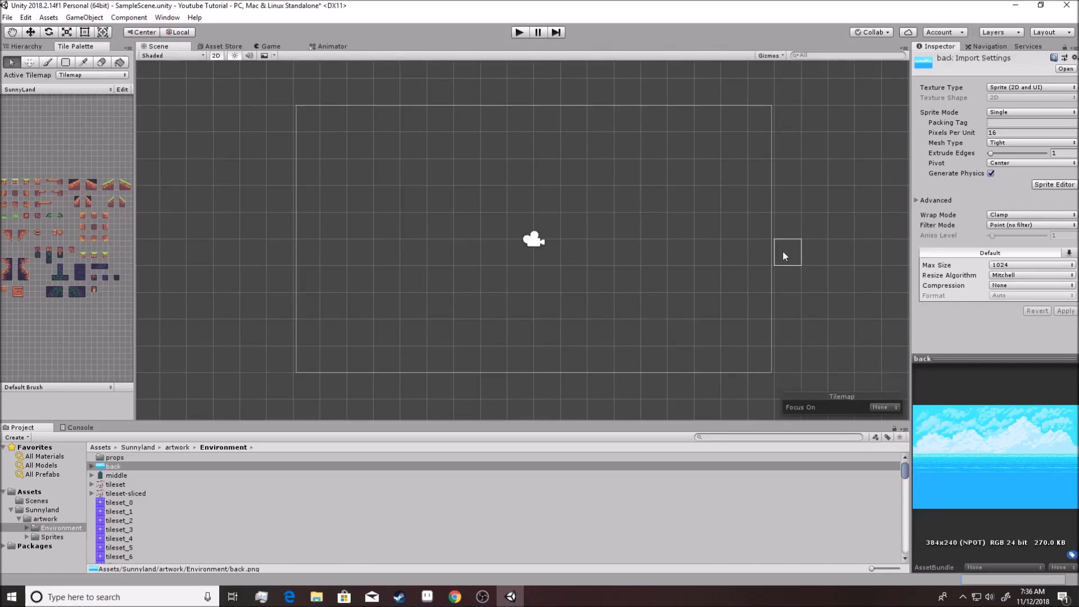
pyautogui.moveTo(1008, 112)
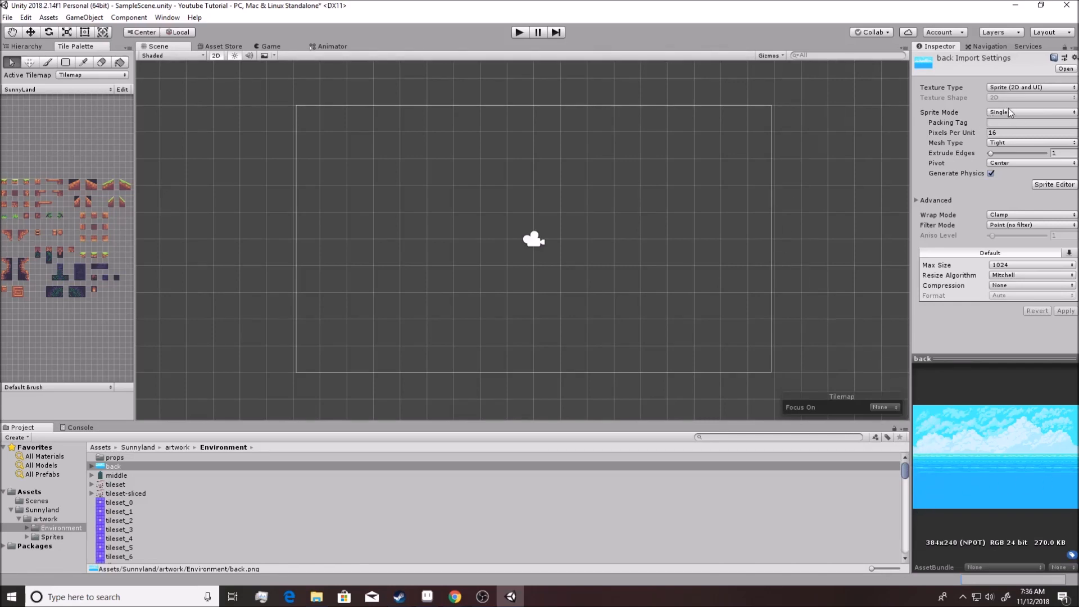
pyautogui.click(1029, 113)
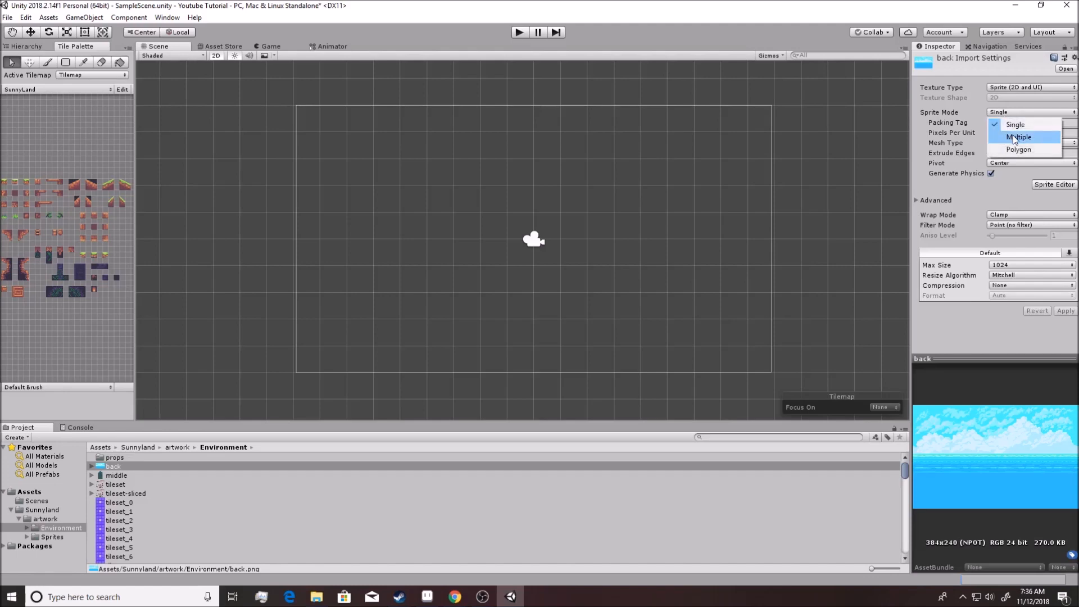
pyautogui.click(1019, 137)
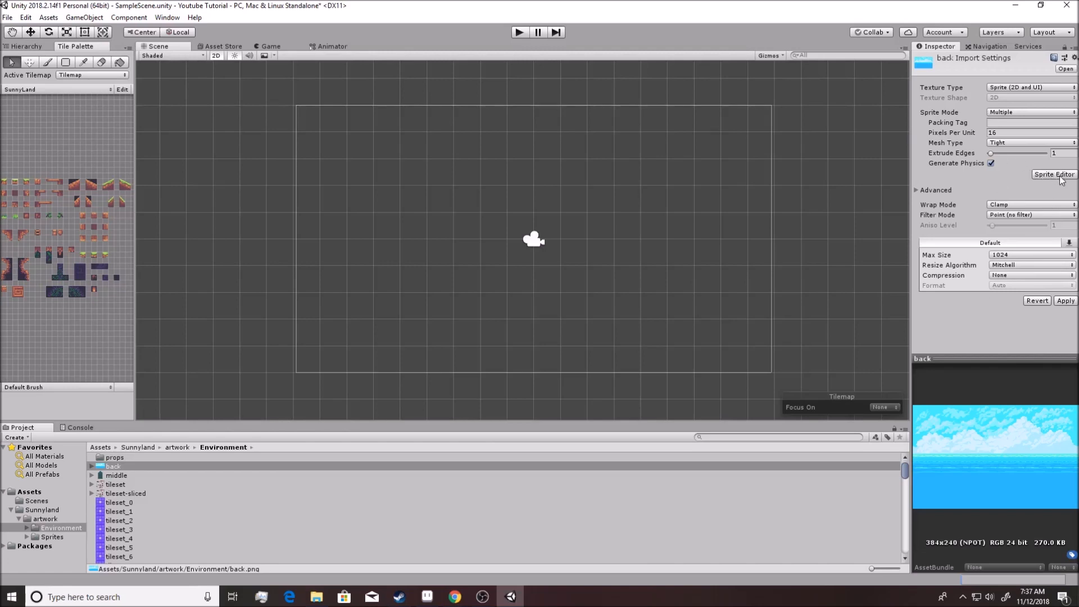
pyautogui.click(1054, 174)
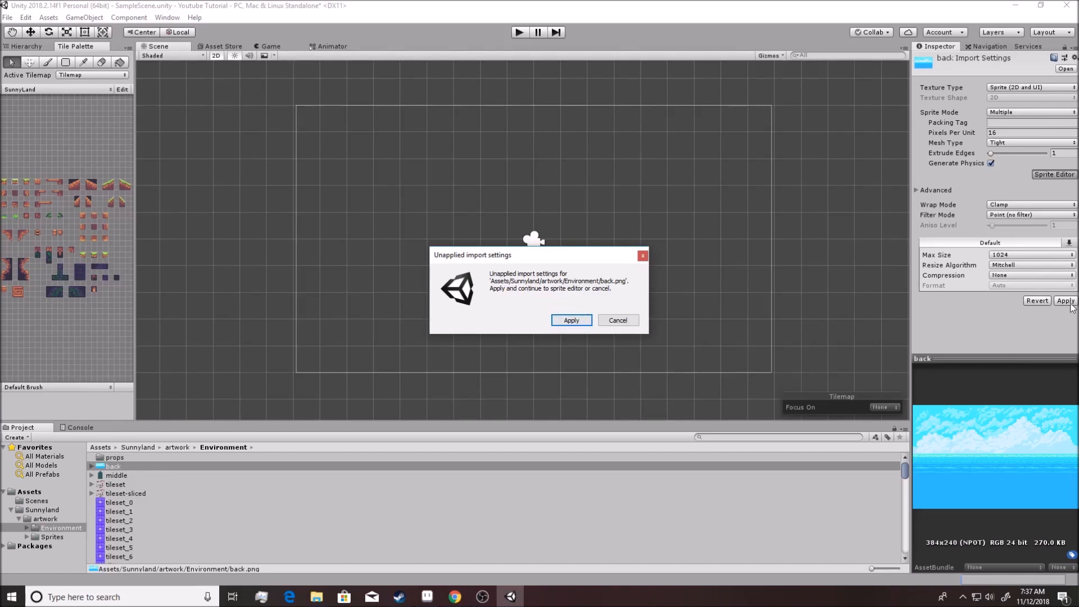
# Apply import settings, slice 'back' by 16×16 cell size, and apply the sliced sprites
pyautogui.click(571, 320)
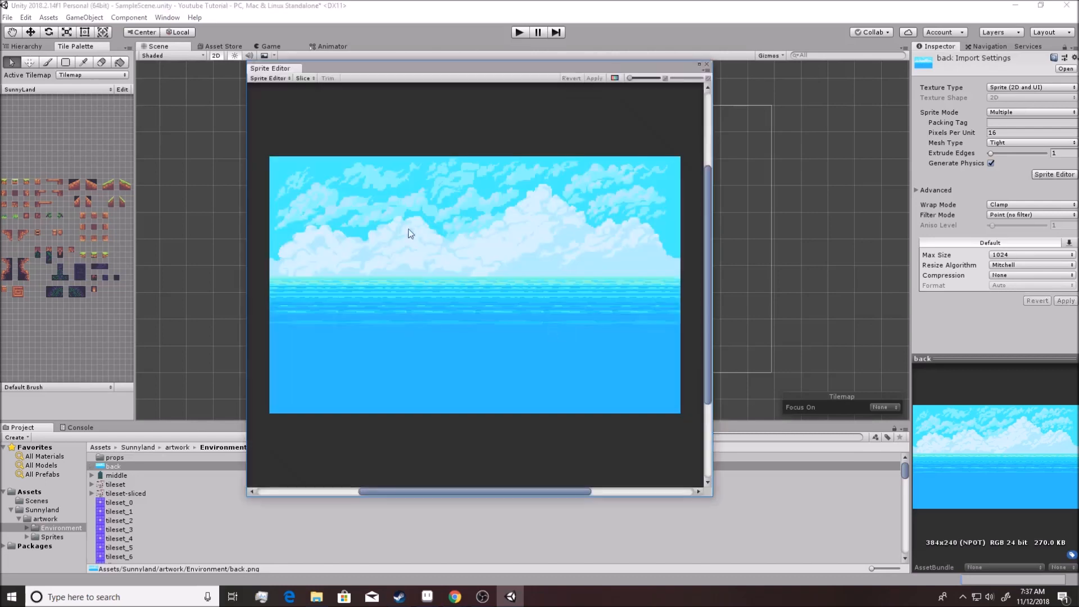
pyautogui.click(302, 78)
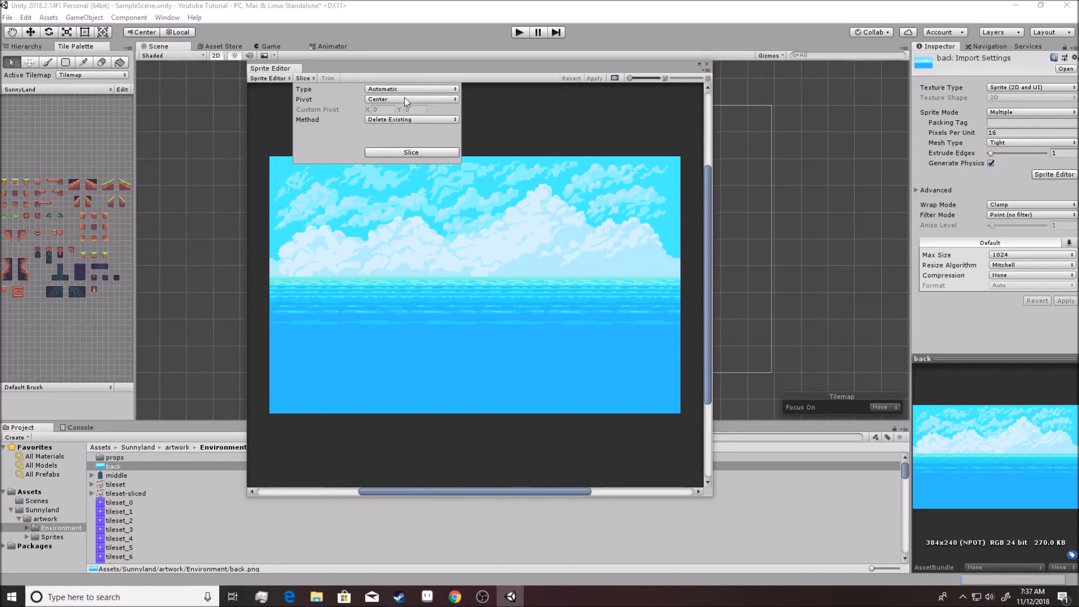
pyautogui.click(411, 89)
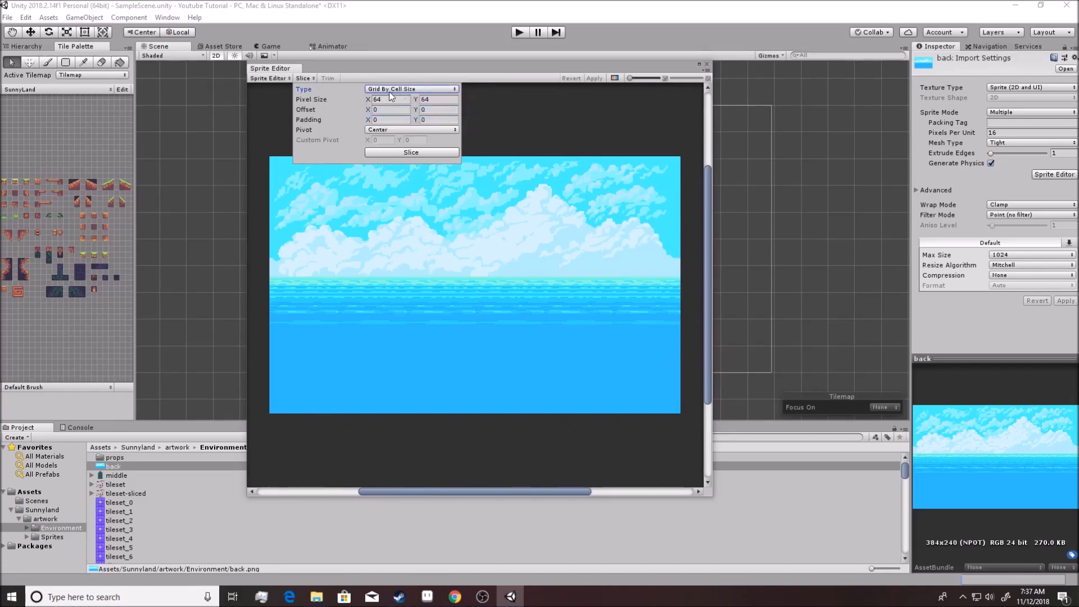
pyautogui.click(388, 99)
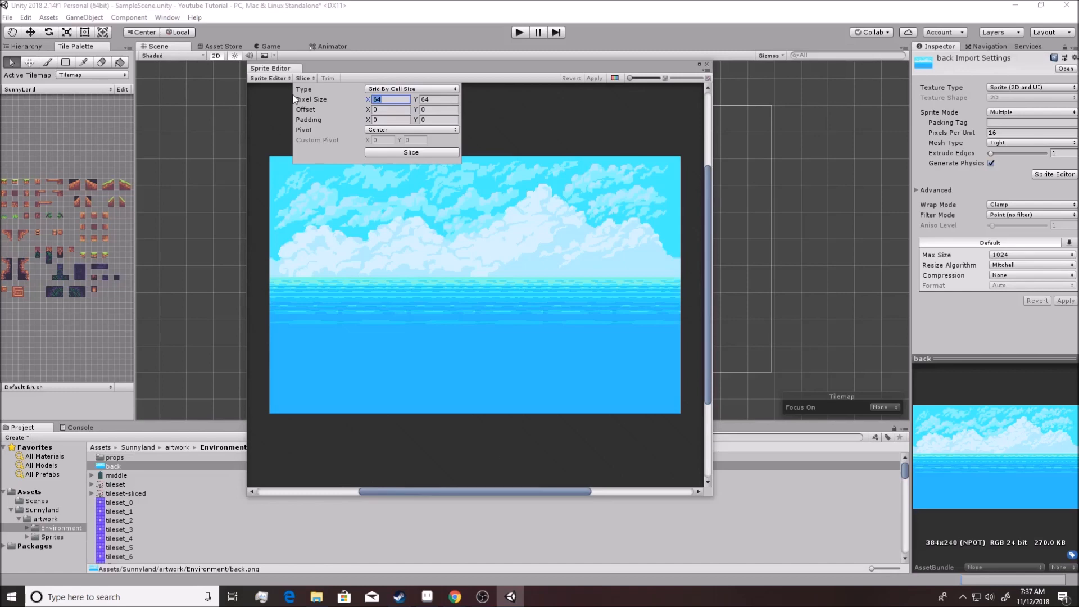
pyautogui.write('16')
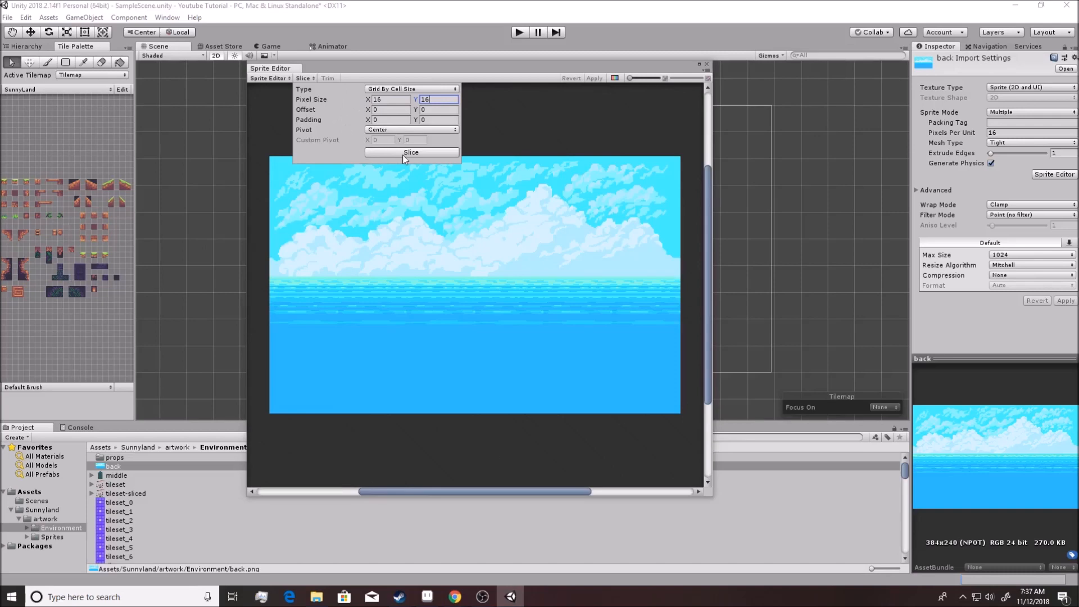
pyautogui.click(411, 152)
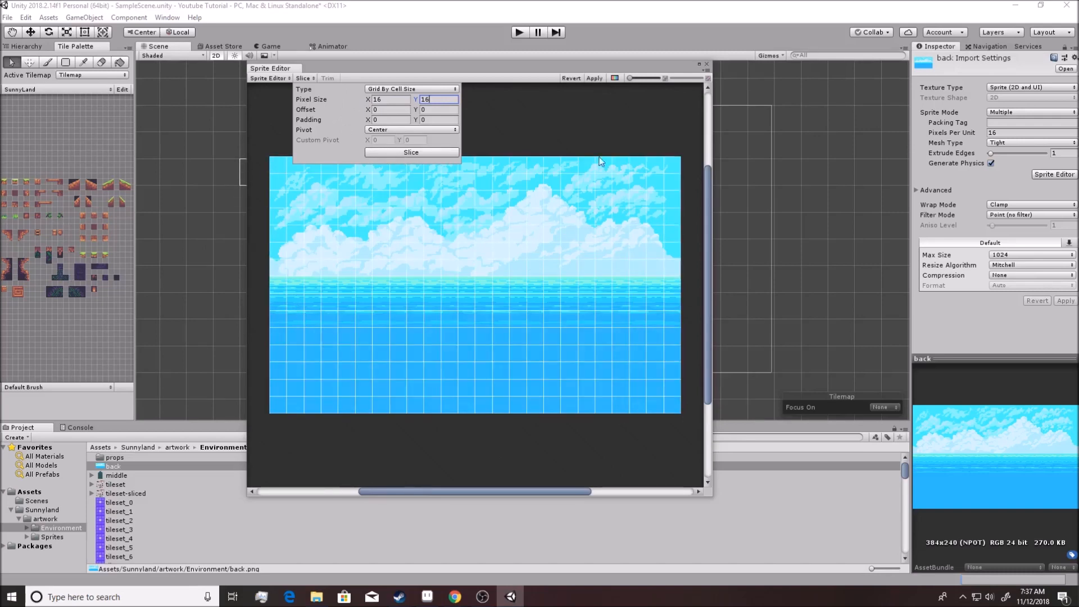
pyautogui.moveTo(675, 82)
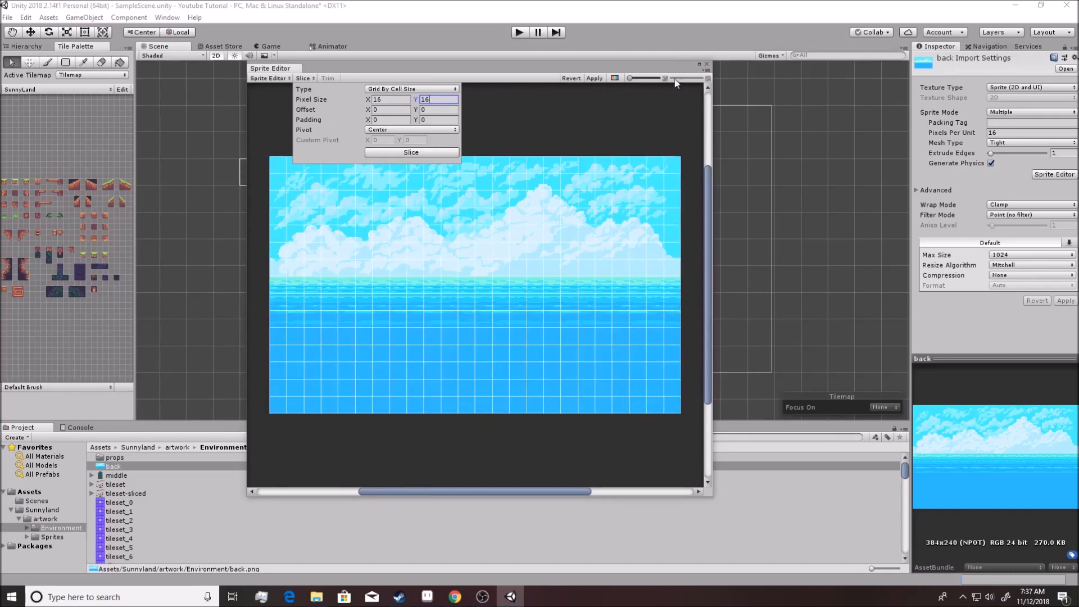
pyautogui.click(411, 153)
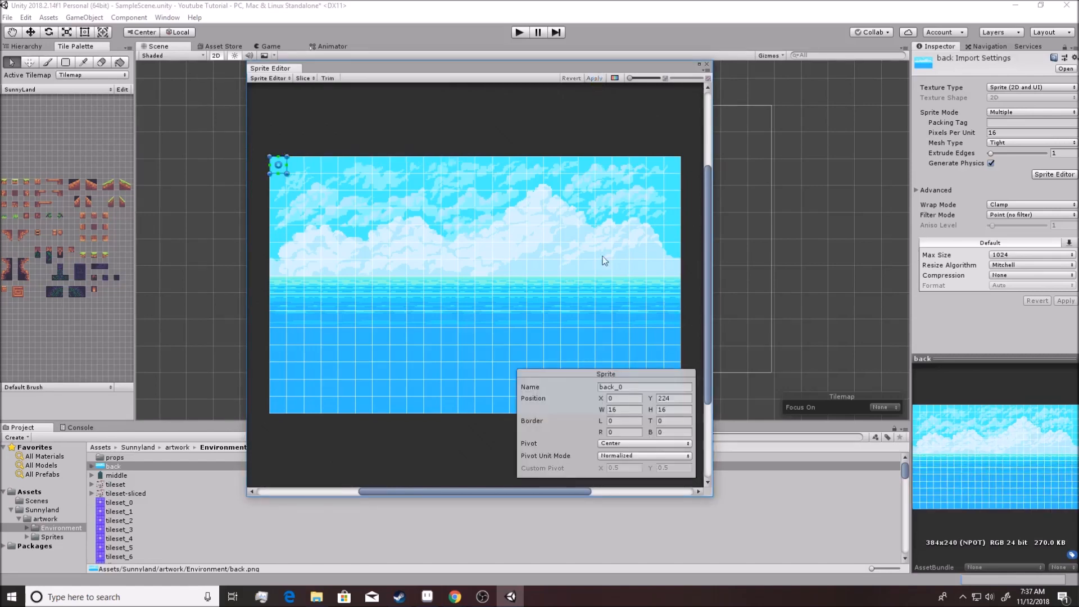
pyautogui.click(706, 64)
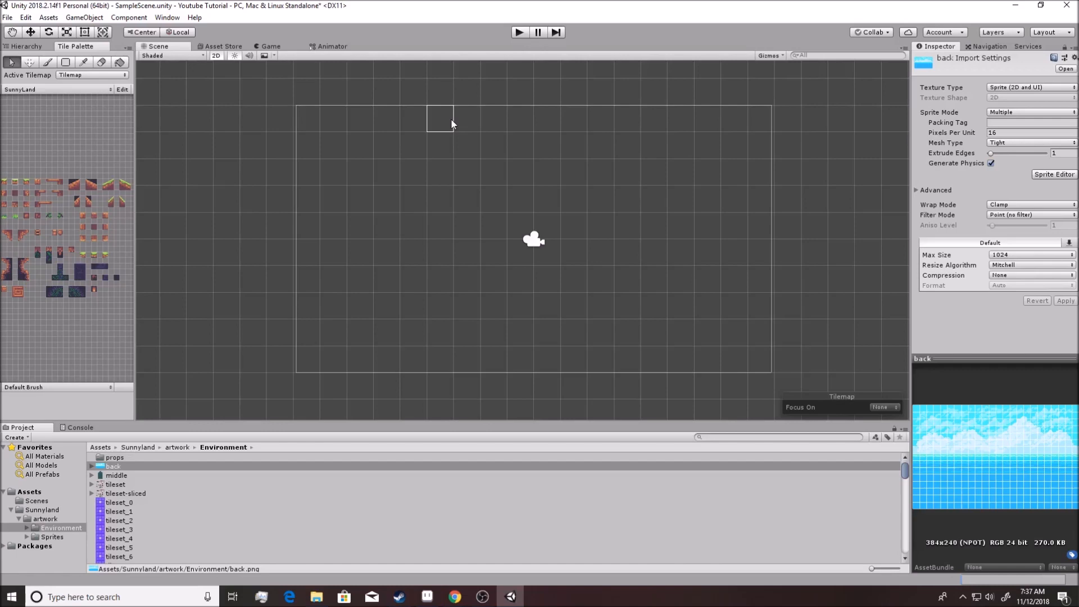
pyautogui.moveTo(99, 337)
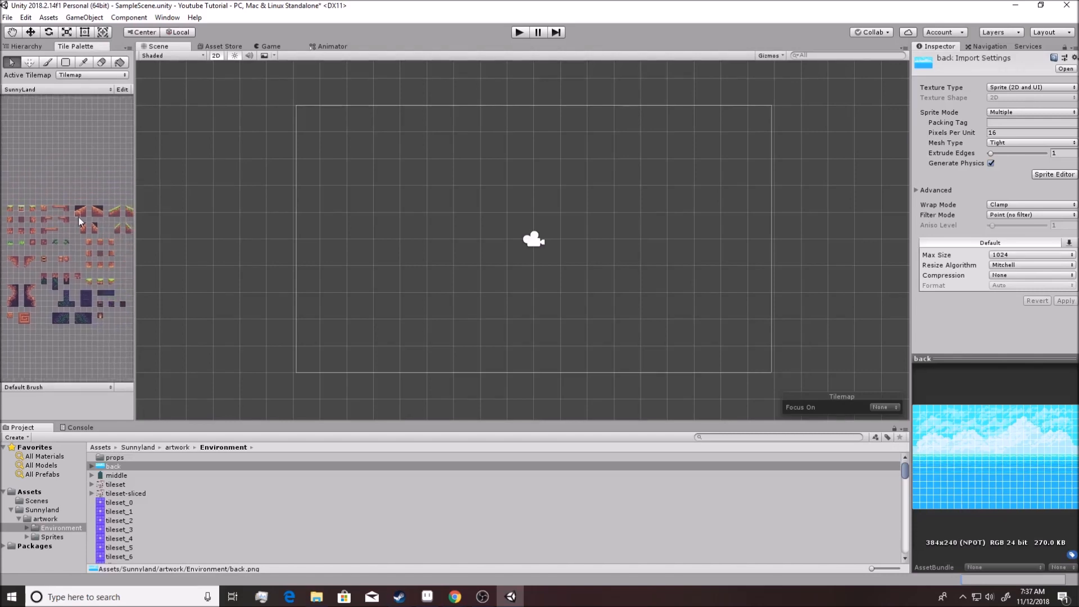
pyautogui.moveTo(58, 242)
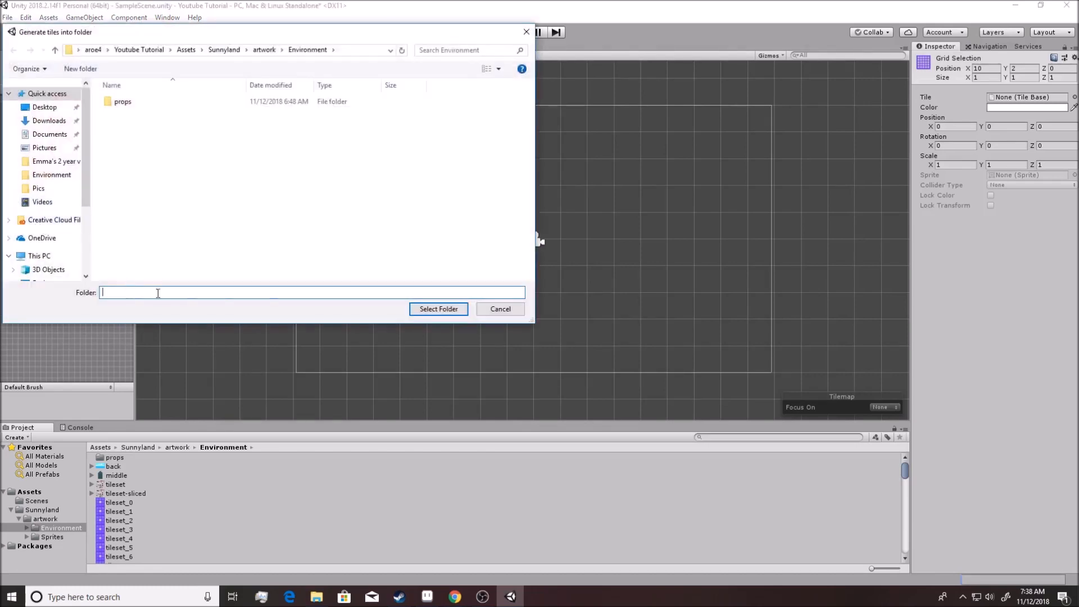
# Generate the 'back' sky tiles into the Environment folder
pyautogui.click(438, 309)
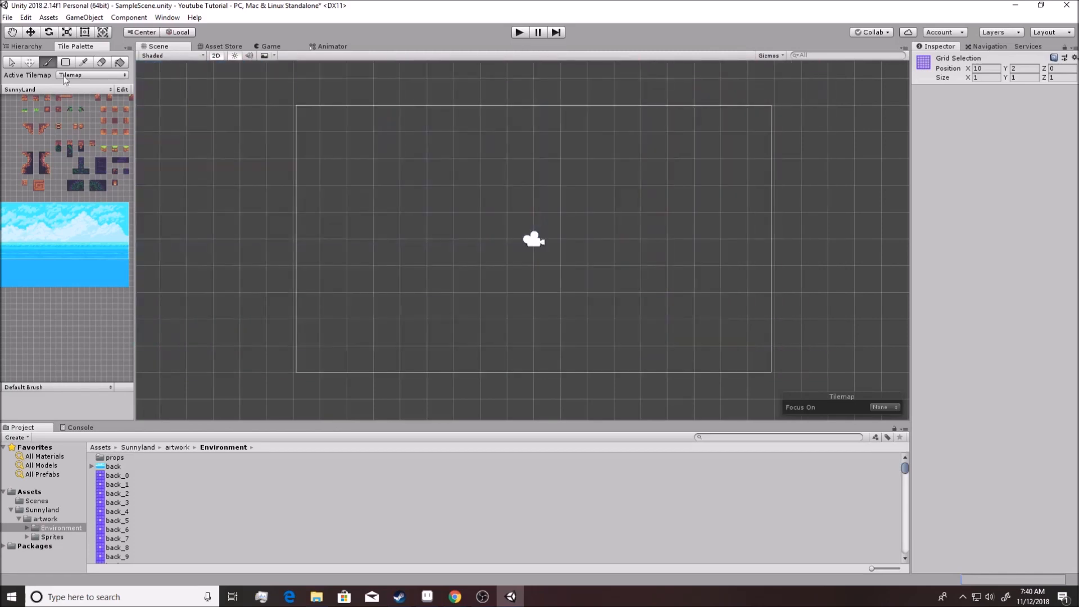
# Paint a row of rocky tiles along the horizon and pick other rock tiles to test
pyautogui.click(25, 46)
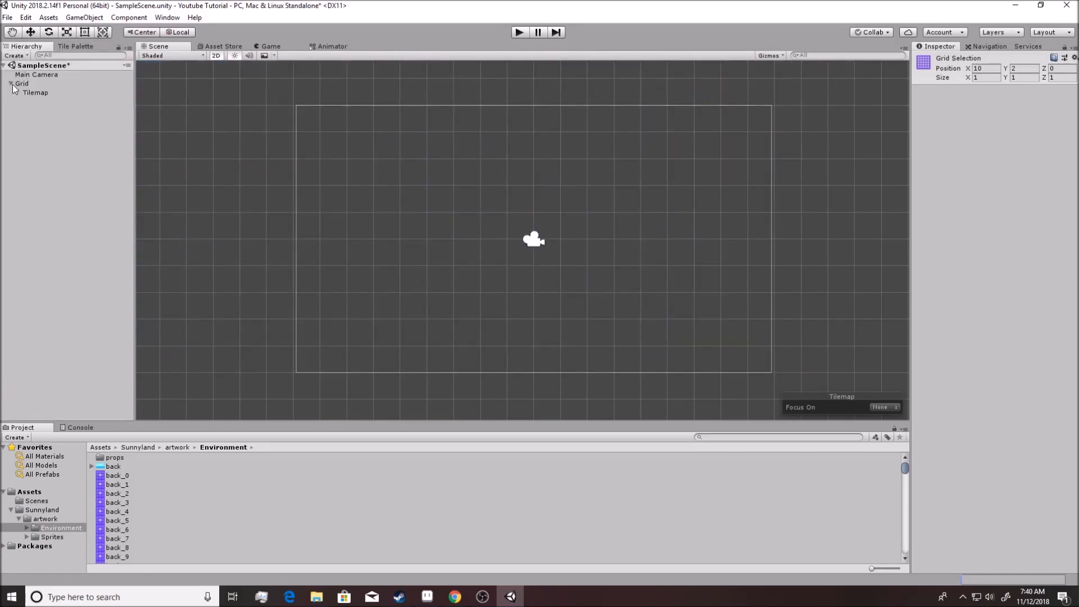
pyautogui.click(75, 47)
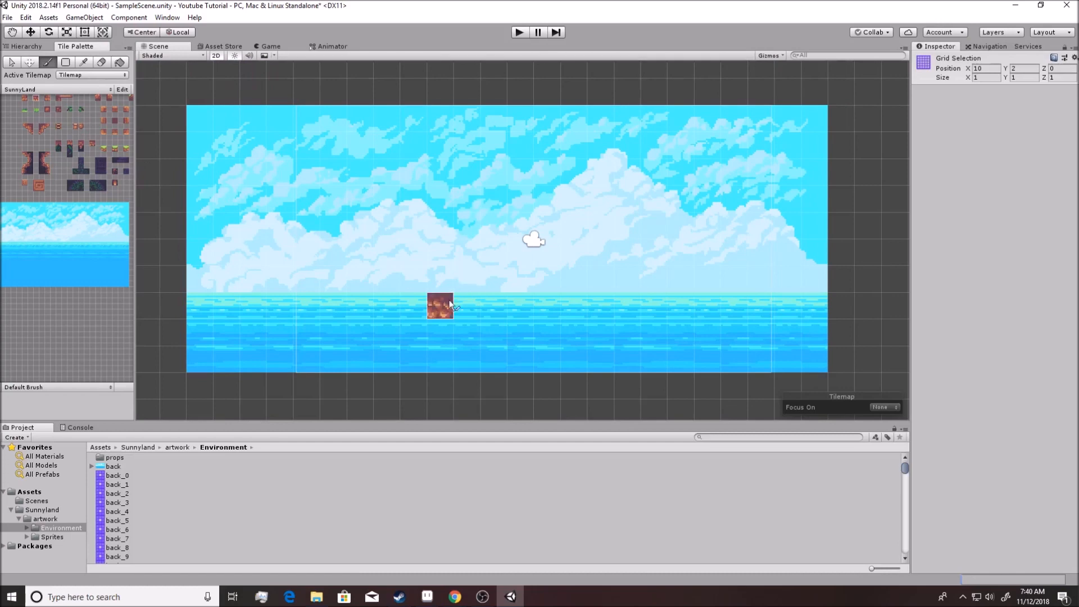
pyautogui.moveTo(441, 306); pyautogui.dragTo(688, 306)
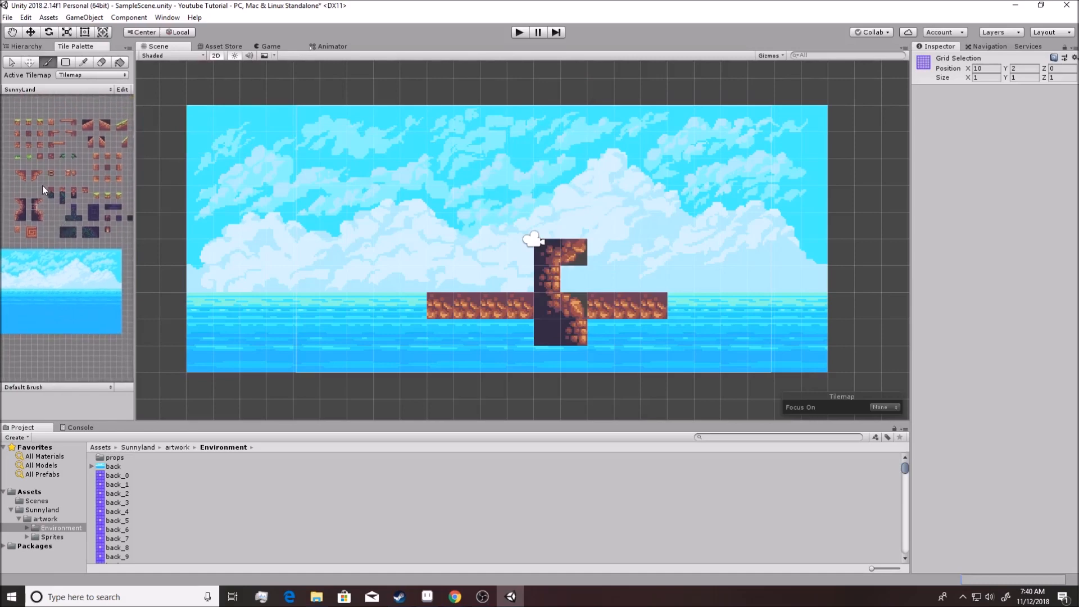
pyautogui.click(547, 200)
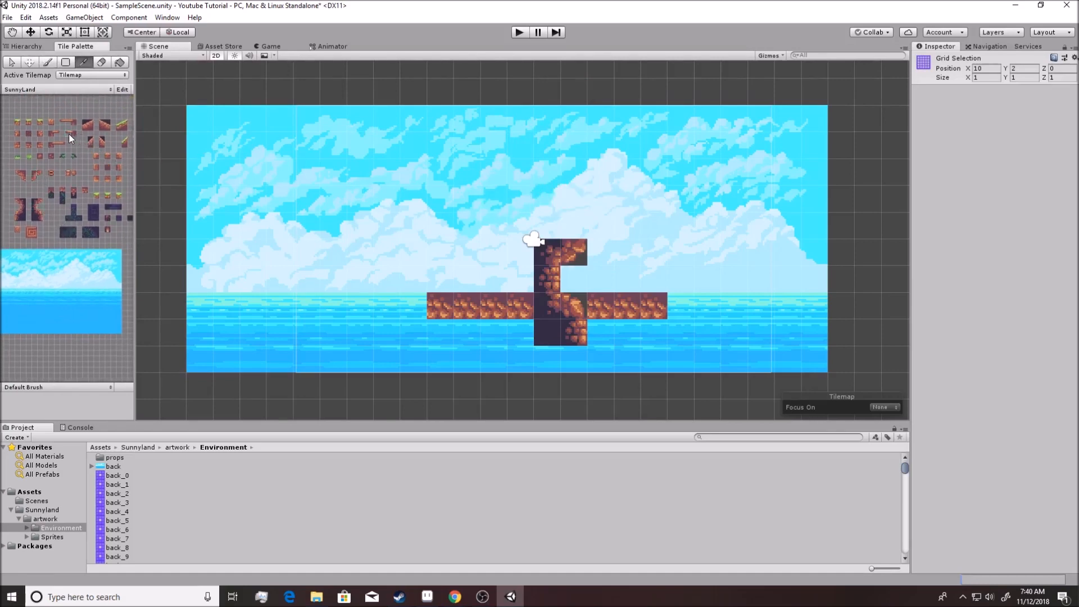
pyautogui.click(640, 199)
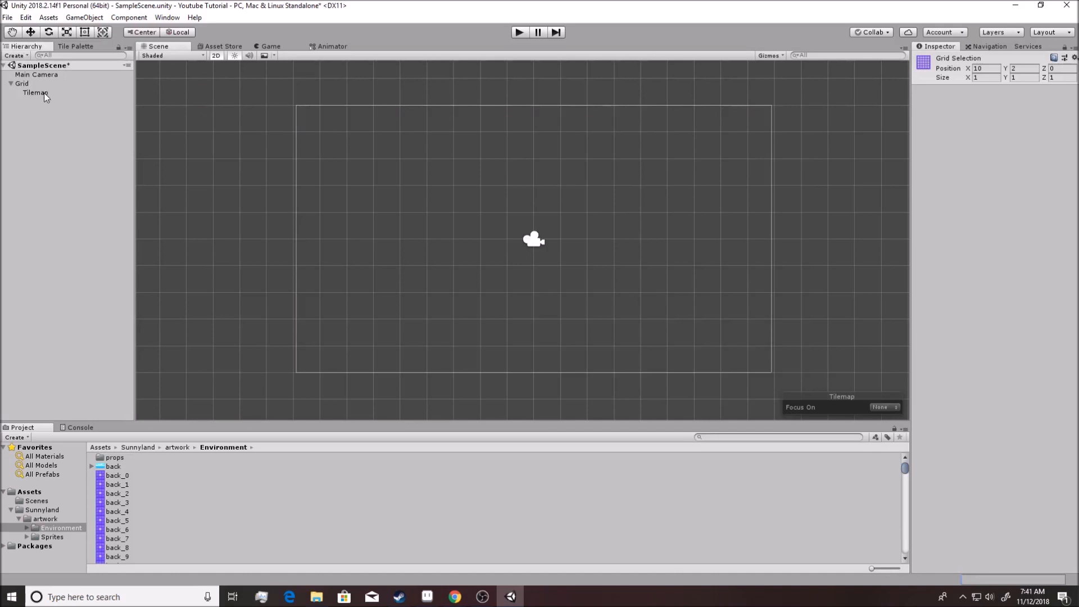
# Rename the Tilemap under Grid to 'Background' and dismiss its context menu
pyautogui.click(35, 92)
pyautogui.write('Background')
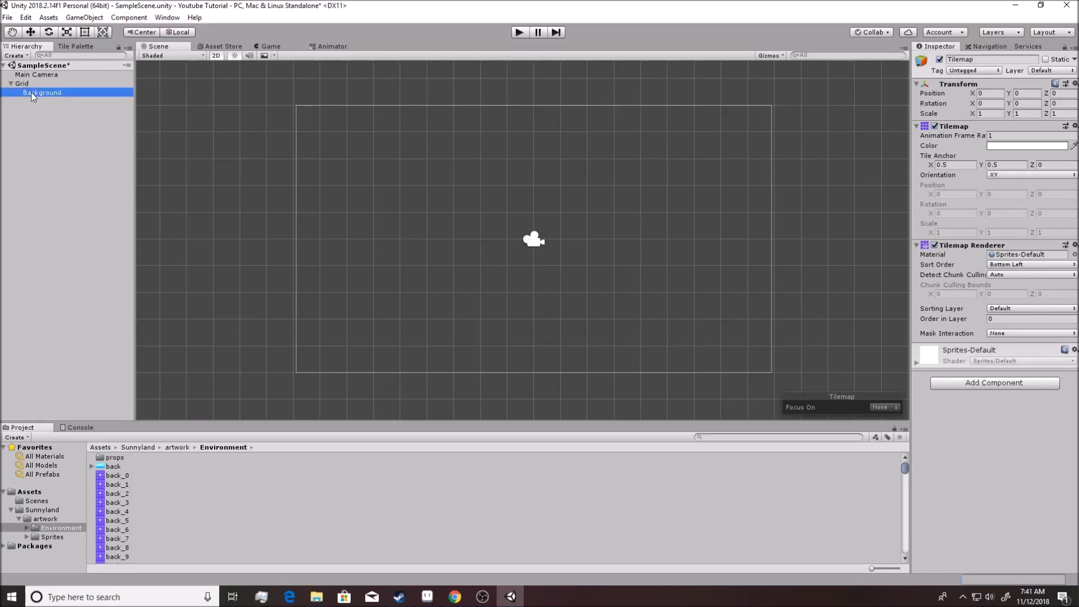
pyautogui.click(41, 92)
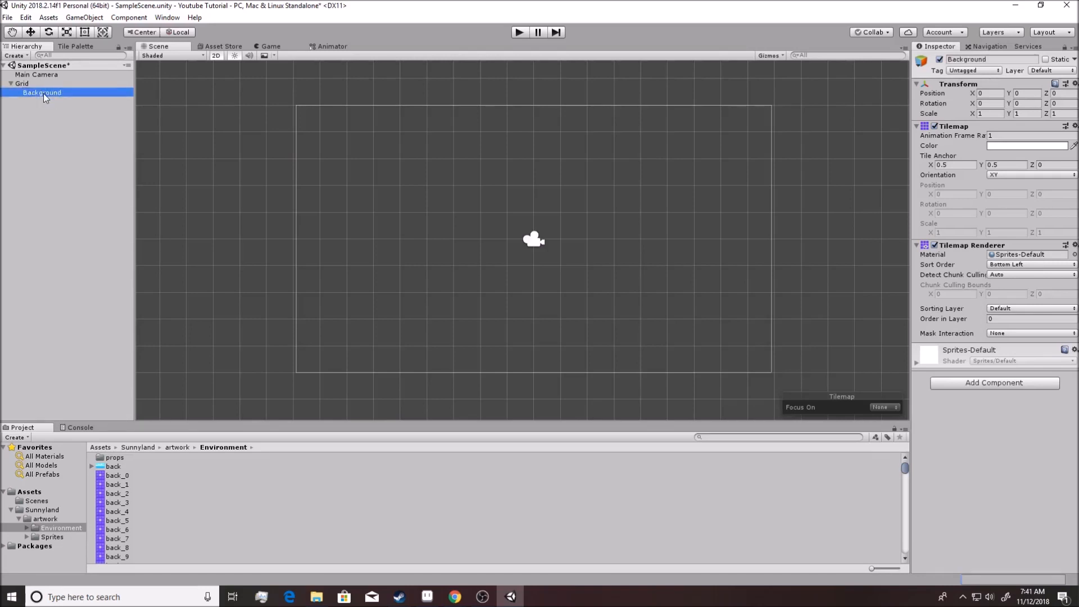
pyautogui.rightClick(41, 93)
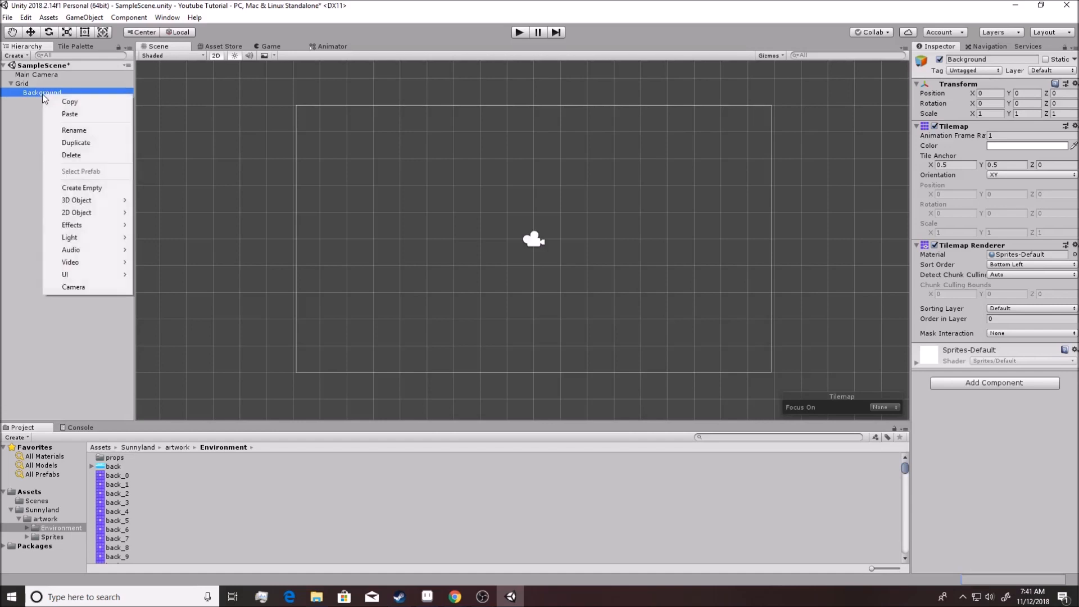
pyautogui.click(74, 129)
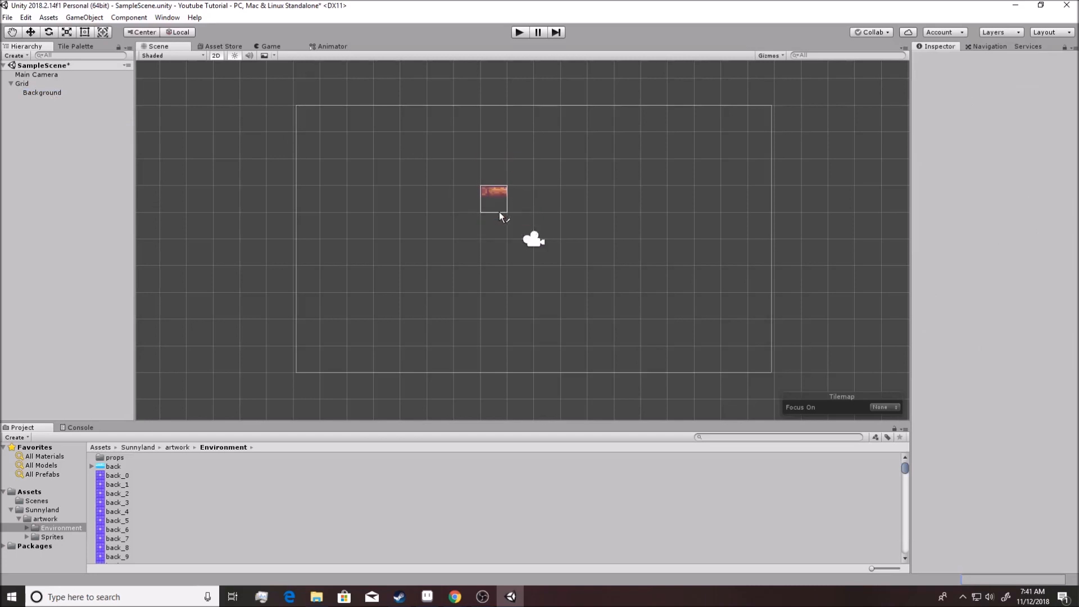
pyautogui.click(21, 83)
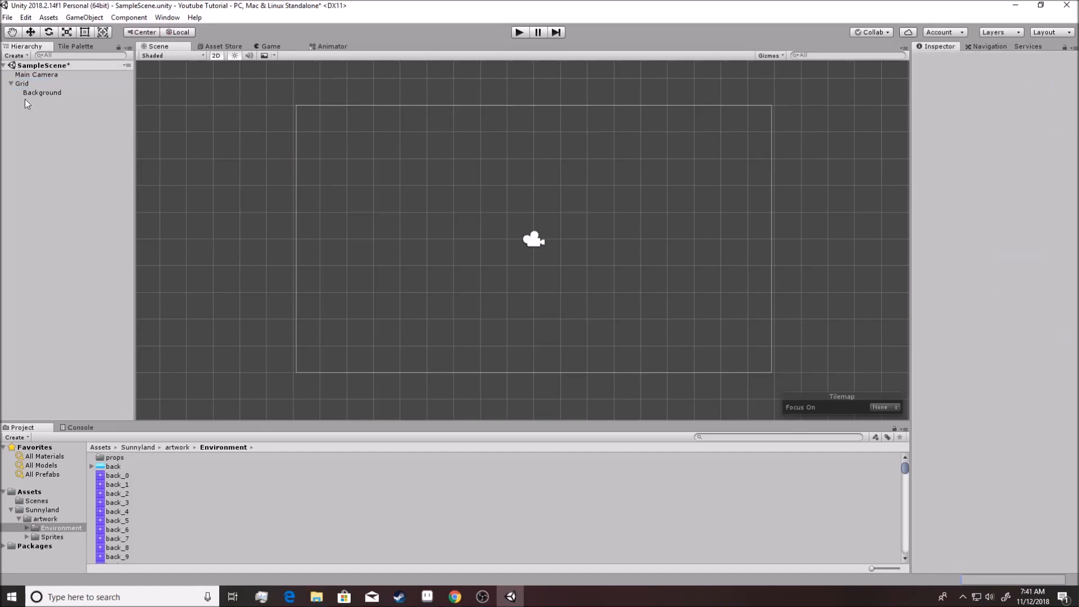
# Add a second Tilemap under Grid via 2D Object > Tilemap and rename it Foreground
pyautogui.rightClick(21, 83)
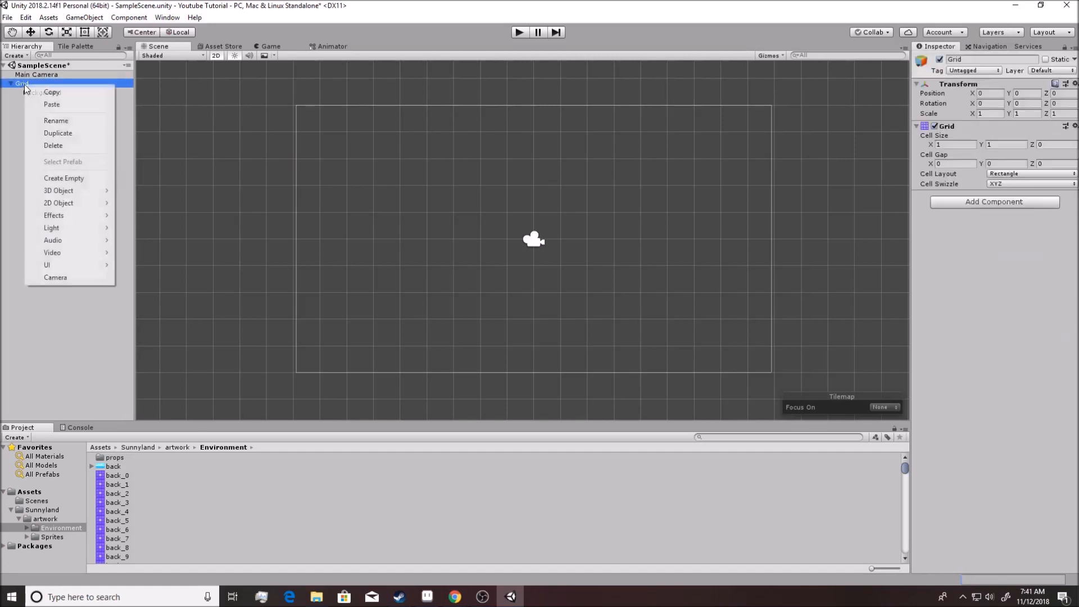
pyautogui.moveTo(53, 239)
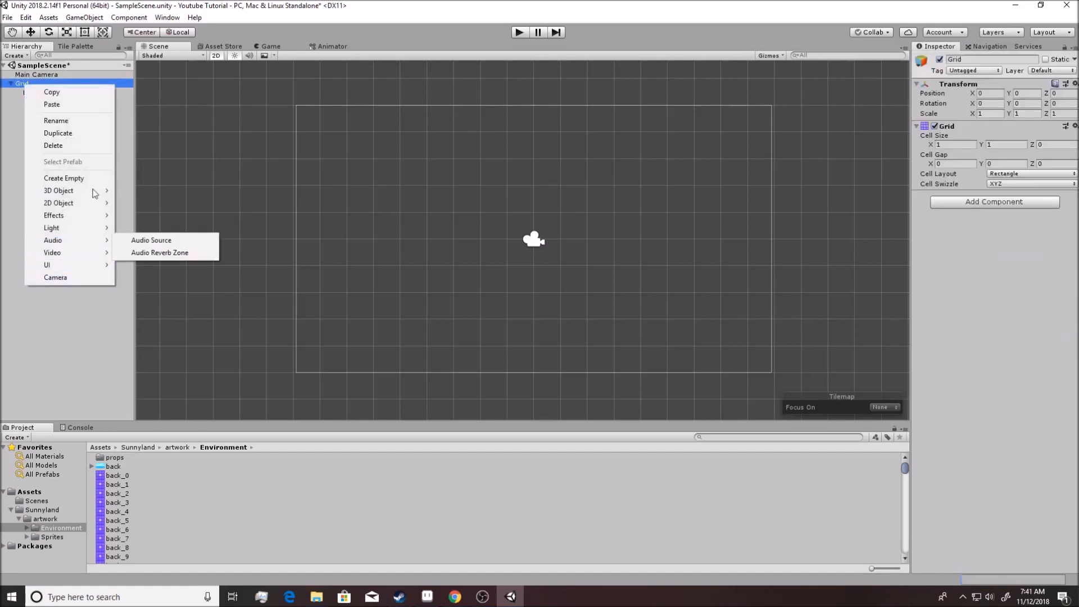
pyautogui.moveTo(59, 203)
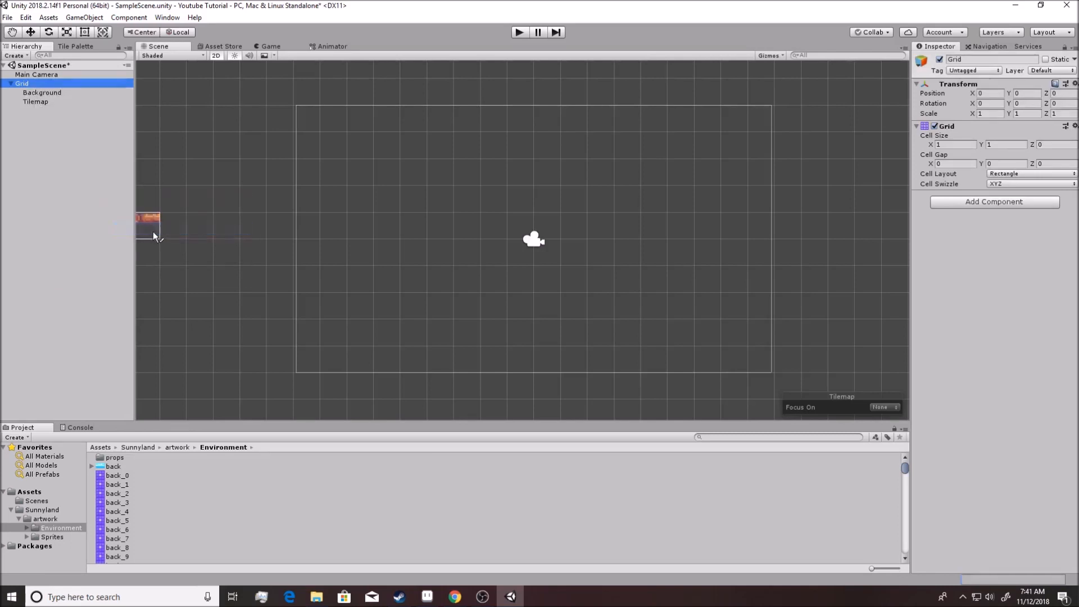
pyautogui.click(34, 101)
pyautogui.write('Foreground')
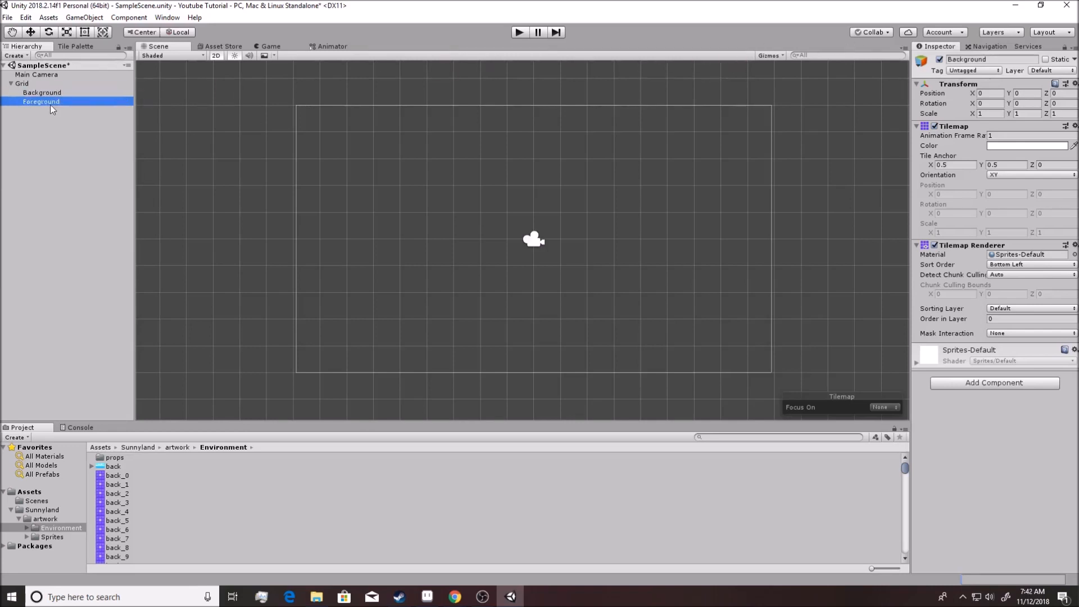
pyautogui.click(41, 101)
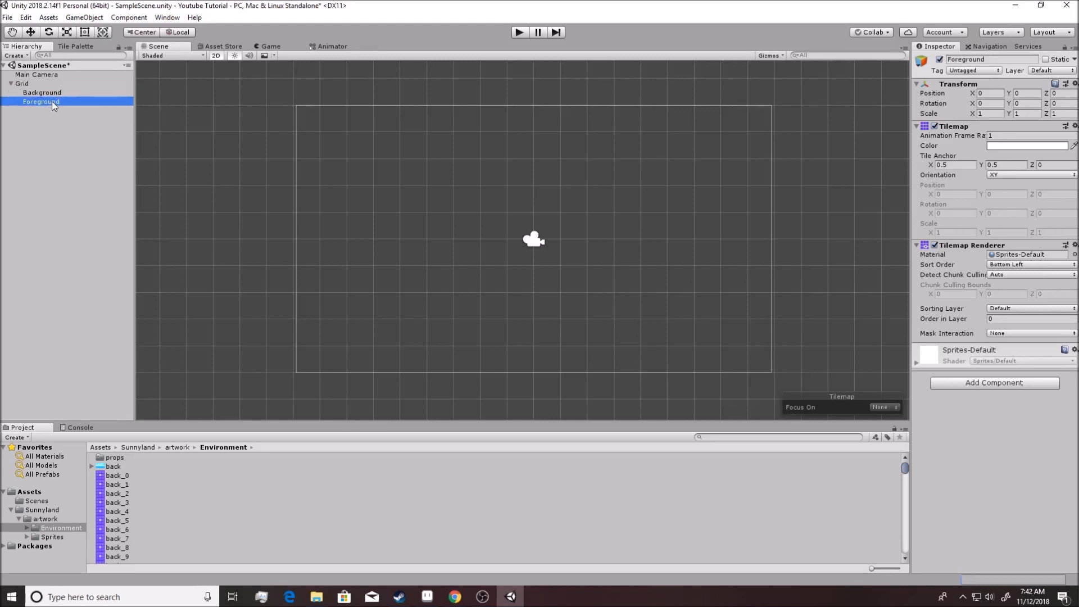
pyautogui.click(42, 92)
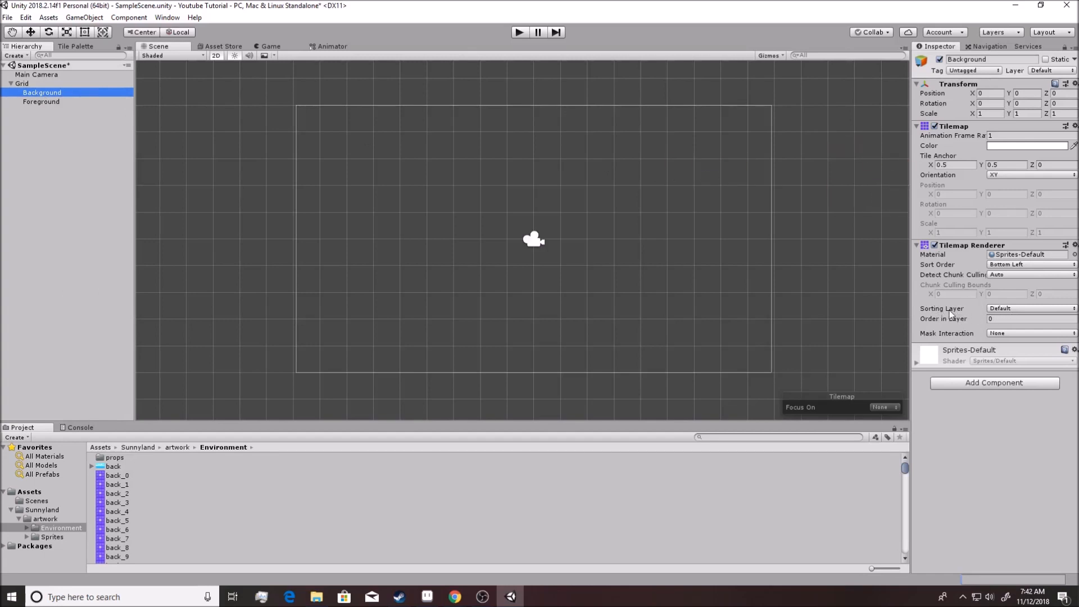
pyautogui.moveTo(947, 314)
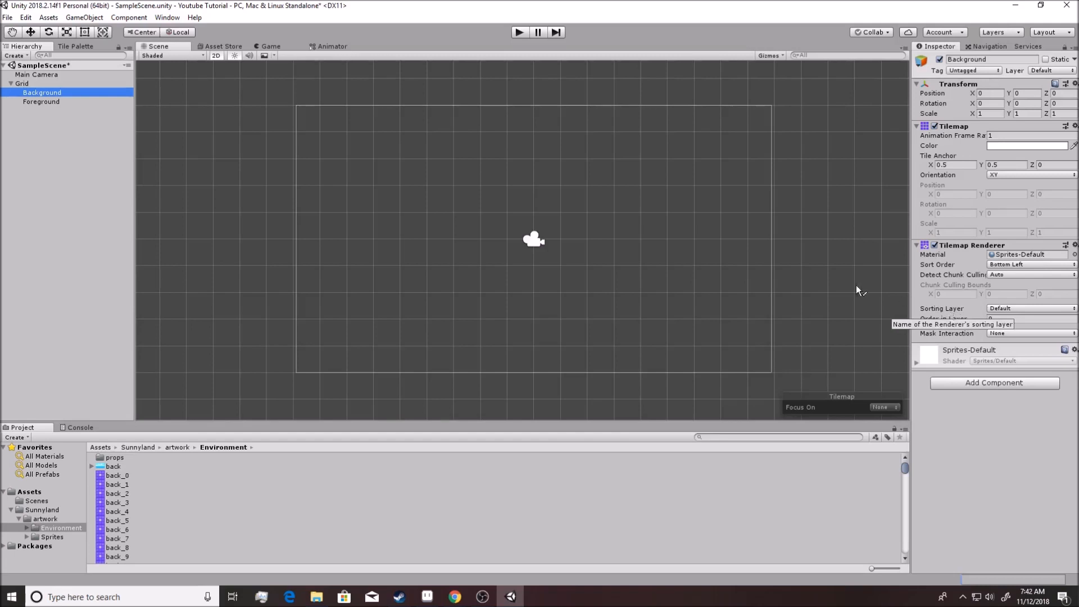
# Select the Background tilemap to inspect its Tilemap Renderer, still on the Default sorting layer
pyautogui.click(680, 200)
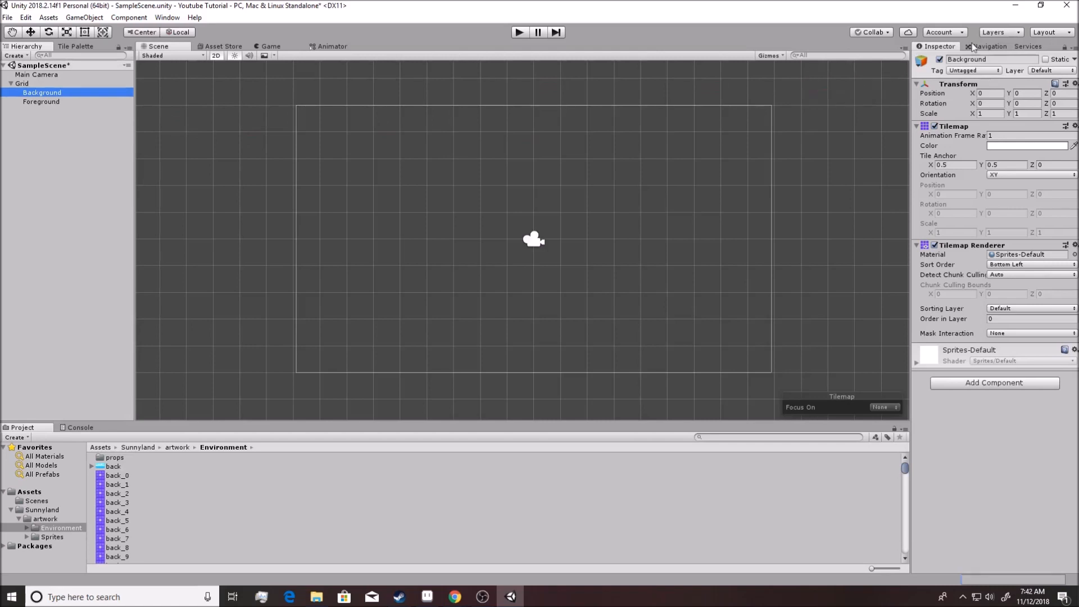
# Add Background and Foreground sorting layers after Default in Tags & Layers
pyautogui.click(996, 31)
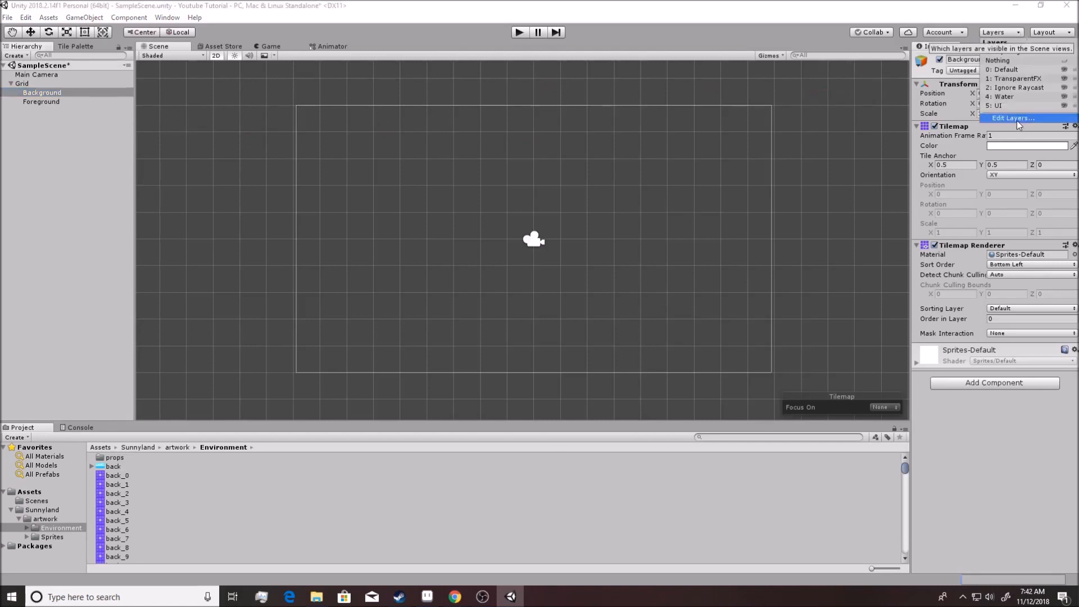
pyautogui.click(1012, 118)
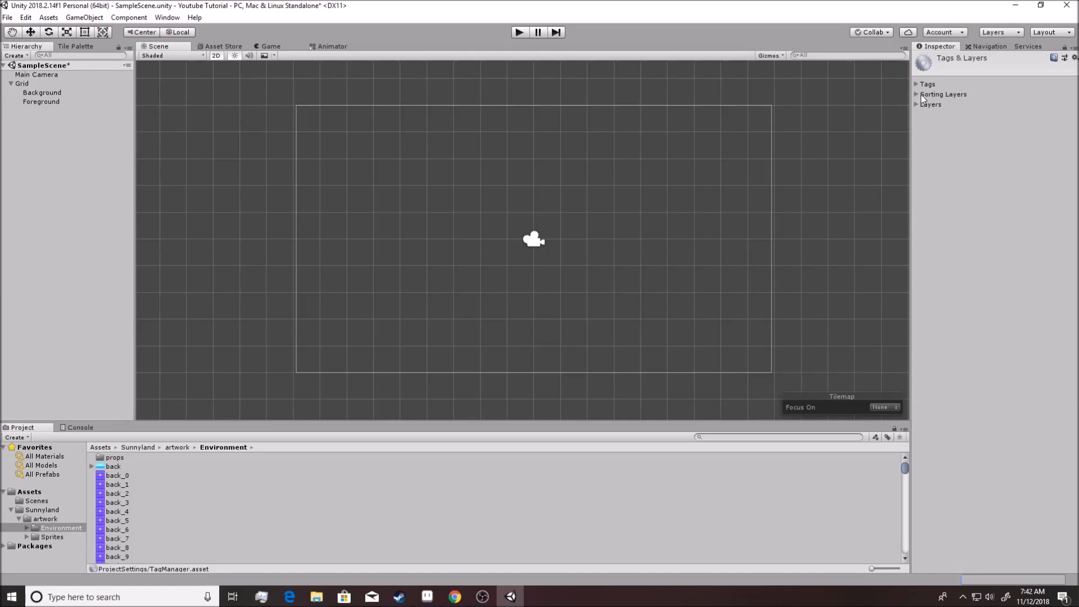
pyautogui.click(917, 94)
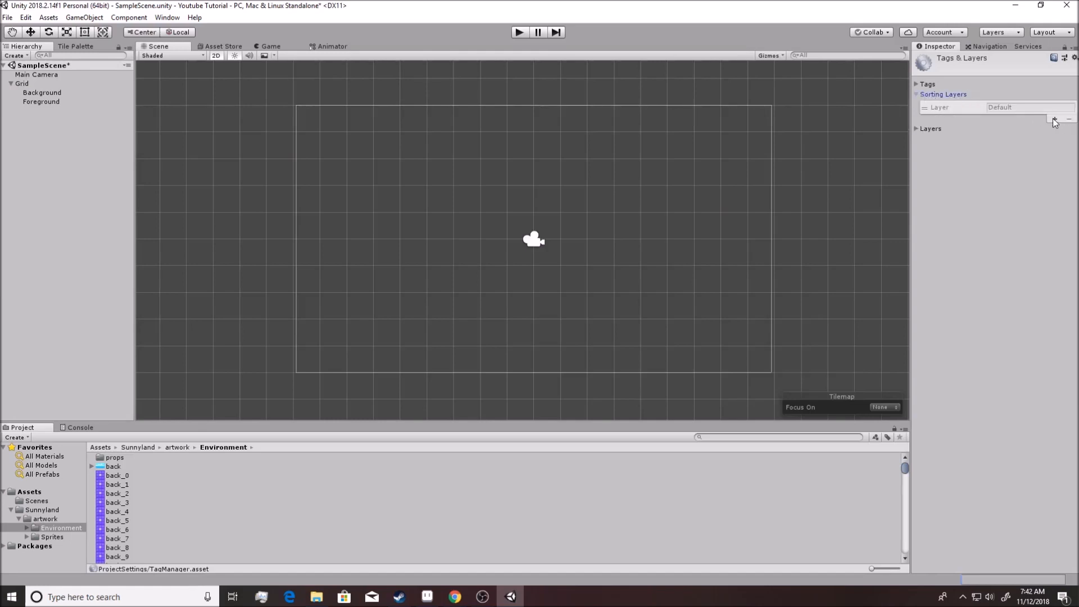
pyautogui.click(1054, 120)
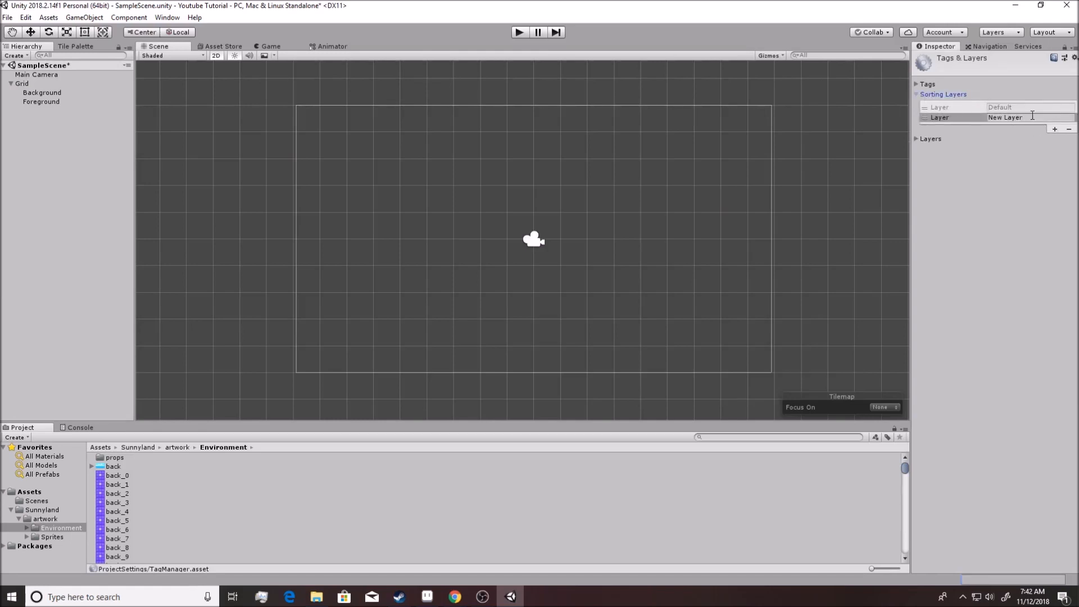
pyautogui.write('Background')
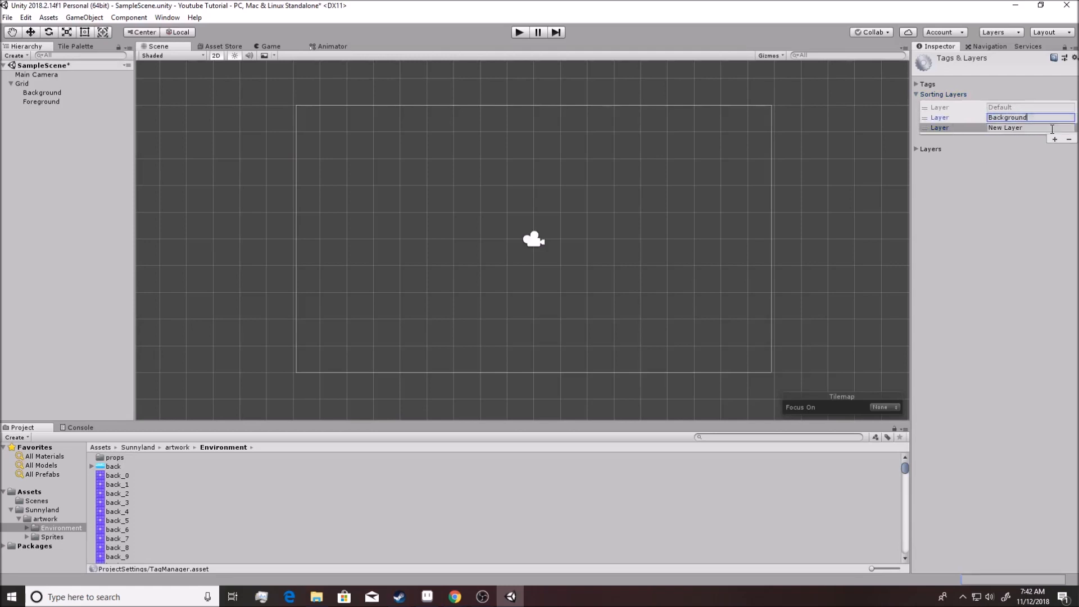
pyautogui.write('Foreground')
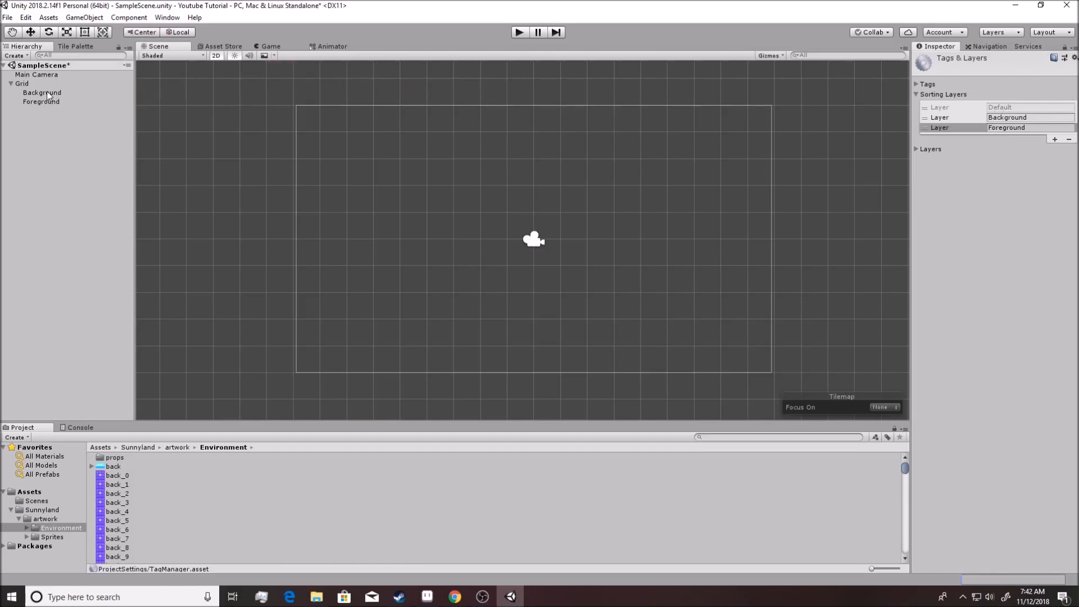
# Rename the sorting layers to Back and Fore, then reselect the Background tilemap
pyautogui.click(42, 92)
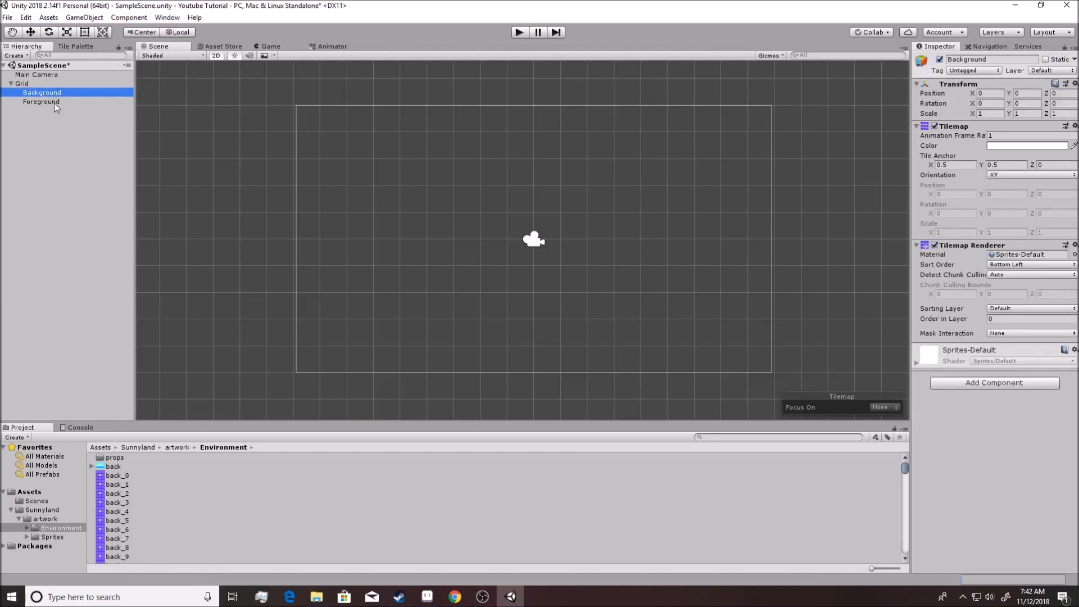
pyautogui.click(997, 32)
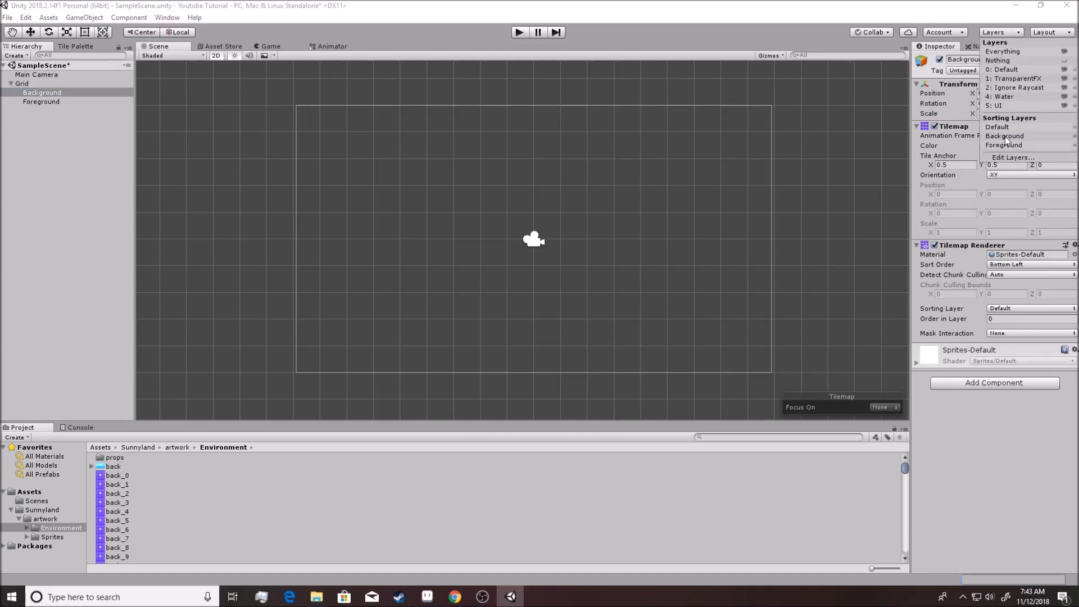
pyautogui.moveTo(1005, 106)
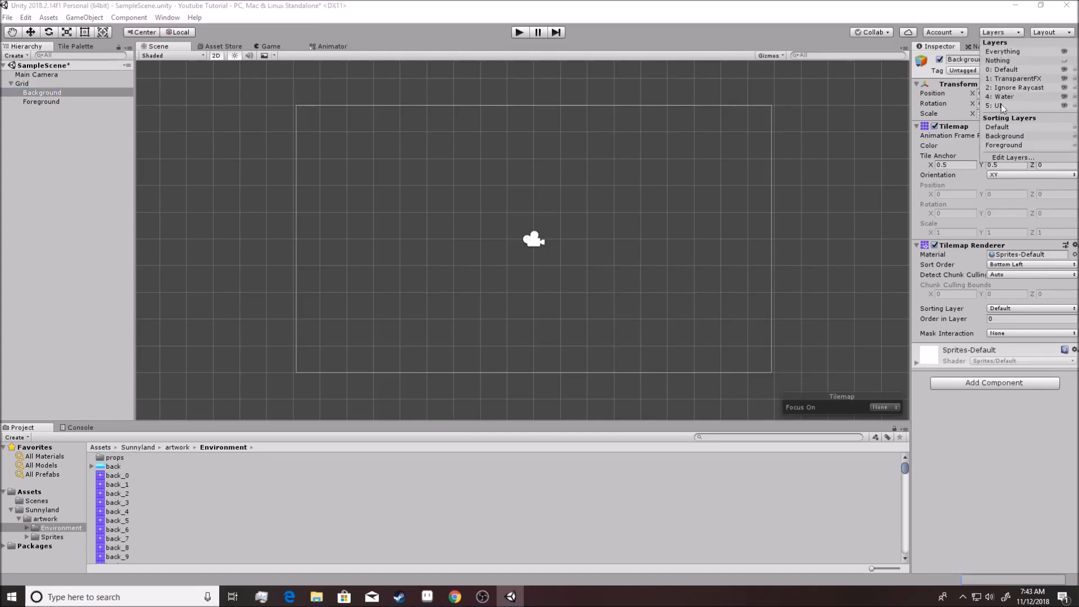
pyautogui.click(1010, 157)
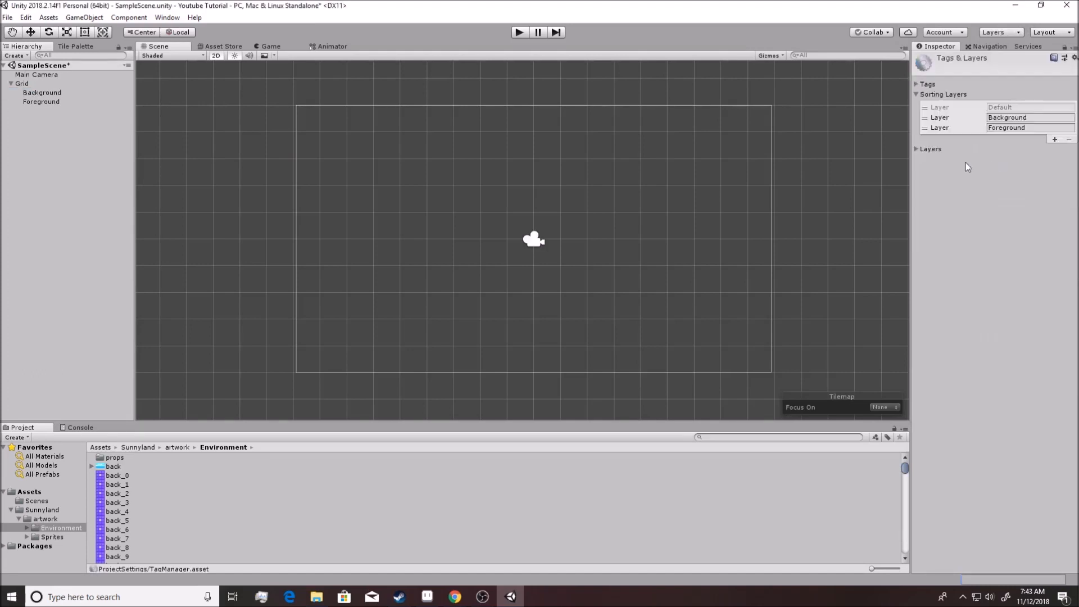
pyautogui.doubleClick(1007, 117)
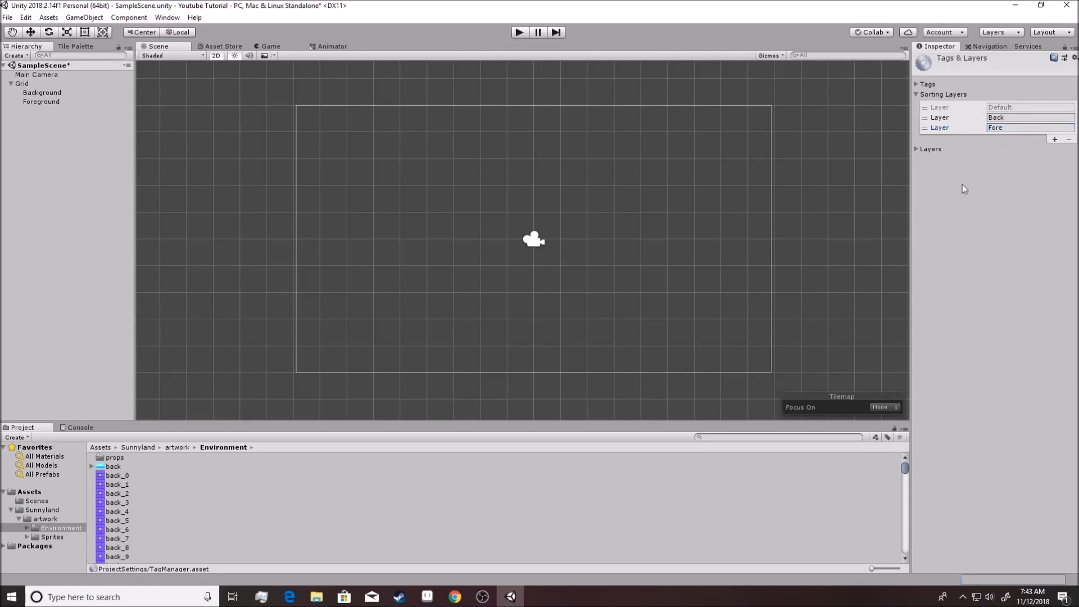
pyautogui.moveTo(771, 160)
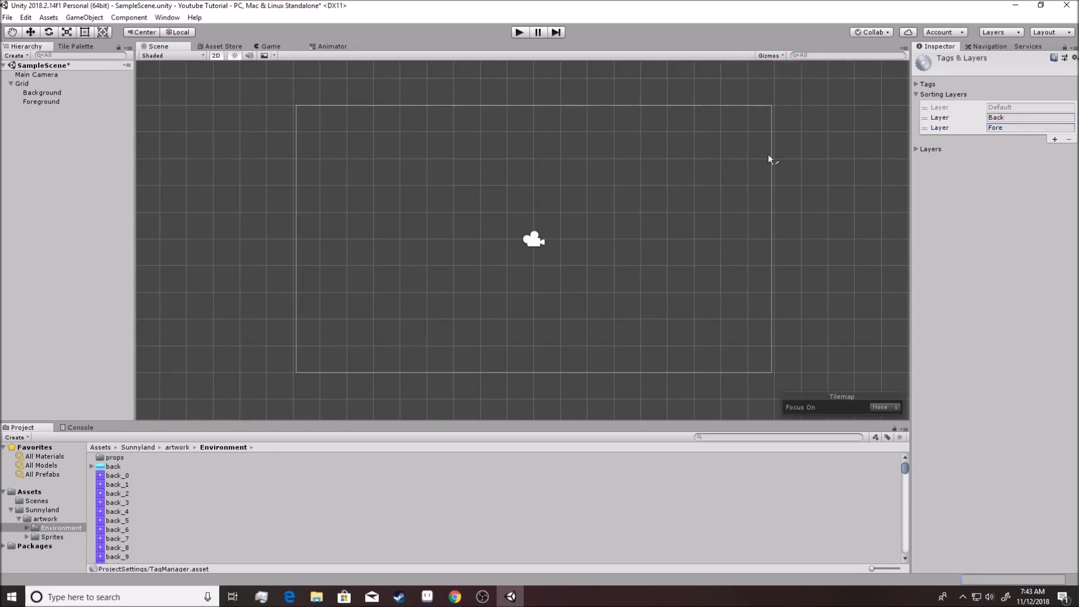
pyautogui.click(43, 92)
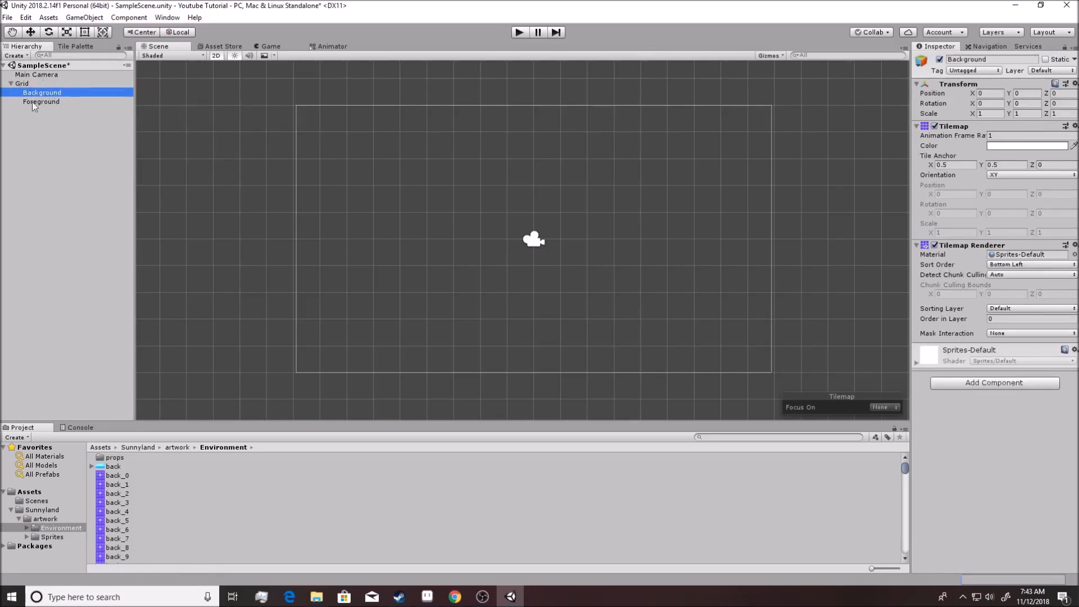
# Set the Background tilemap's Sorting Layer to Back and Foreground's to Fore
pyautogui.click(1030, 307)
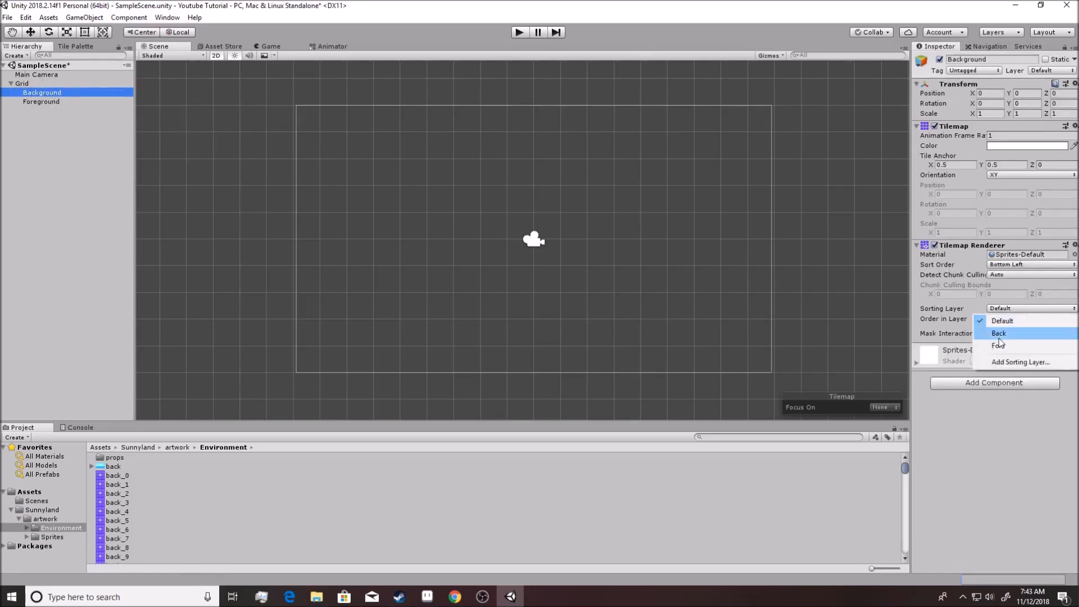
pyautogui.click(40, 101)
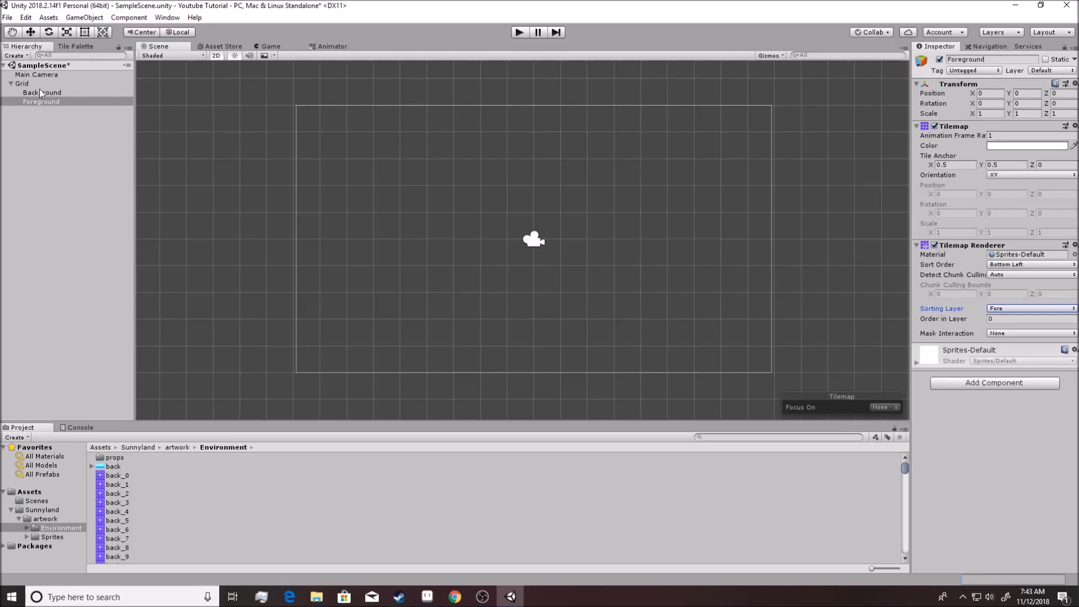
pyautogui.click(43, 92)
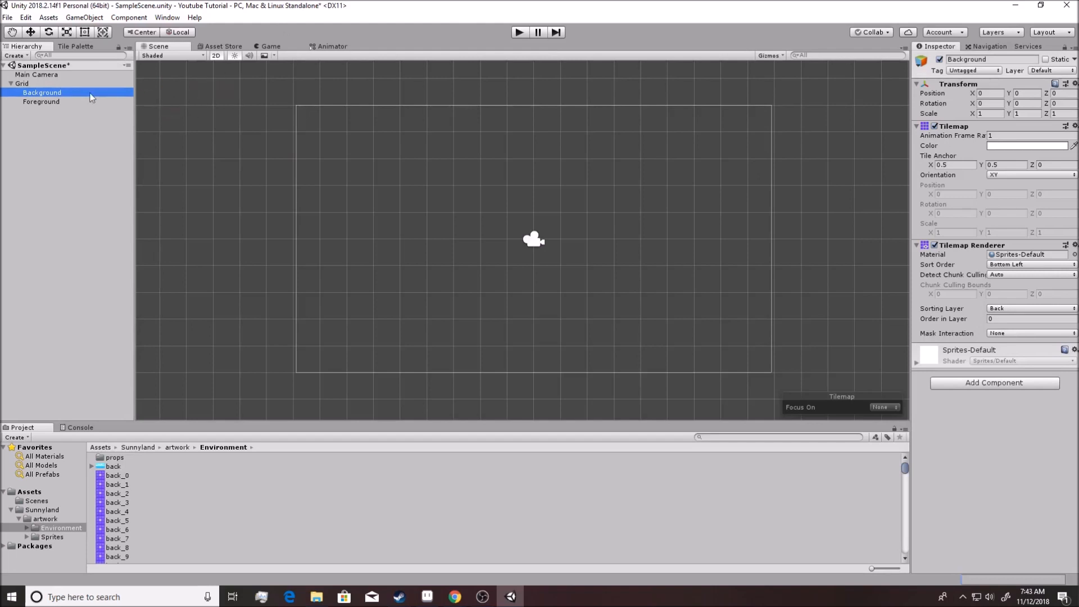
pyautogui.doubleClick(43, 92)
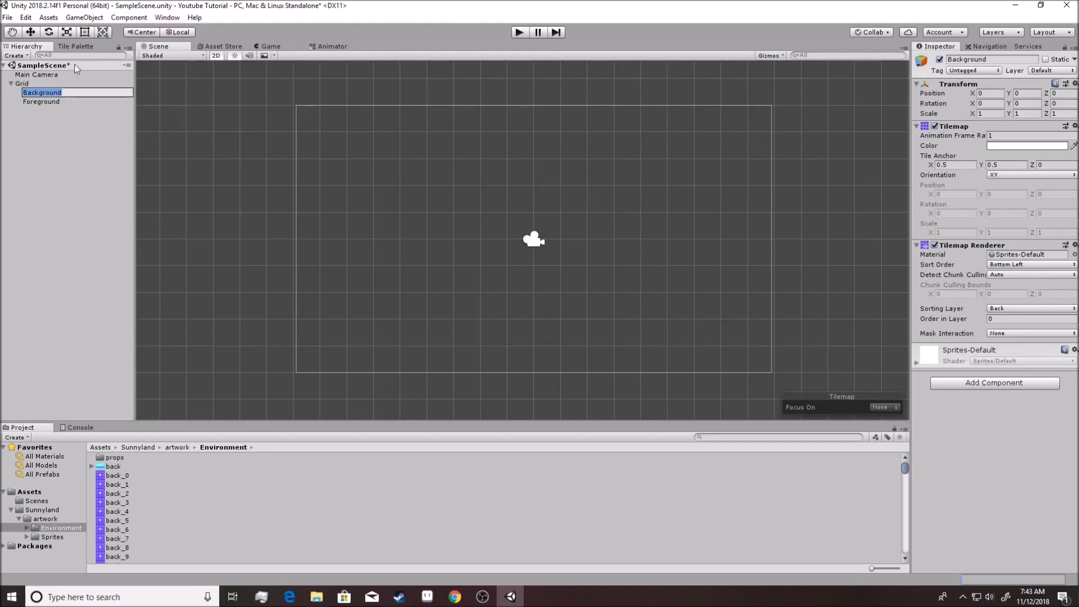
# In the Tile Palette, keep Background as active tilemap and pick the sky-and-sea tile
pyautogui.click(76, 47)
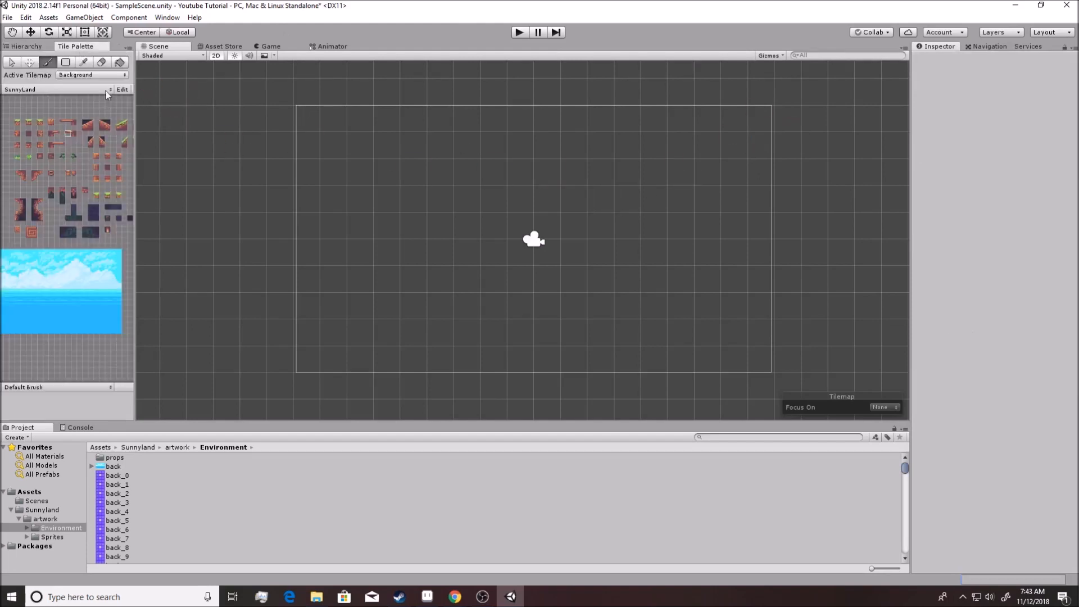
pyautogui.click(92, 75)
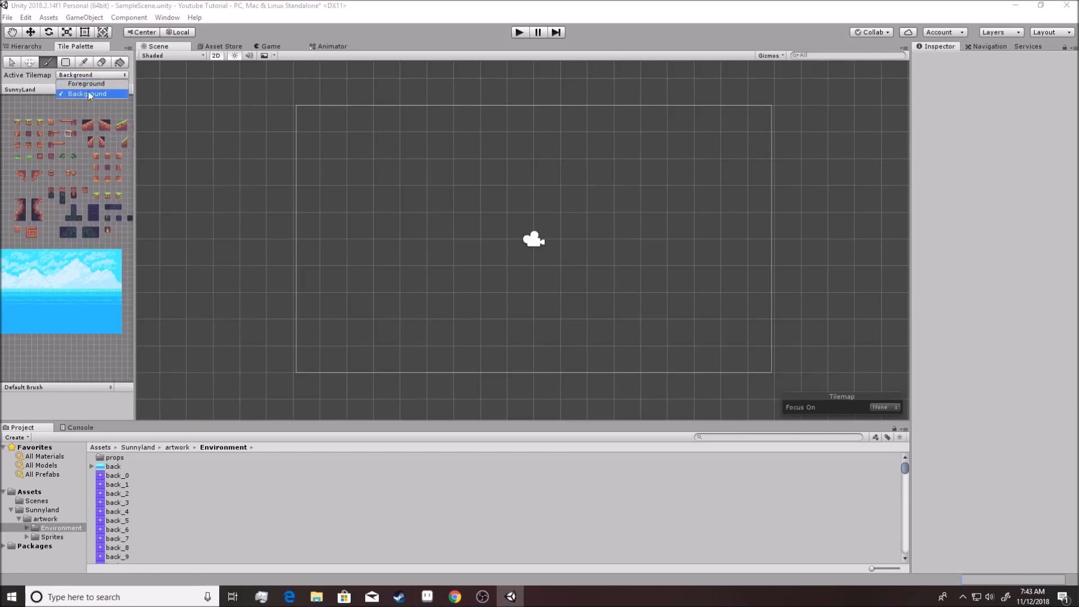
pyautogui.click(87, 94)
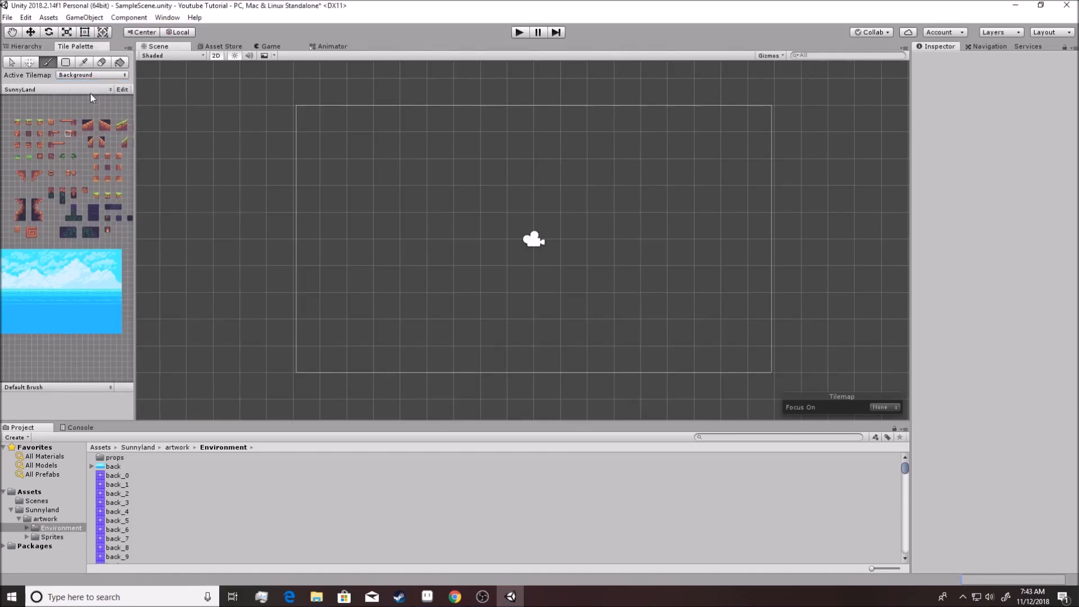
pyautogui.click(84, 62)
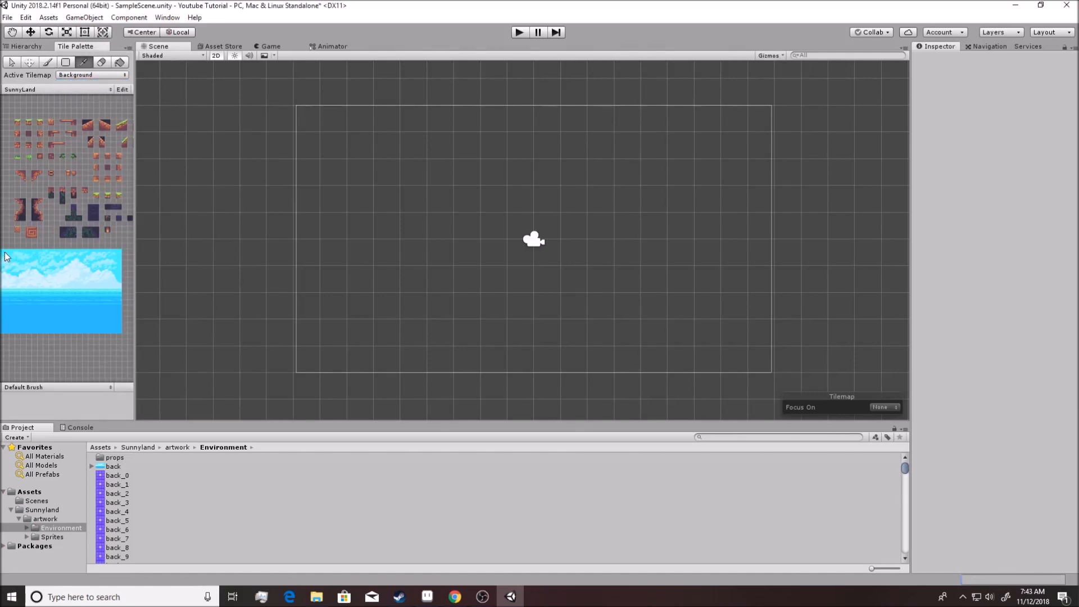
pyautogui.click(49, 62)
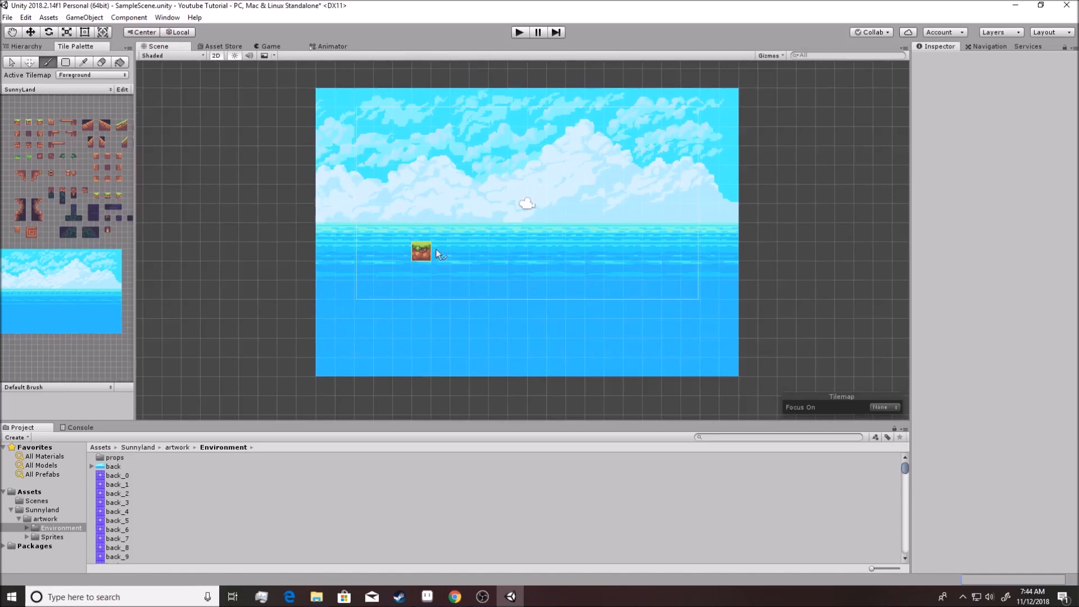
# Paint a row of grass tiles with dirt tiles beneath, then pick an edge tile
pyautogui.moveTo(421, 252); pyautogui.dragTo(582, 238)
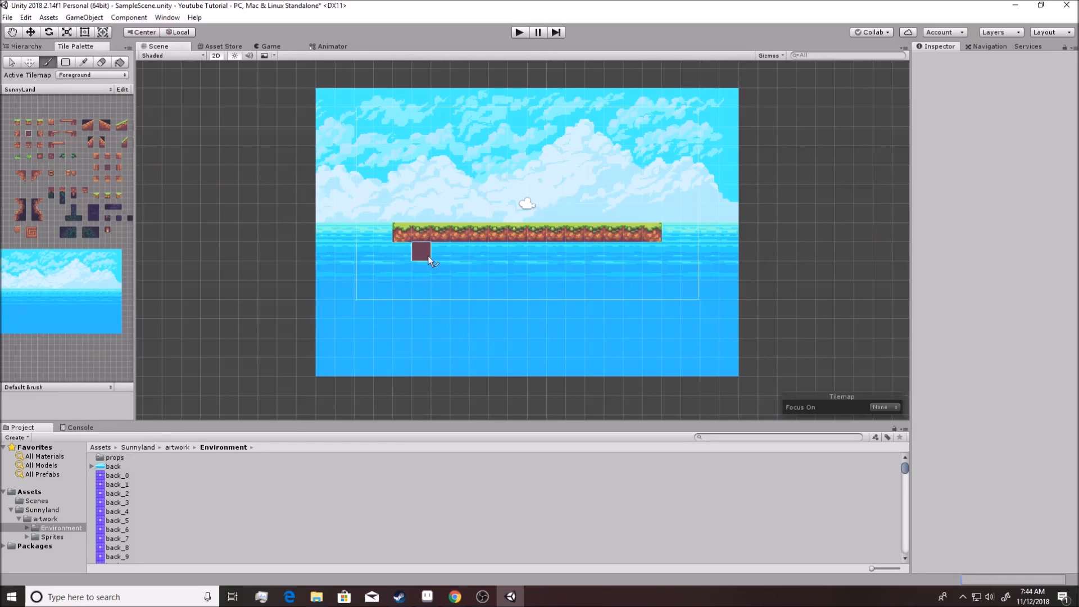
pyautogui.moveTo(420, 251); pyautogui.dragTo(653, 251)
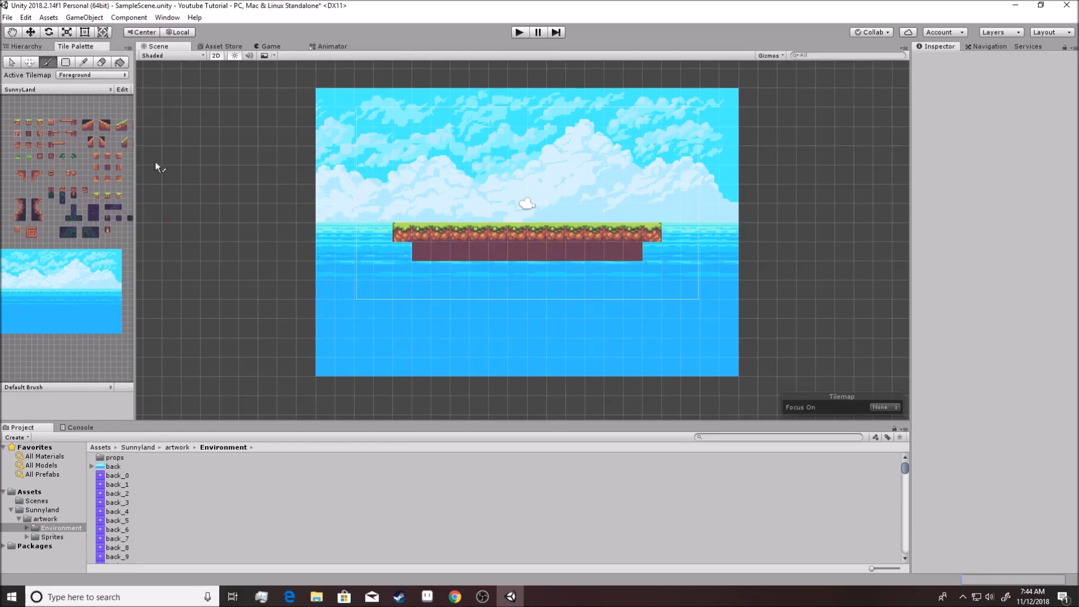
pyautogui.click(537, 251)
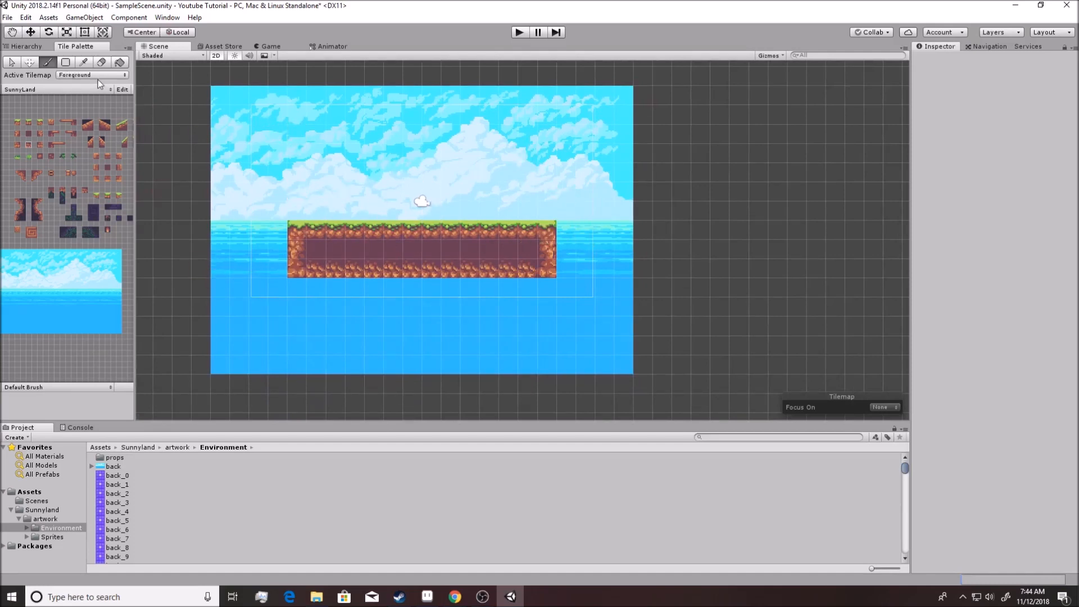
# Switch the active tilemap to Background and paint a second sky-and-sea image beside the first
pyautogui.click(91, 74)
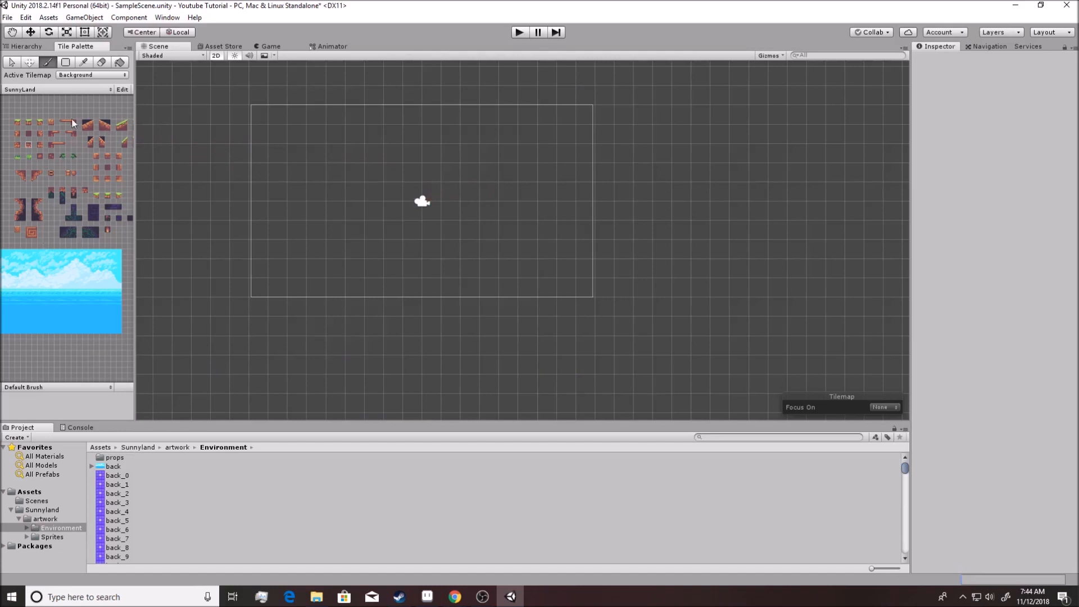
pyautogui.click(92, 74)
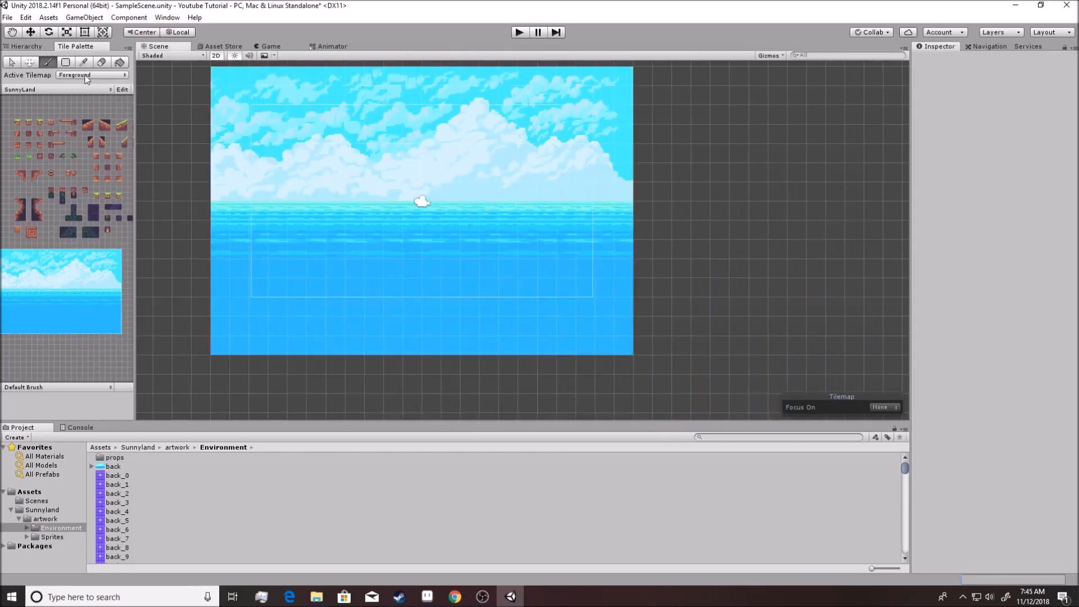
pyautogui.click(91, 74)
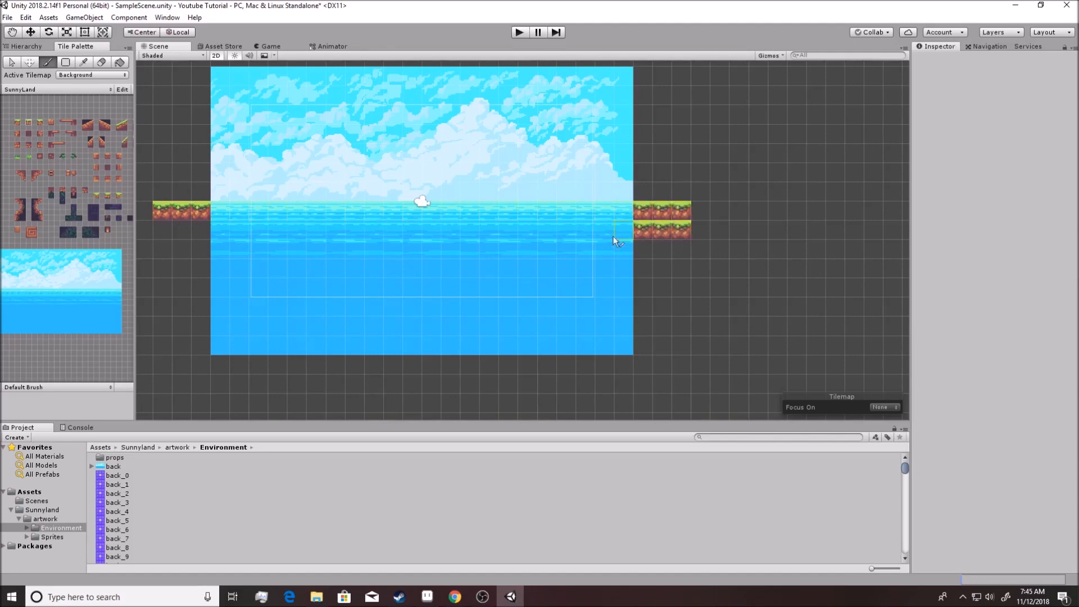
pyautogui.click(622, 230)
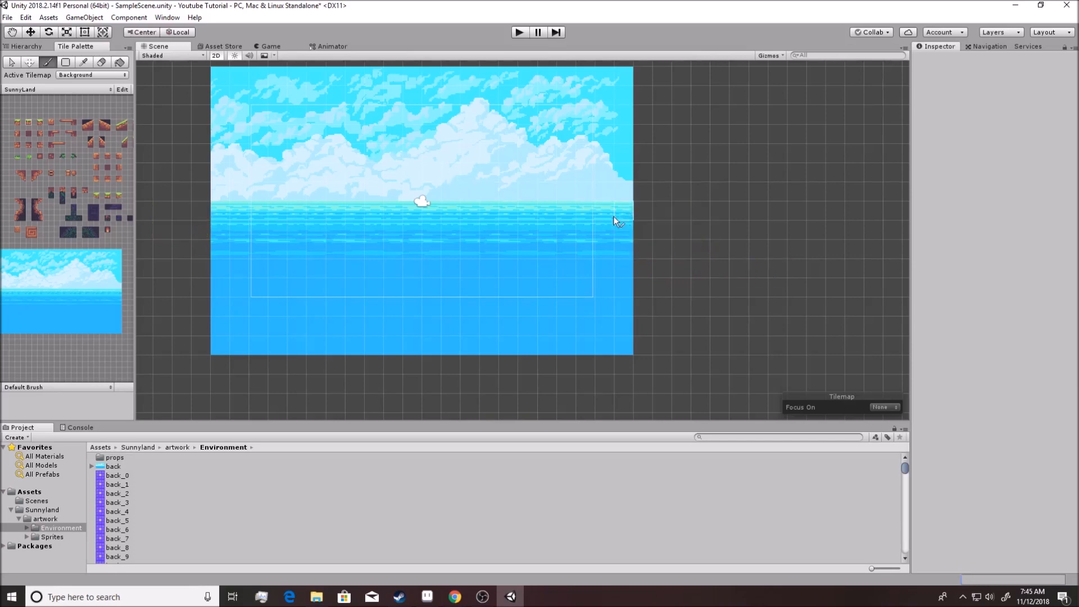
pyautogui.scroll(-3)
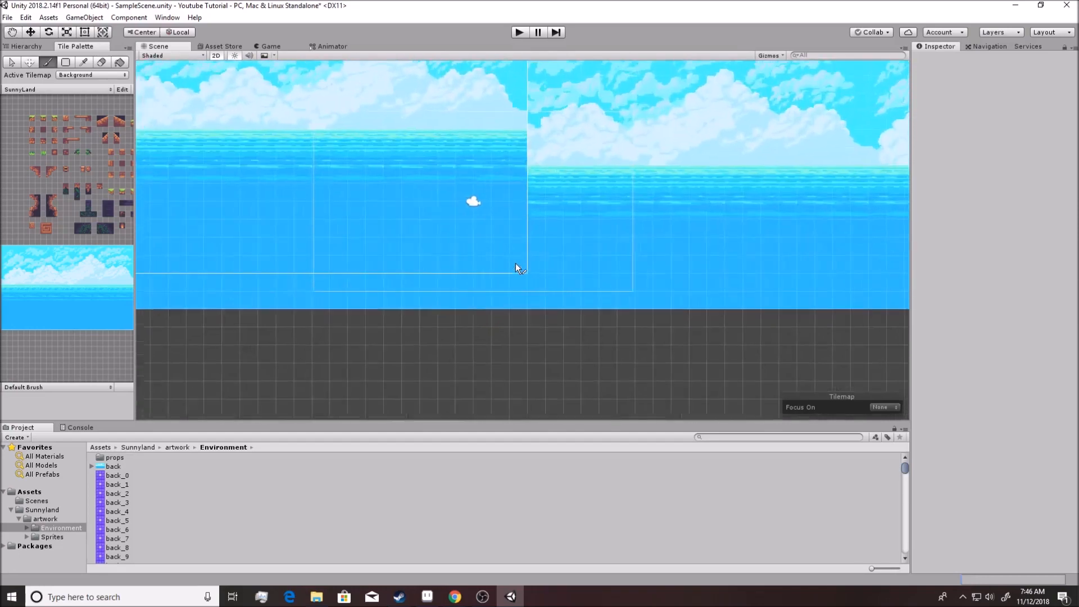
# Make Foreground the active tilemap and choose a dirt tile for the island's underside
pyautogui.click(92, 74)
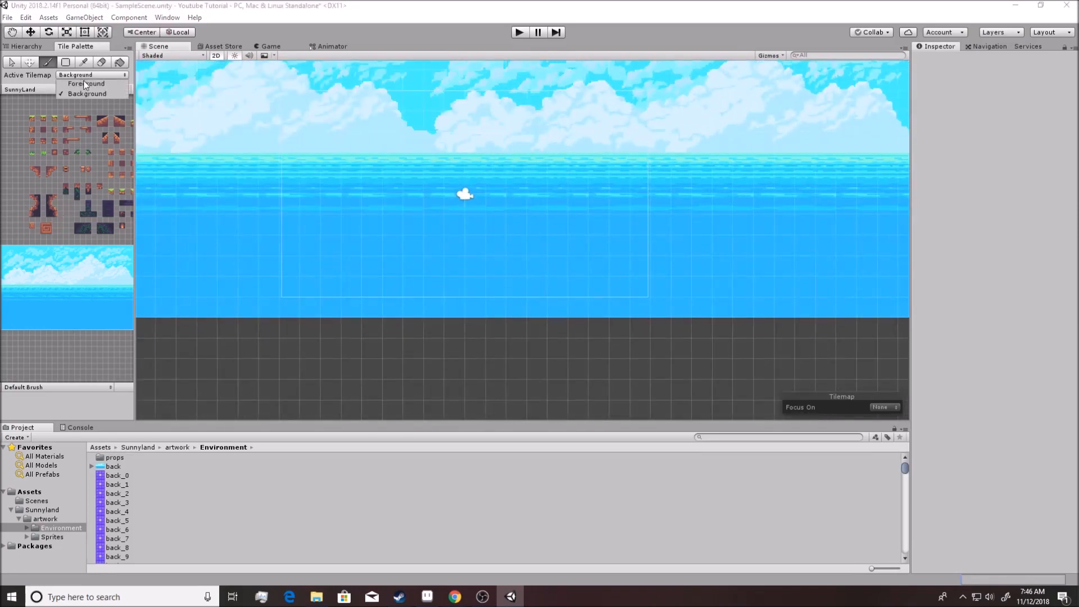
pyautogui.click(85, 83)
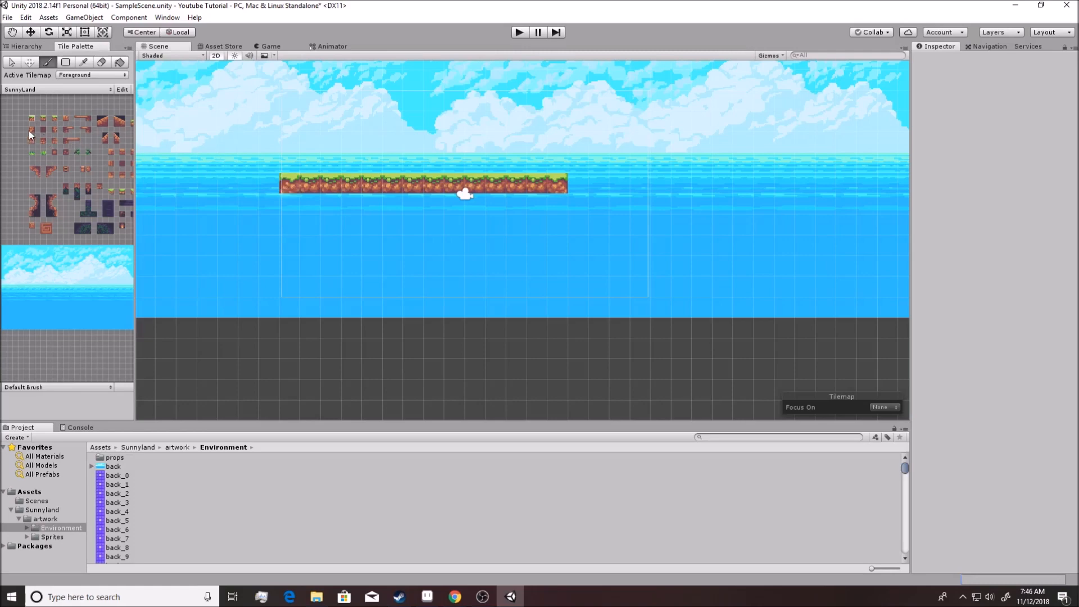
pyautogui.click(279, 203)
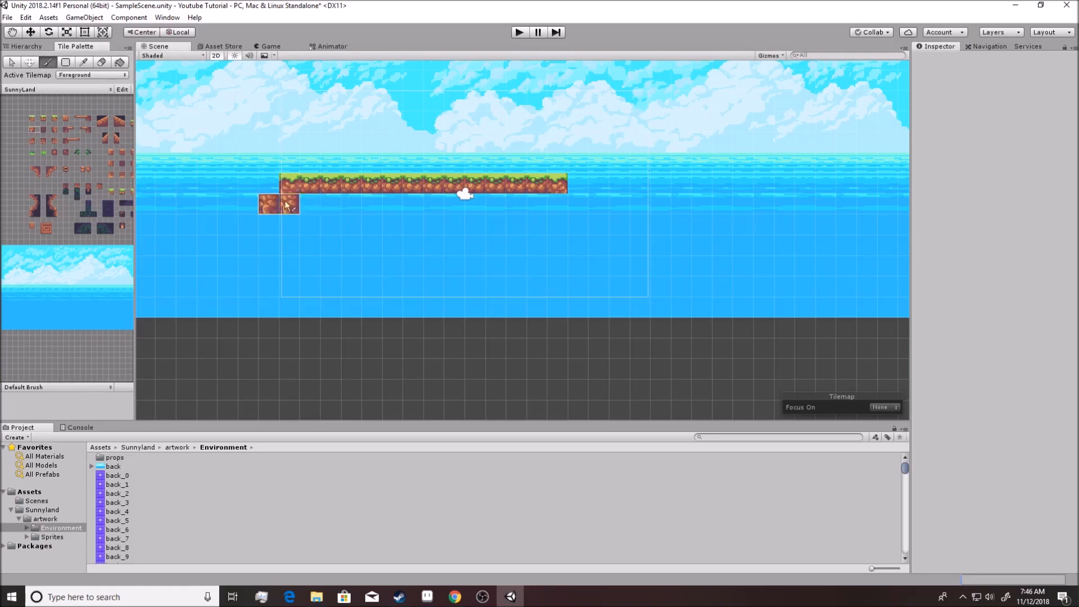